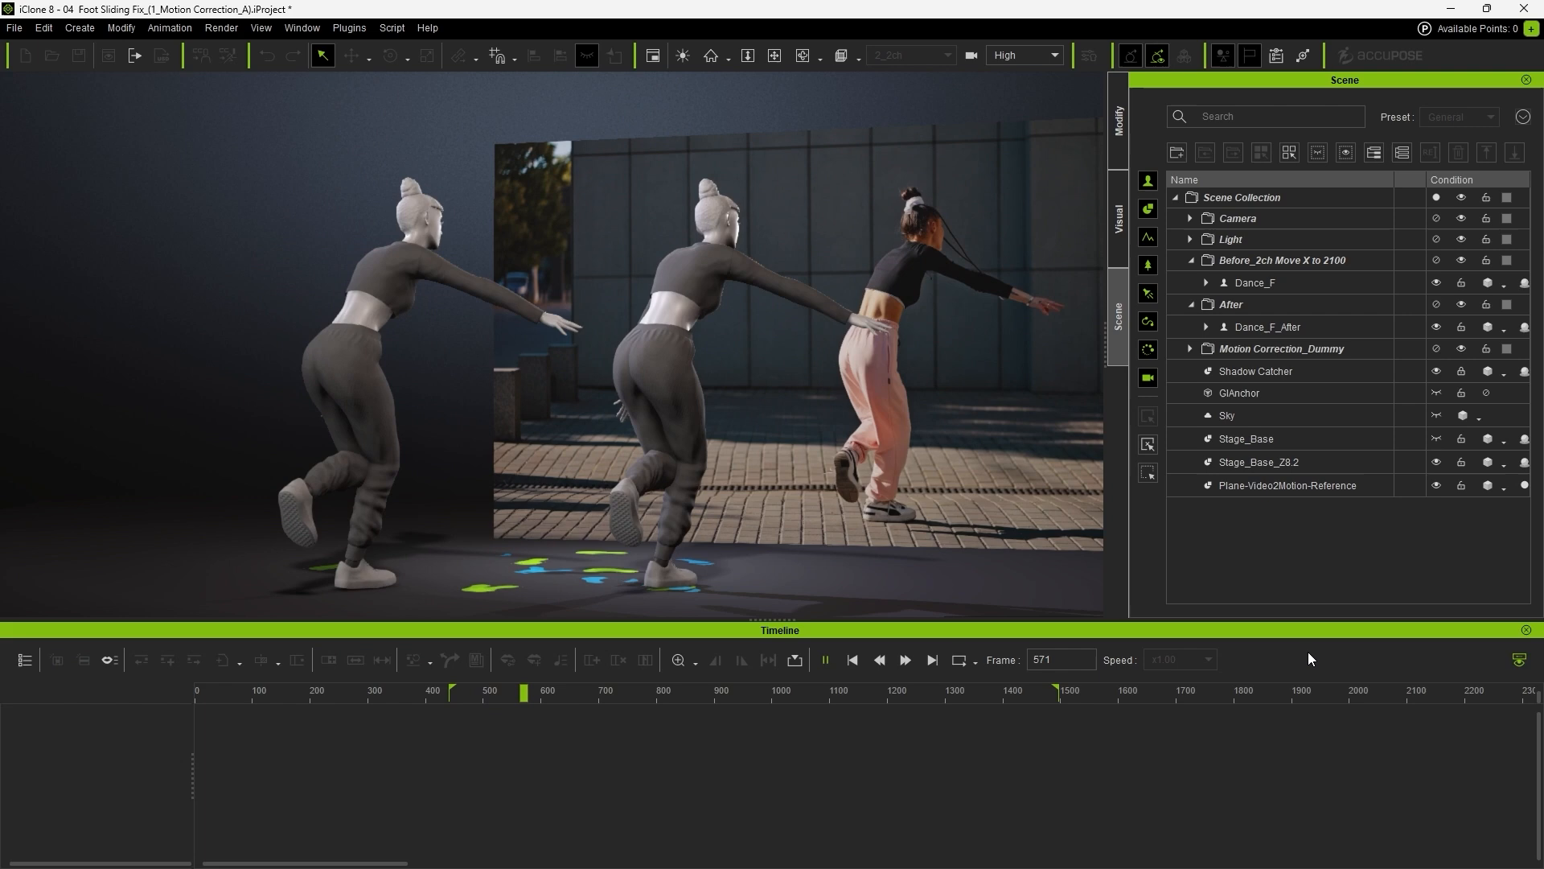
Select Dance_F to show its Motion and Reach tracks and play the scene
left_click(825, 660)
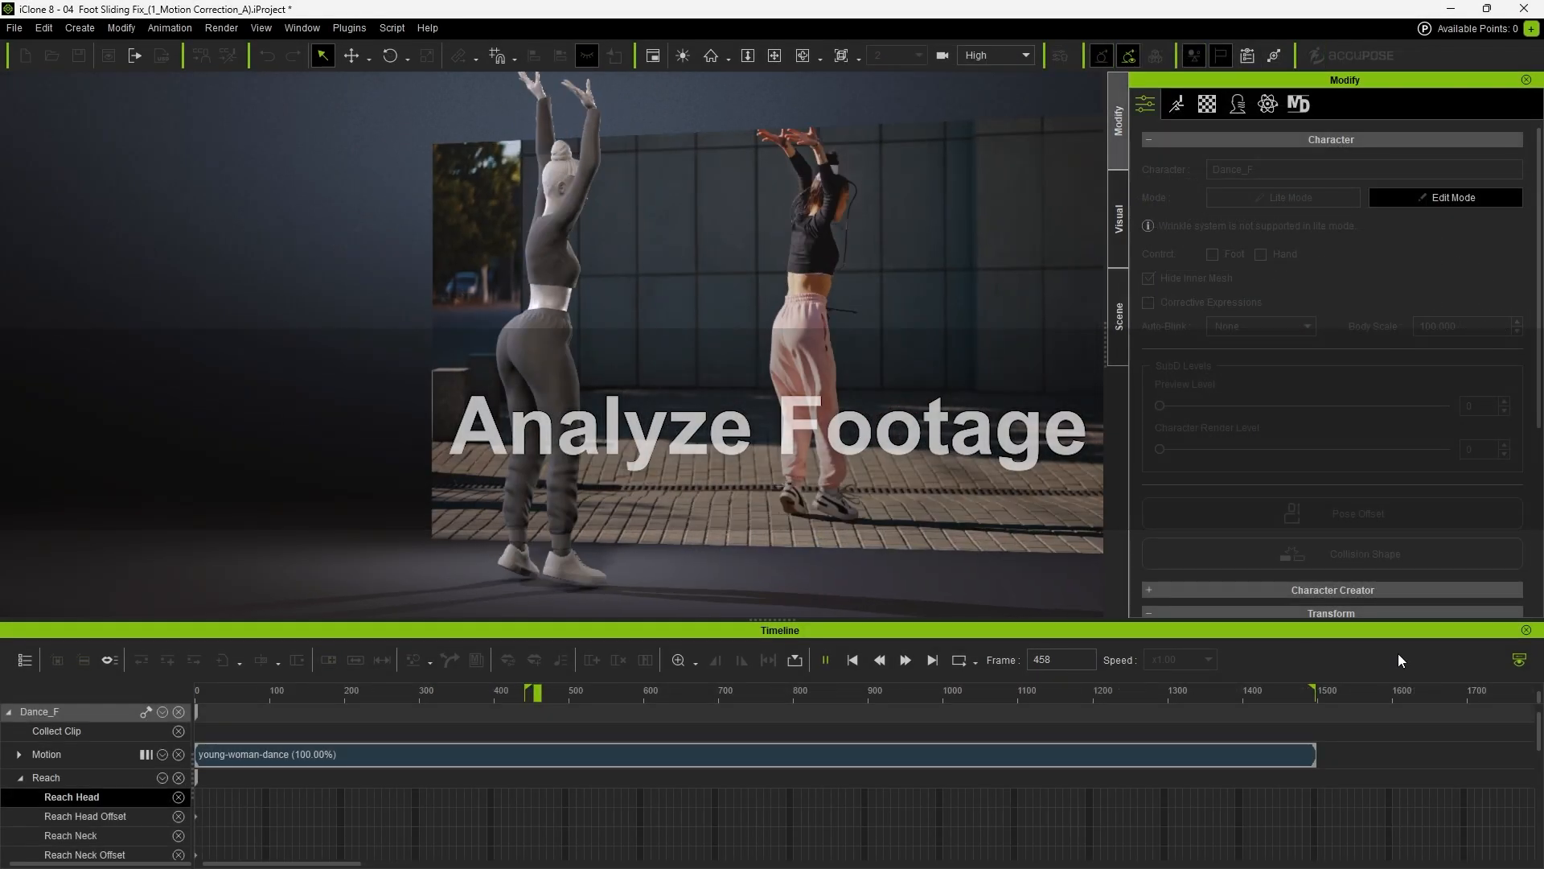
left_click(824, 660)
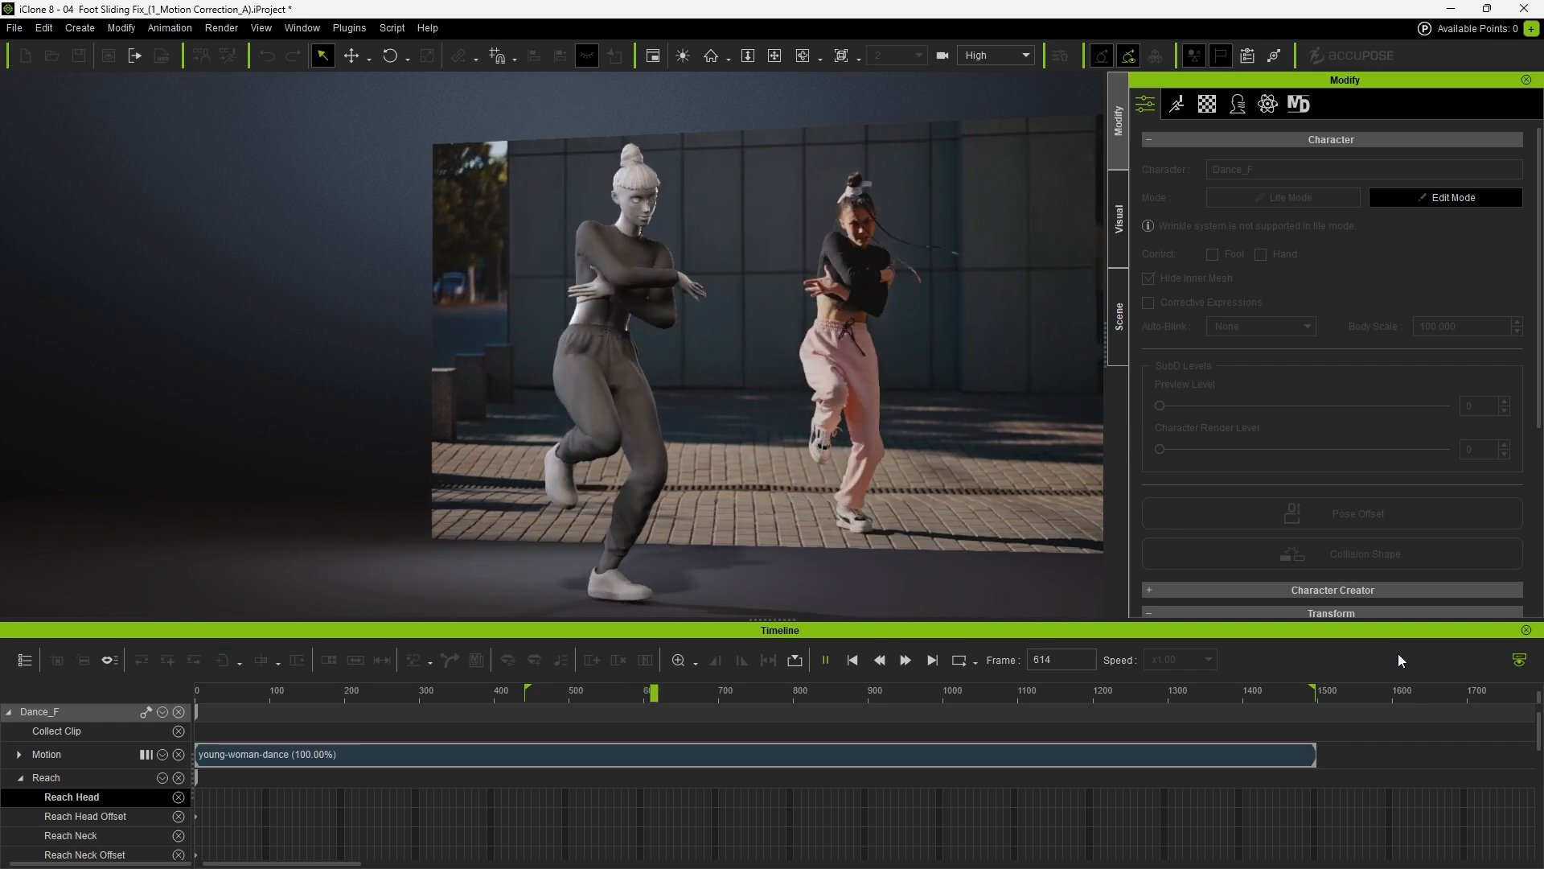
left_click(1118, 315)
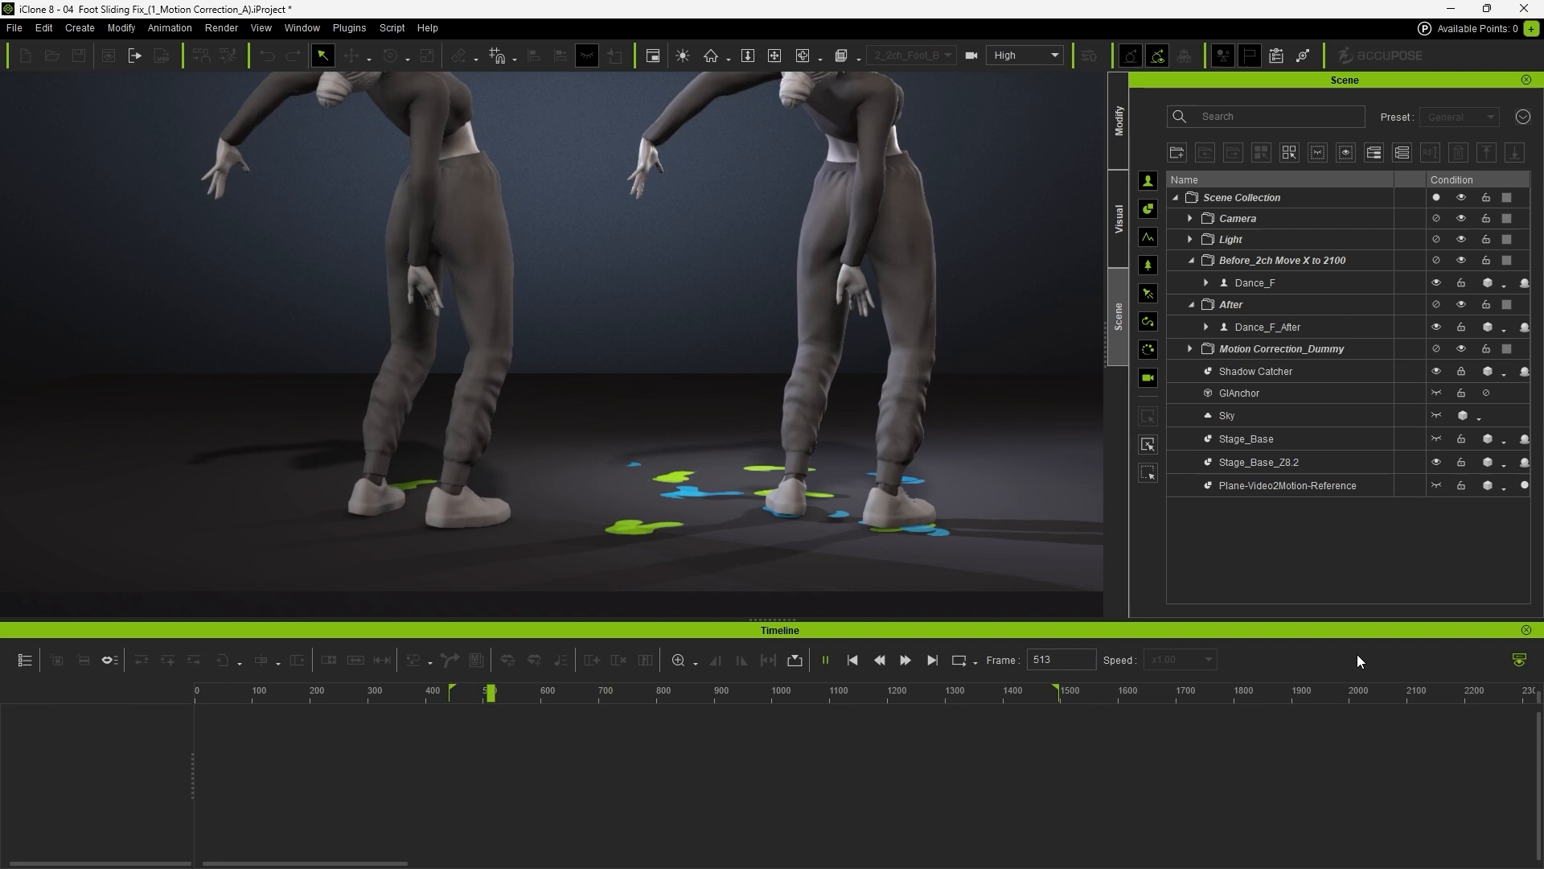
left_click(503, 691)
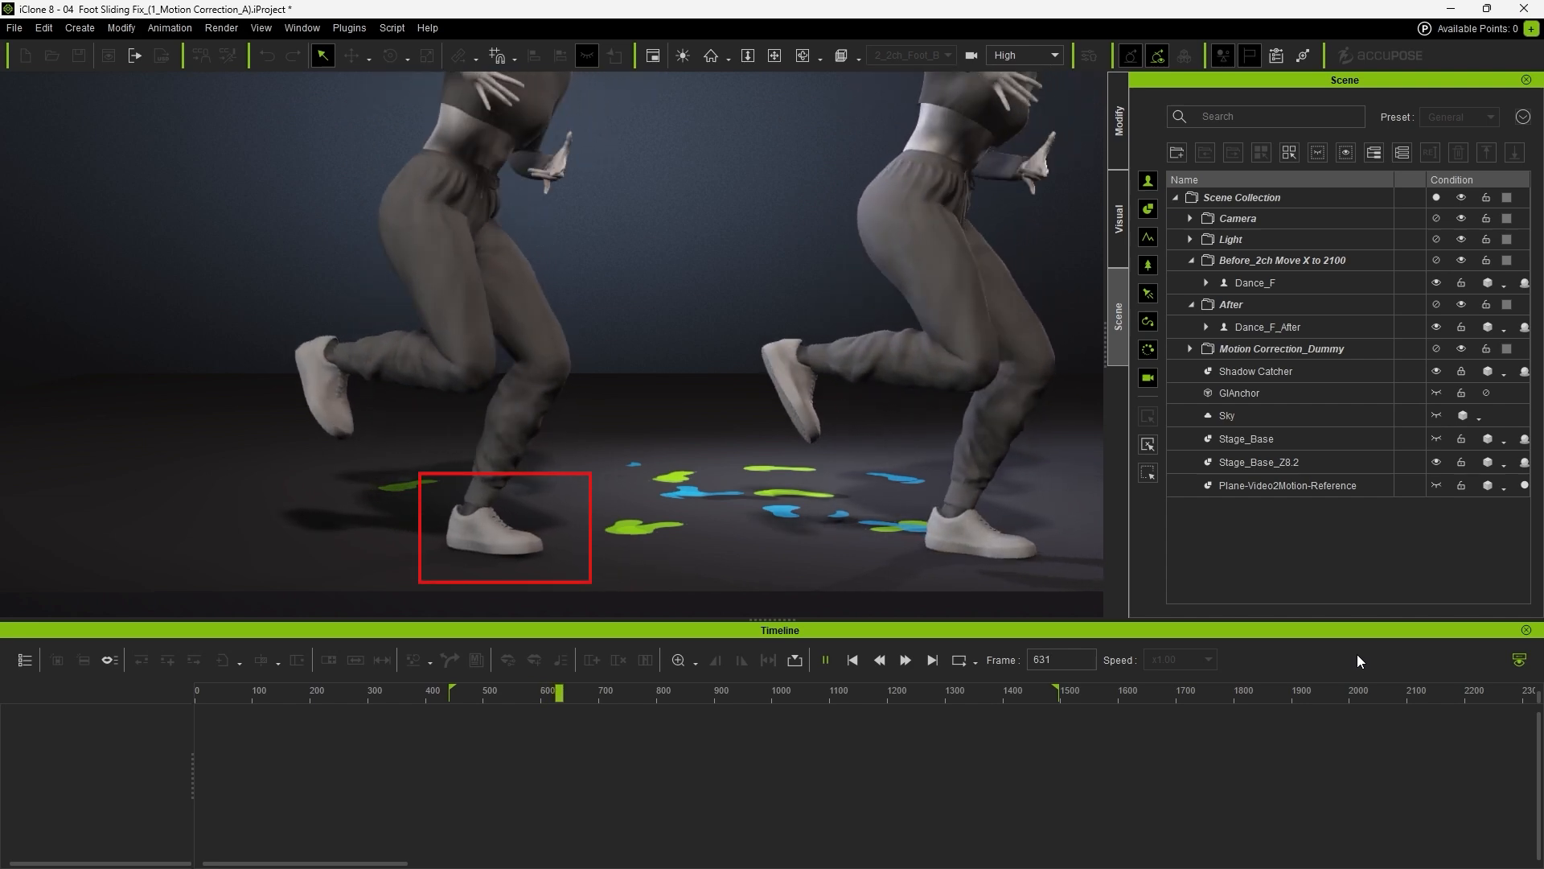
left_click(903, 661)
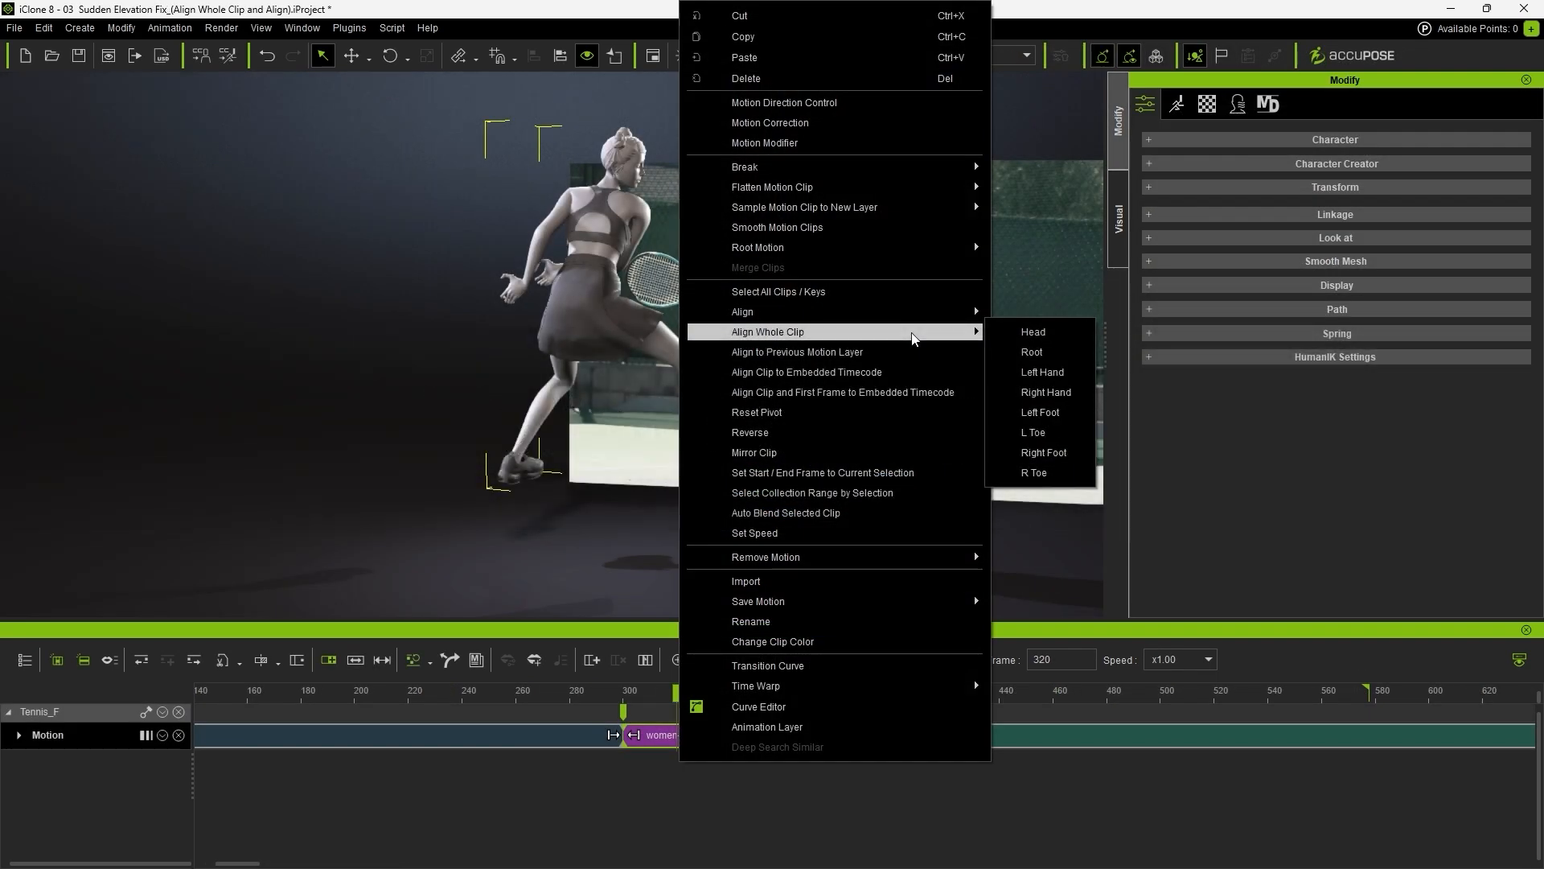
mouse_move(1039, 411)
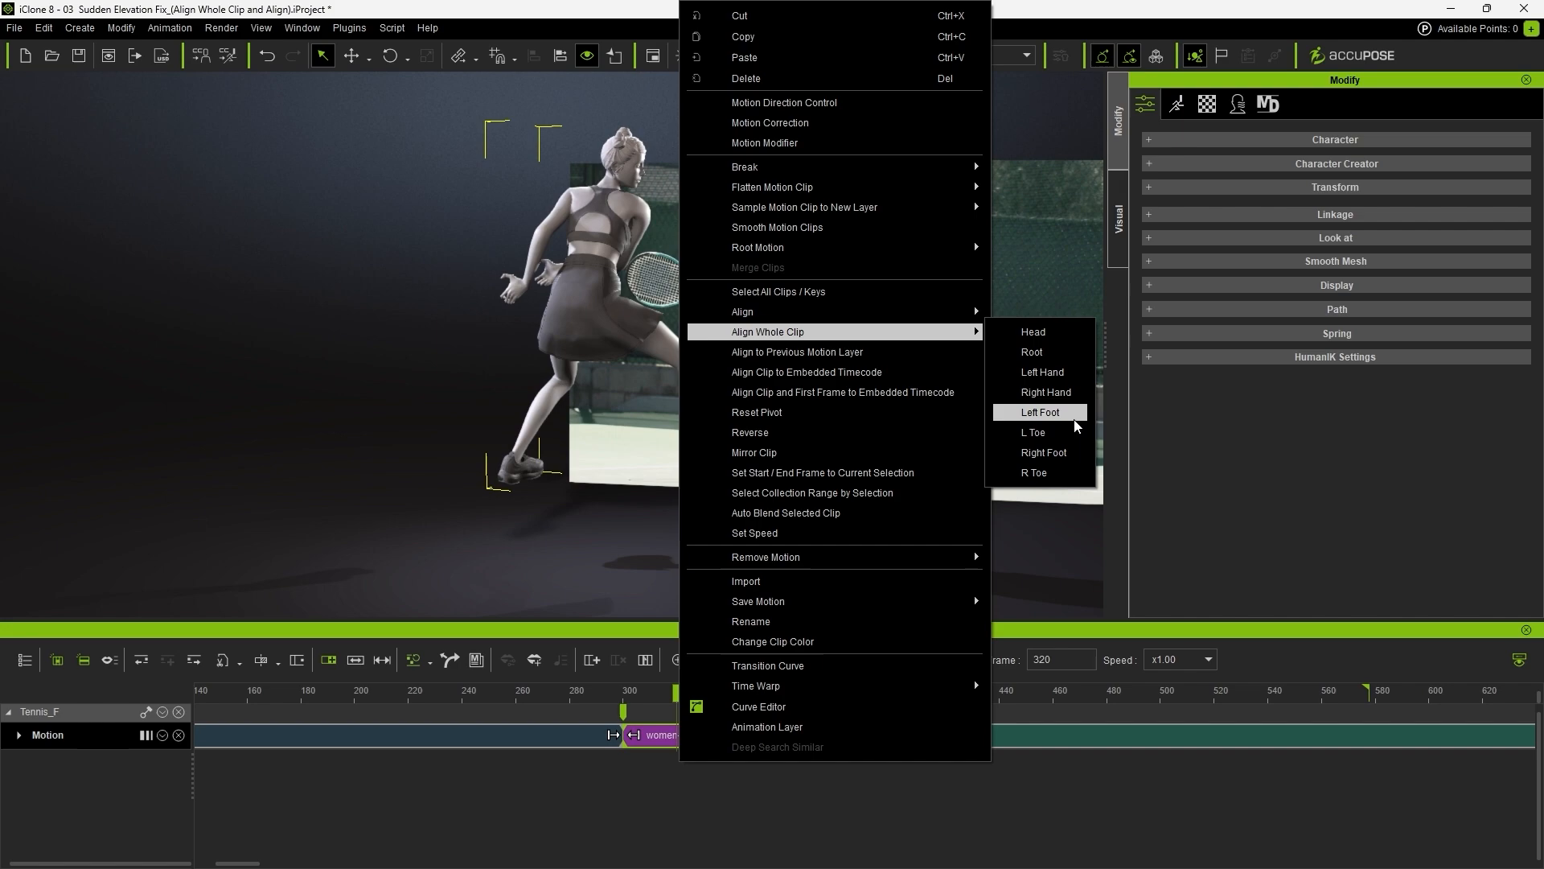
left_click(1040, 412)
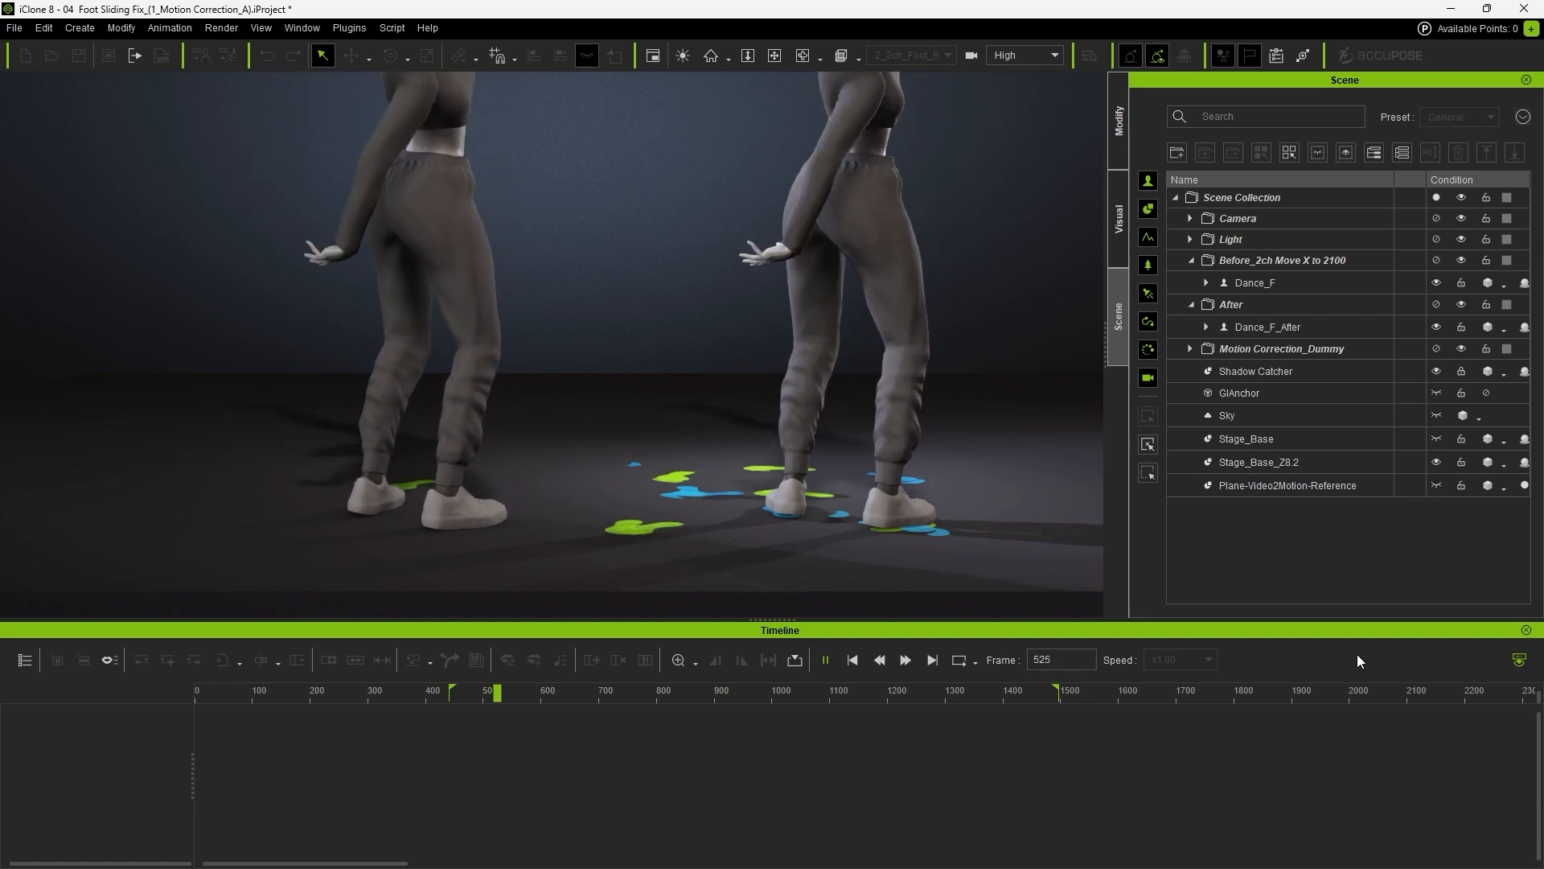
Set Dance_F's collection range to span the dance clip from start to end frame
left_click(824, 659)
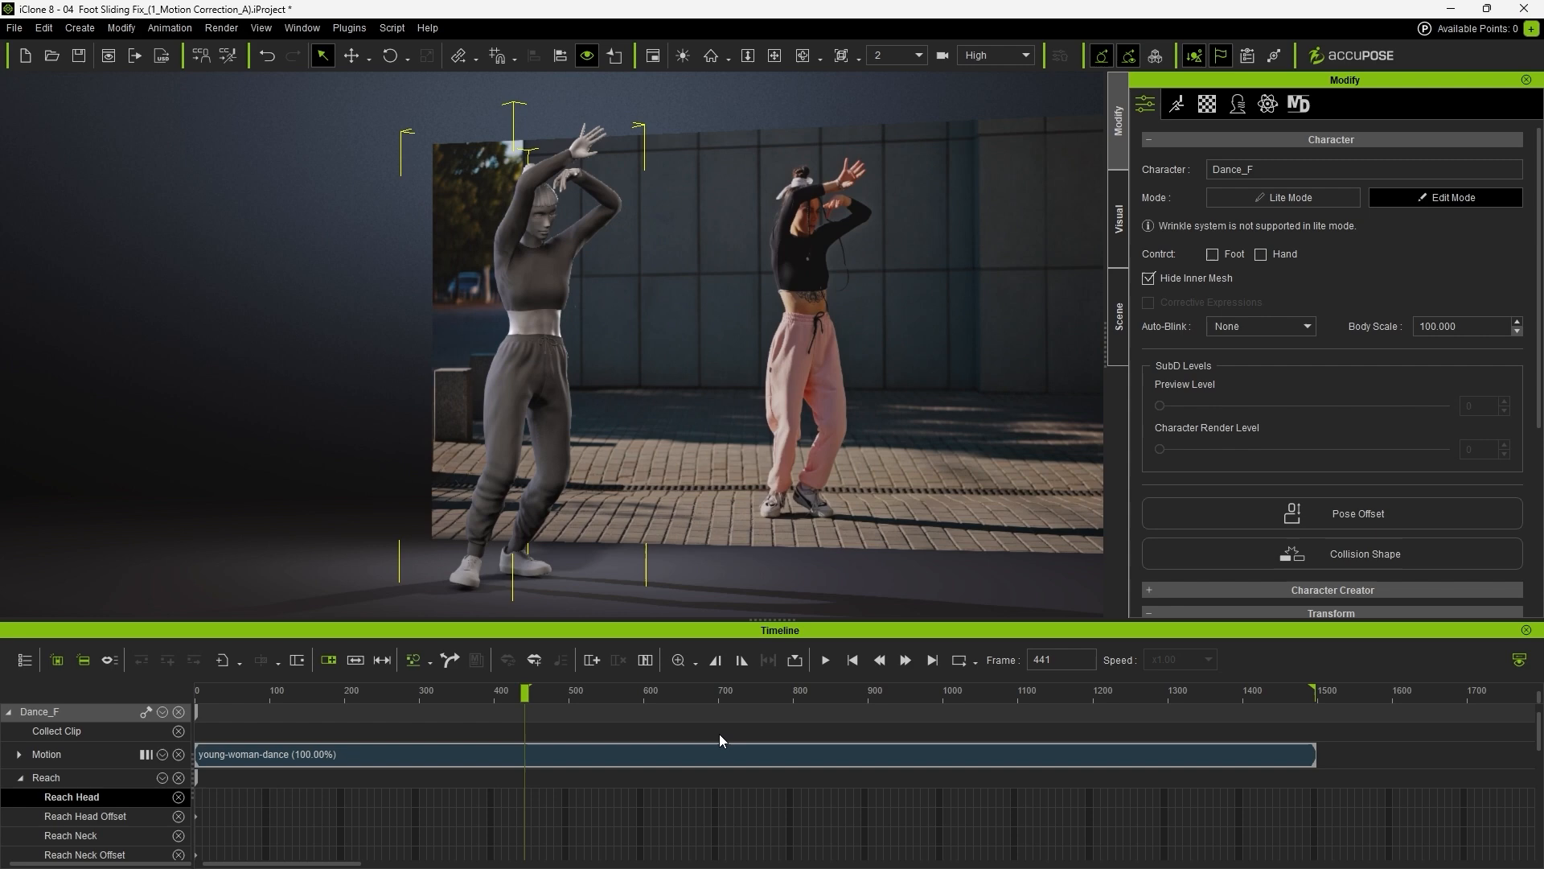
right_click(727, 753)
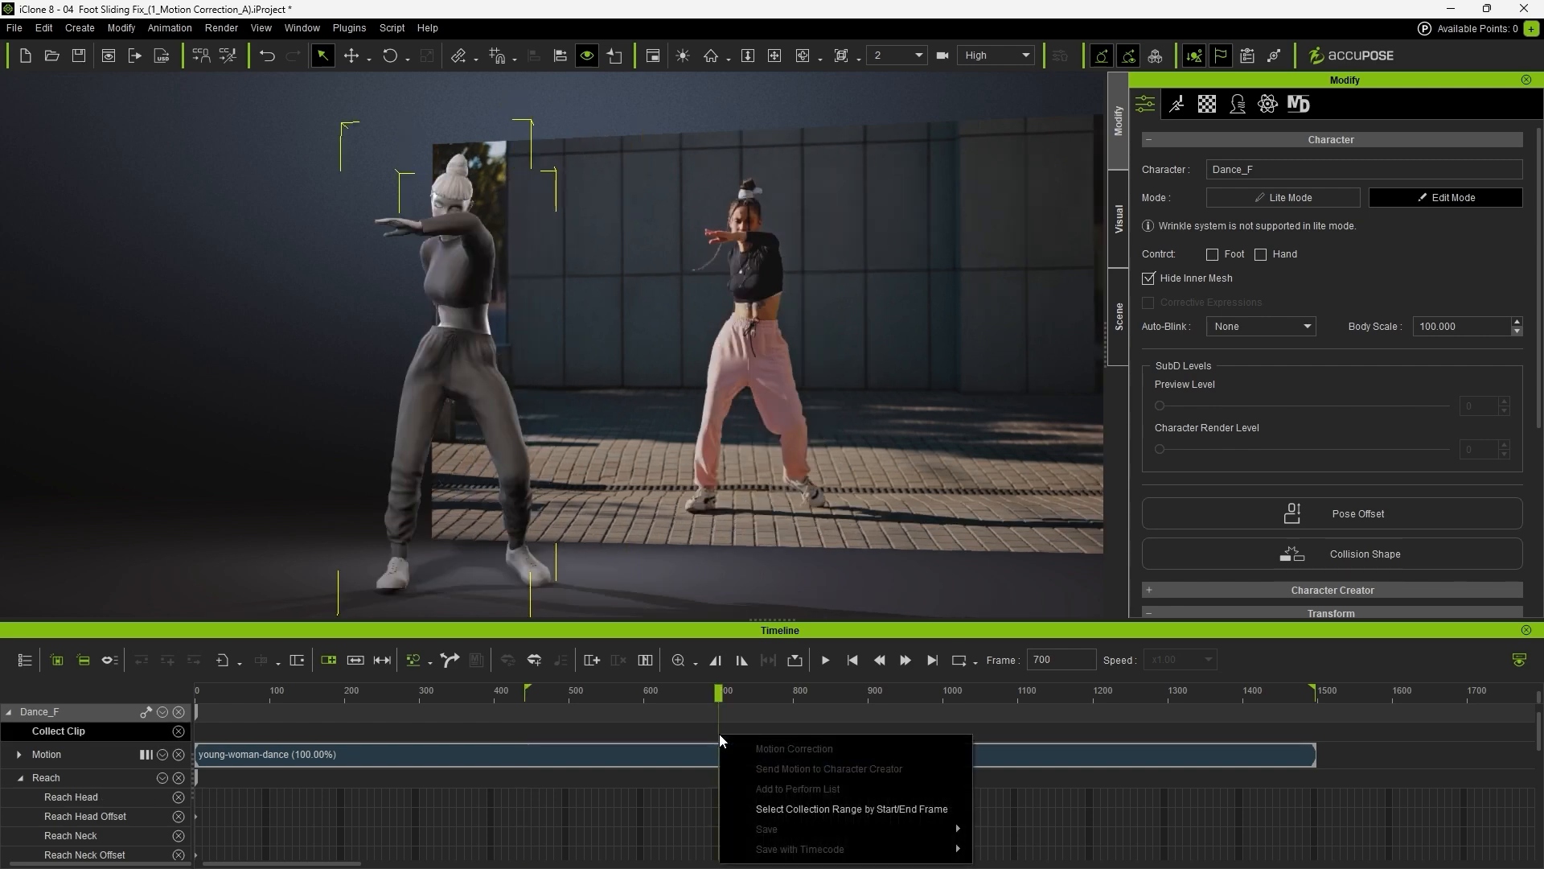
mouse_move(851, 809)
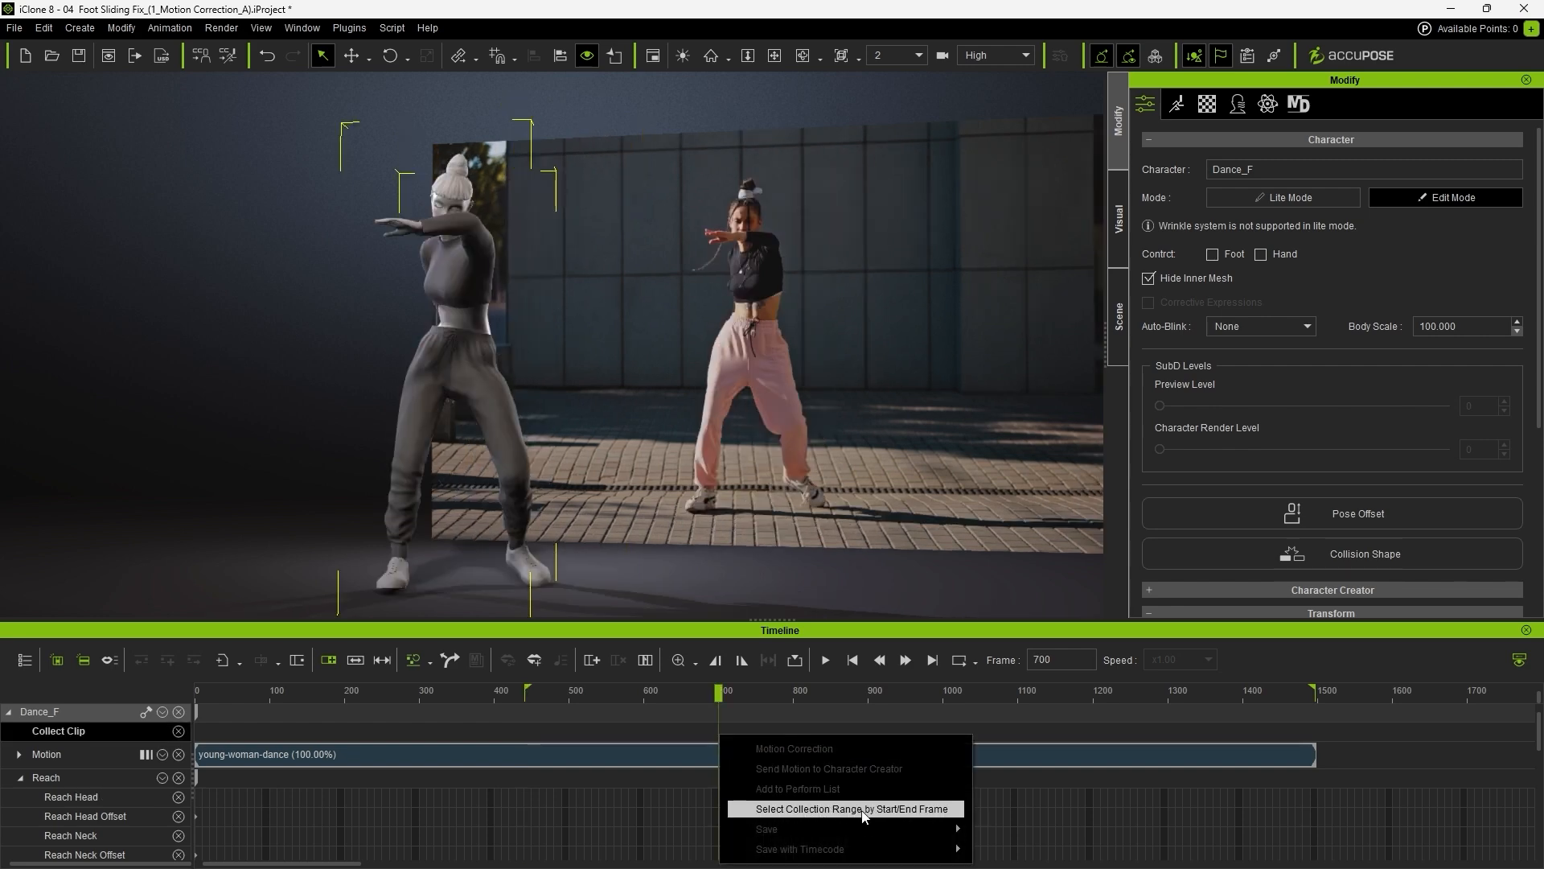
left_click(850, 807)
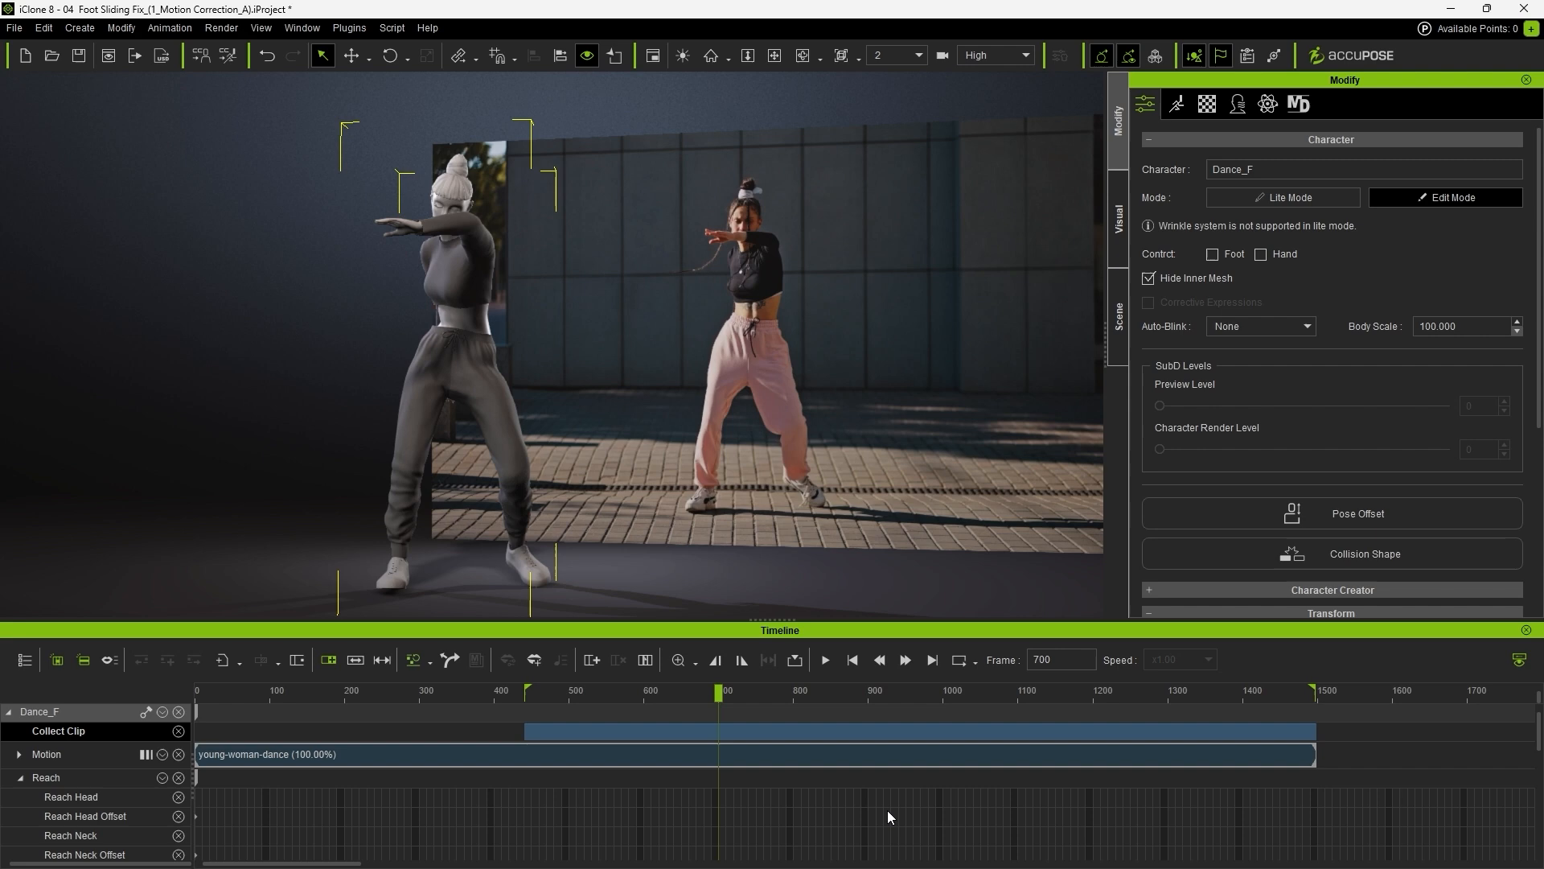
mouse_move(743, 741)
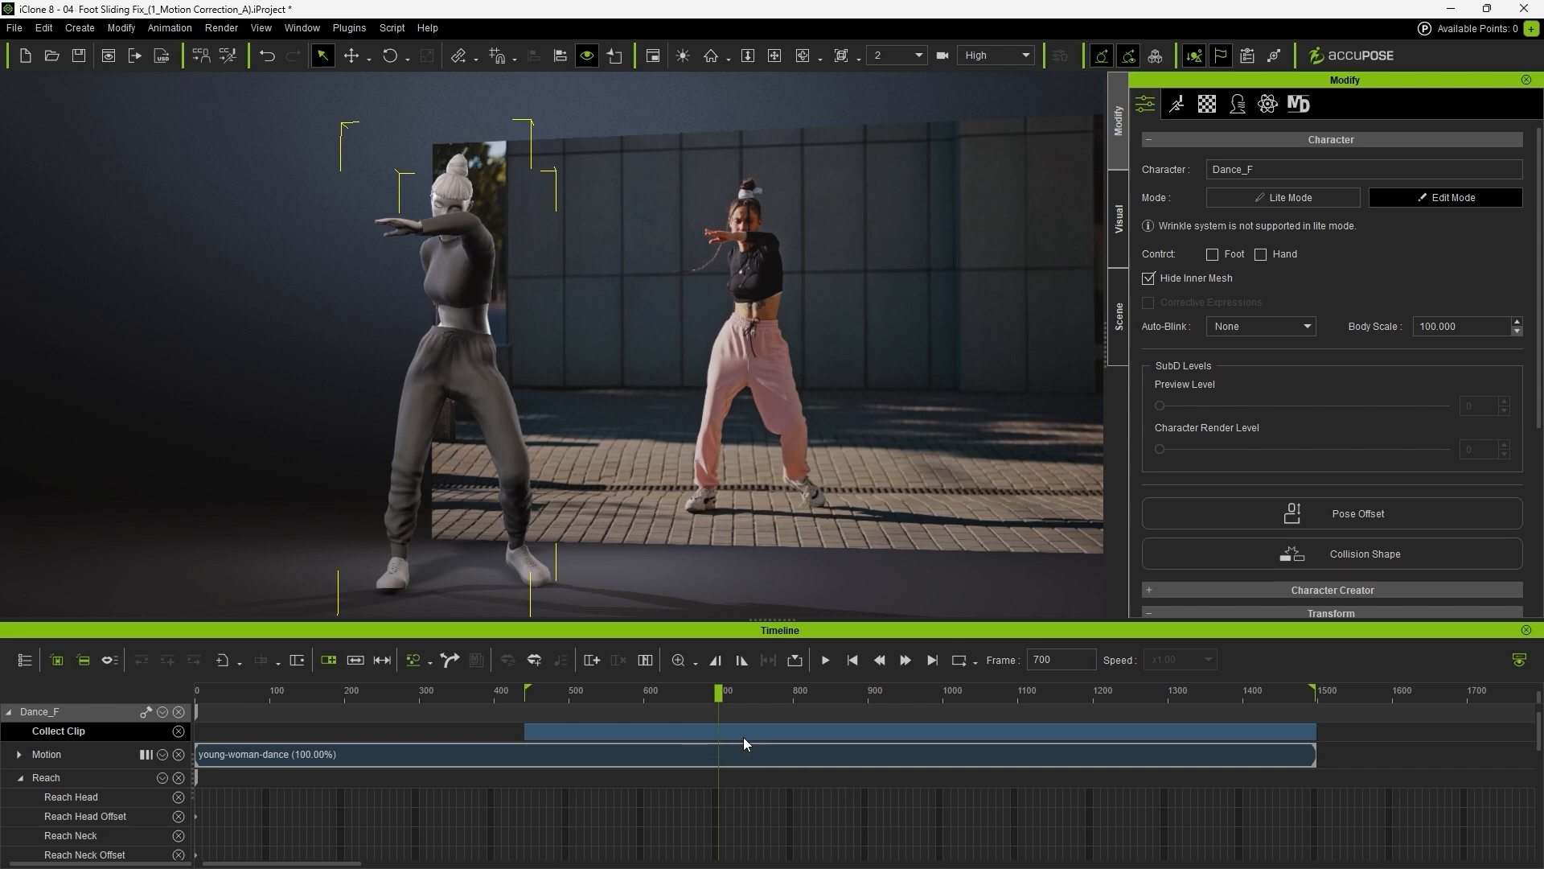
right_click(743, 743)
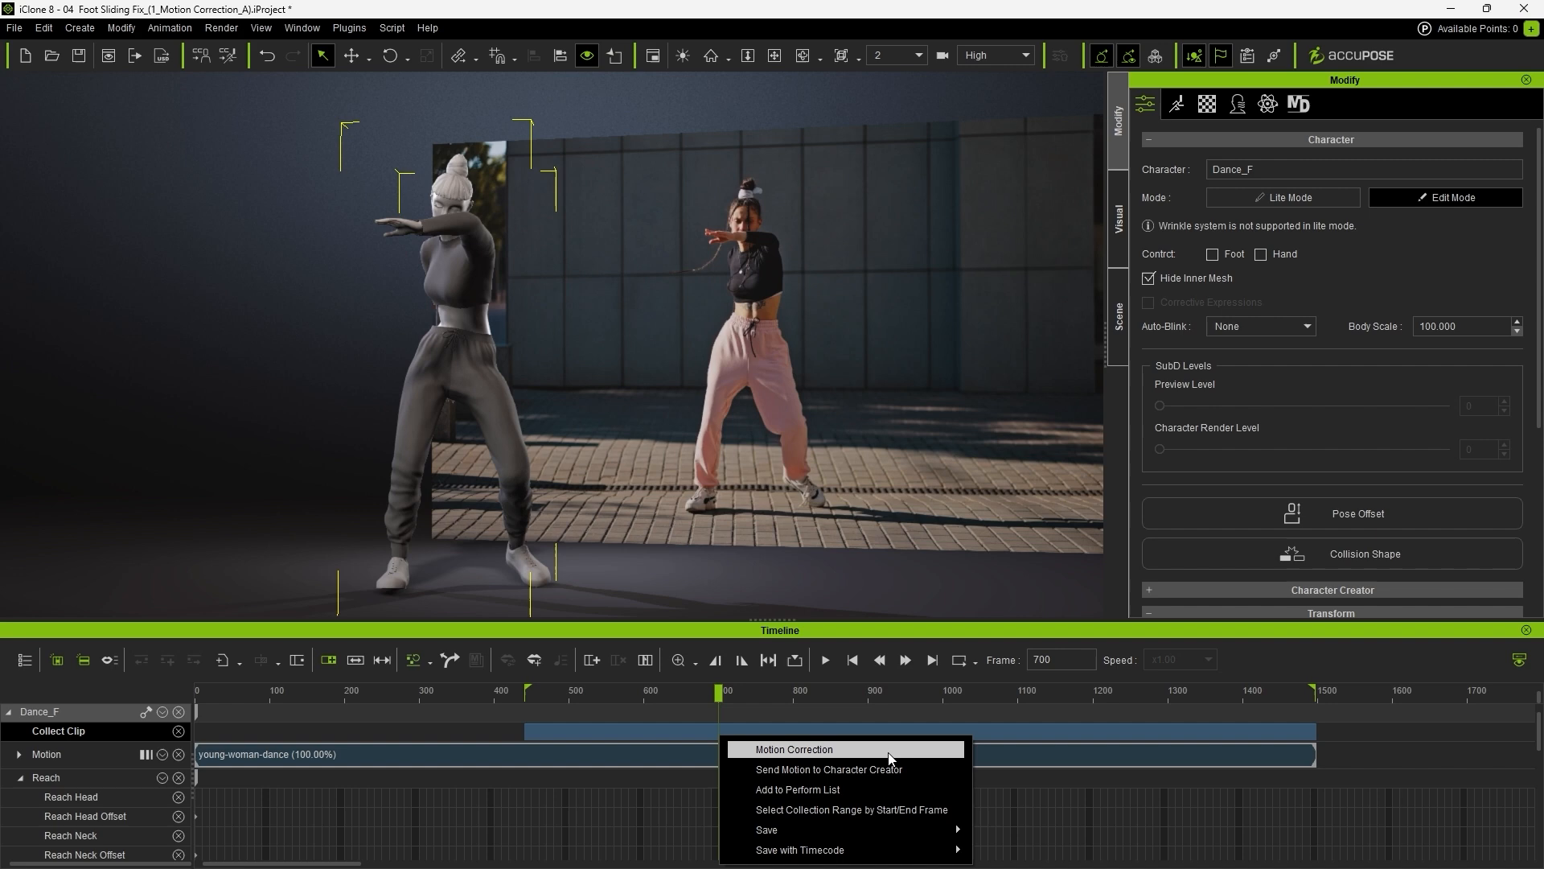
Run Motion Correction on LFoot, L Toe, RFoot and R Toe with threshold 4
left_click(793, 750)
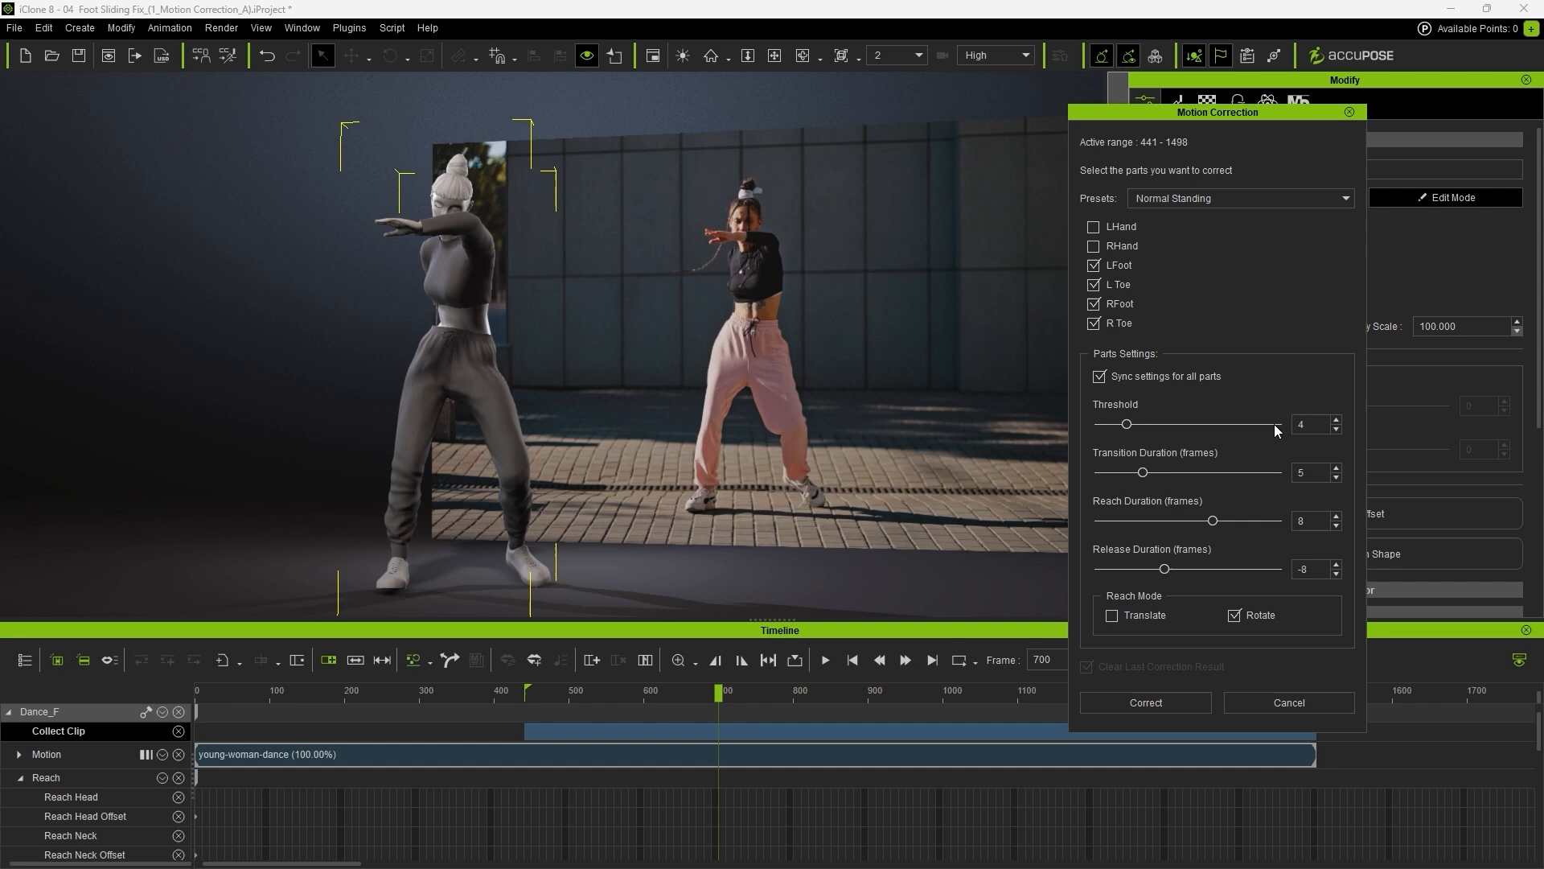
mouse_move(1300, 450)
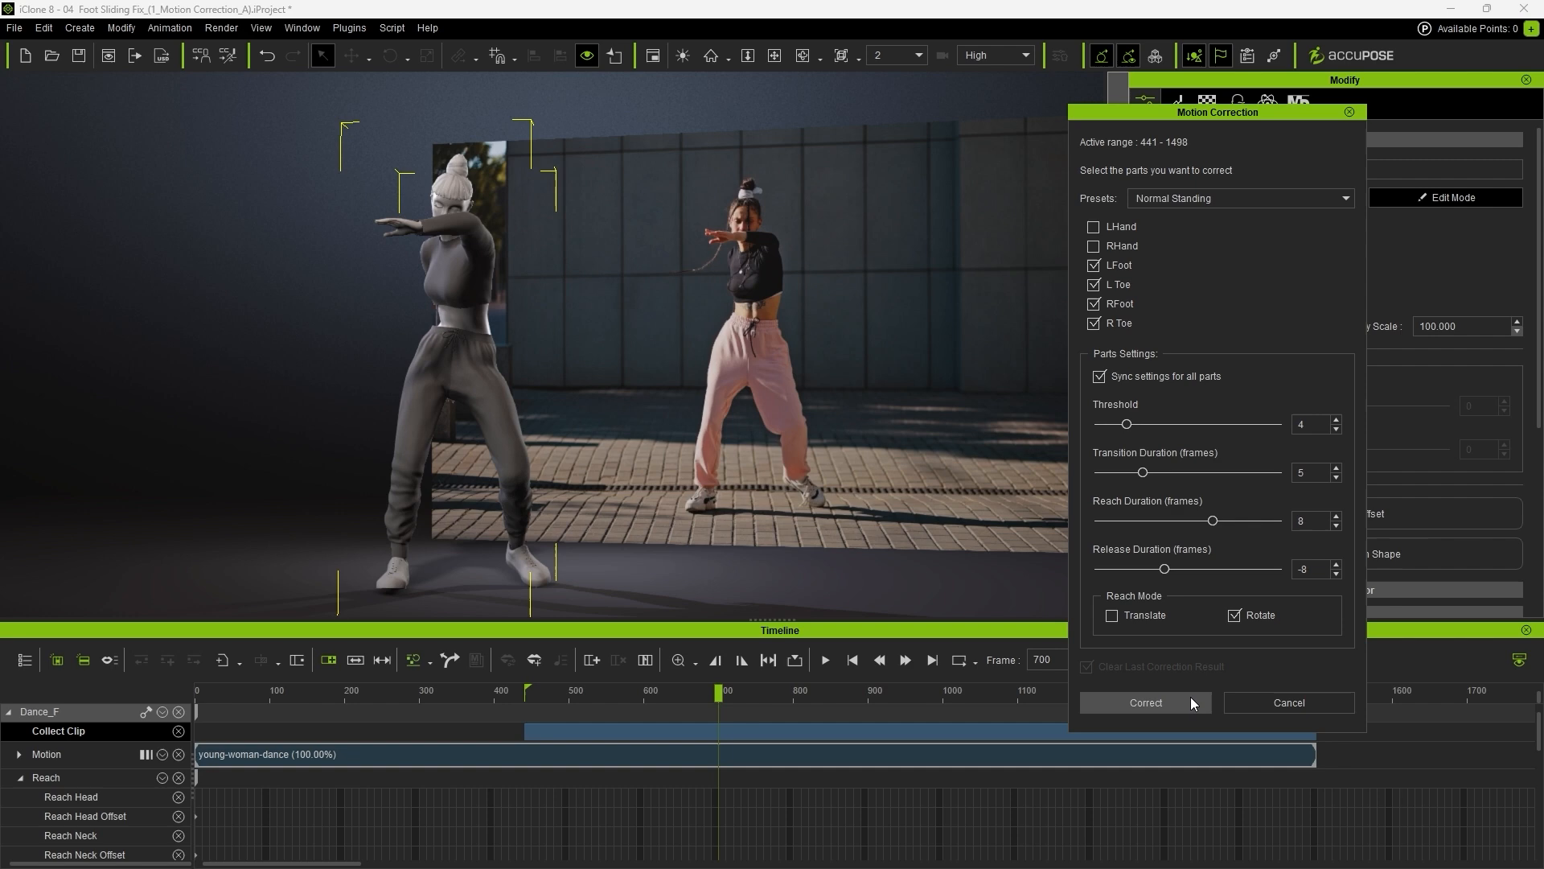
left_click(1144, 703)
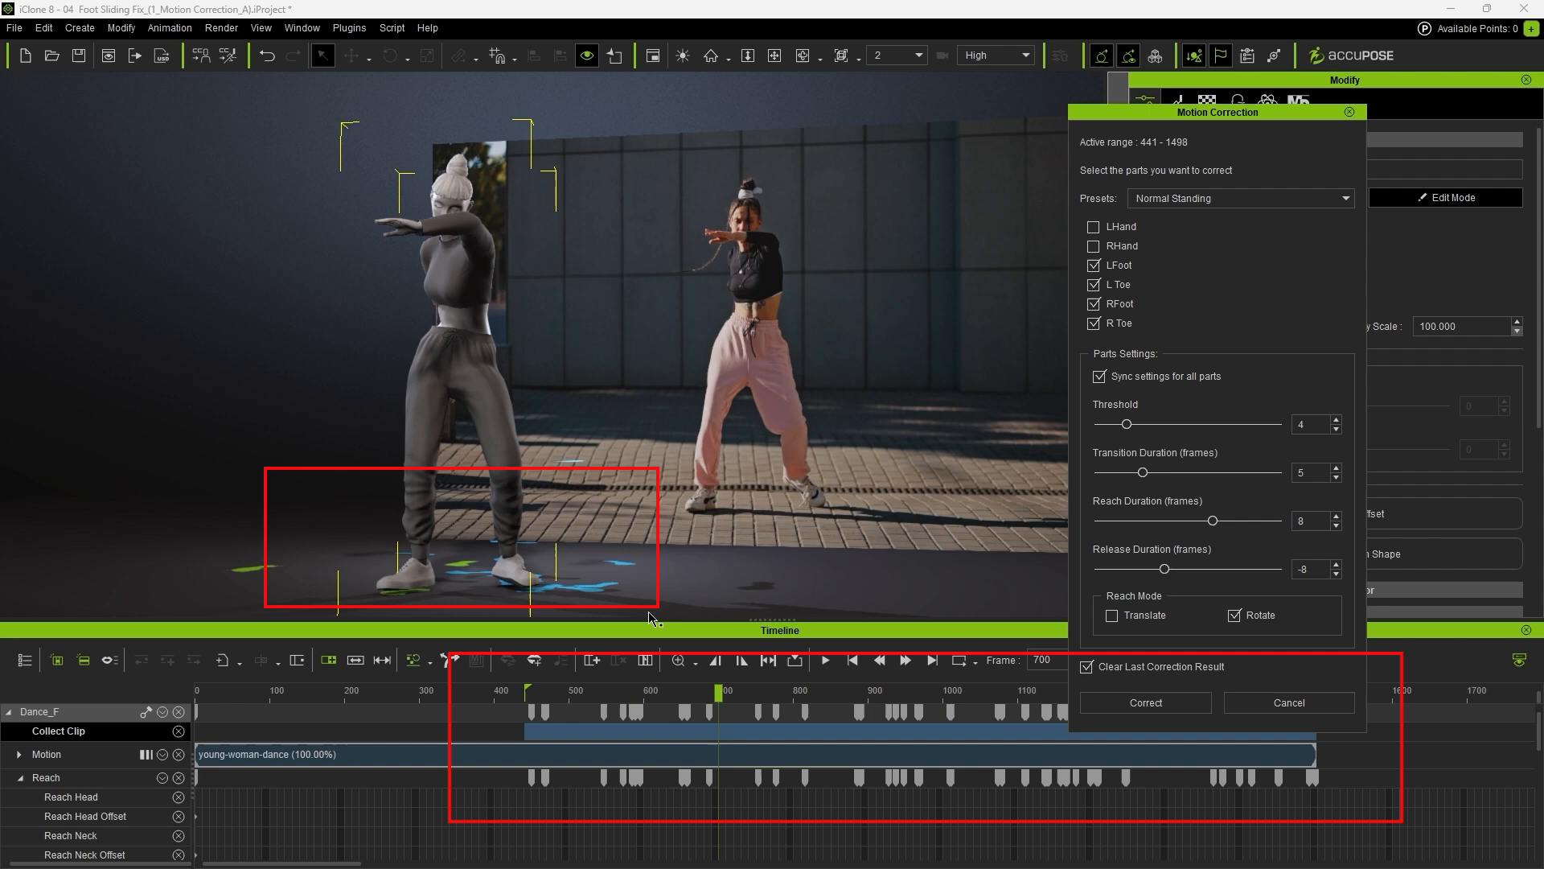
mouse_move(865, 705)
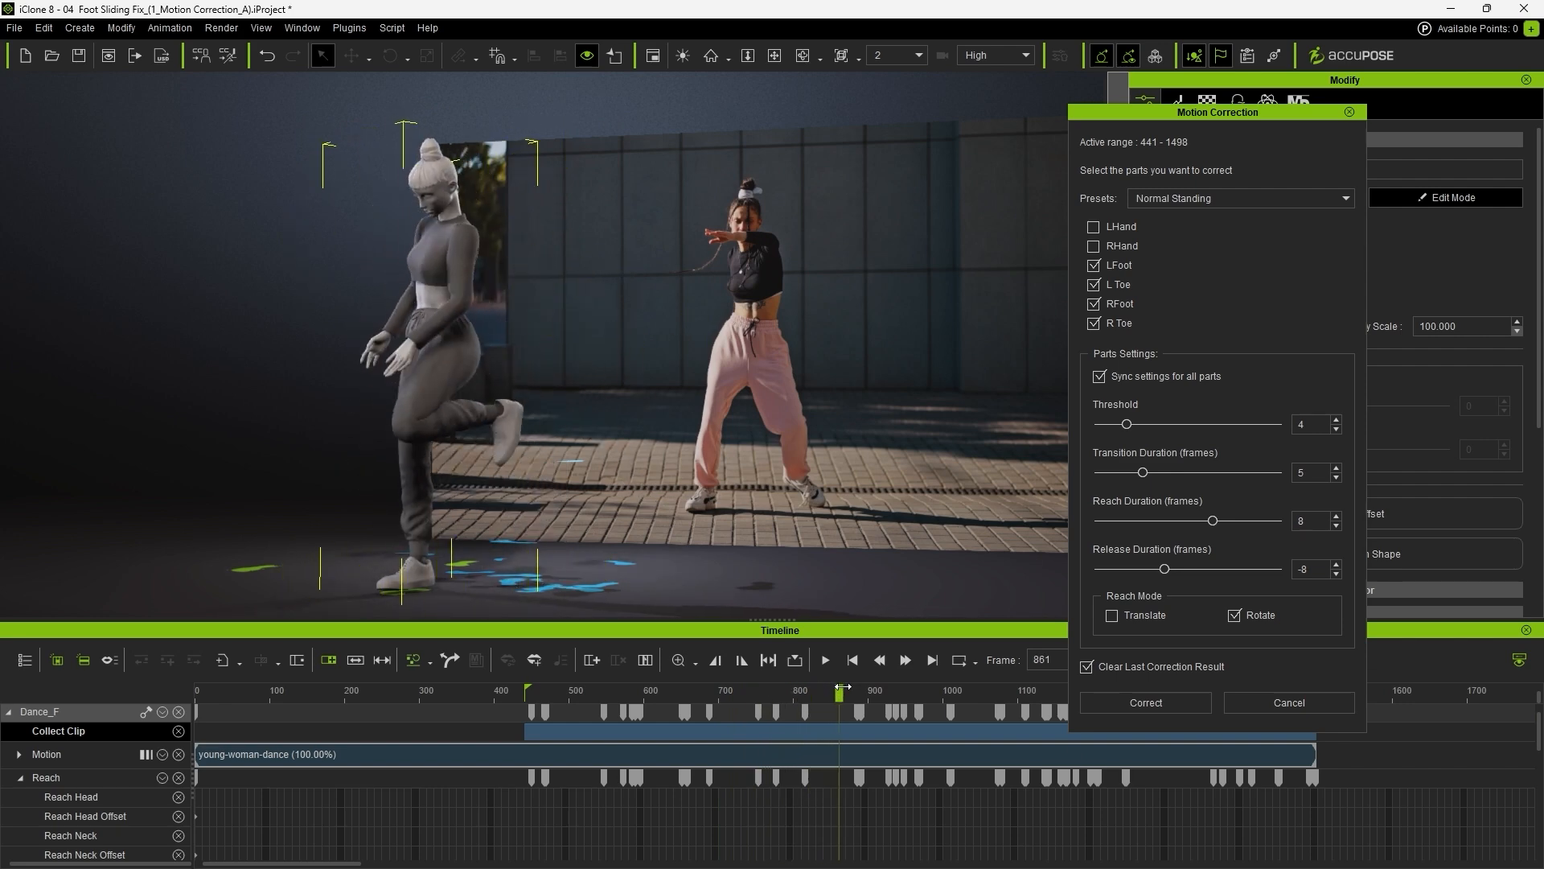
left_click(902, 660)
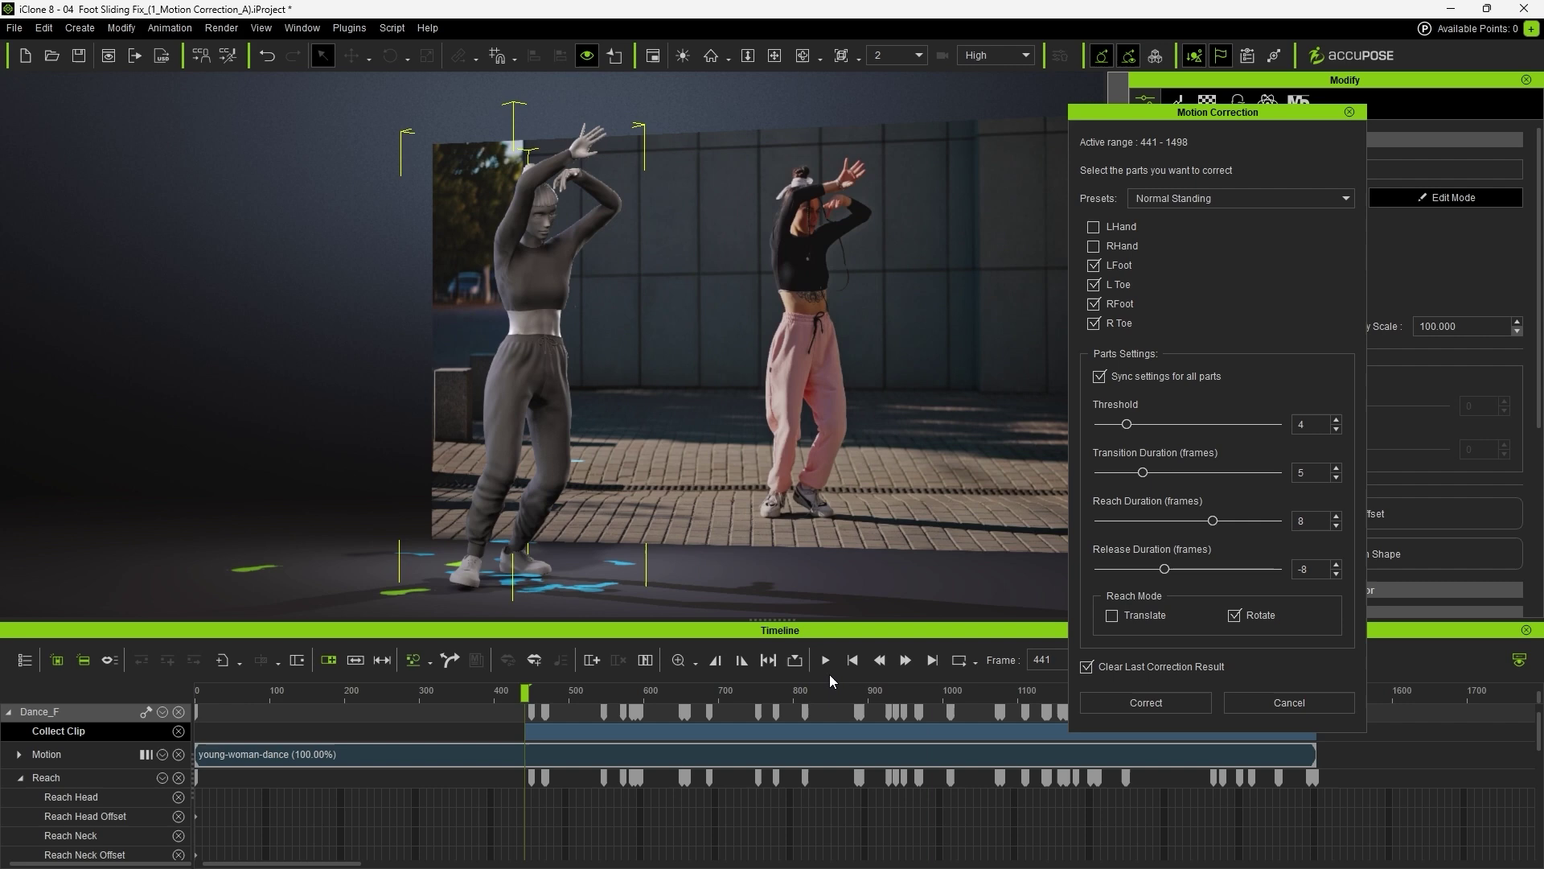
left_click(572, 695)
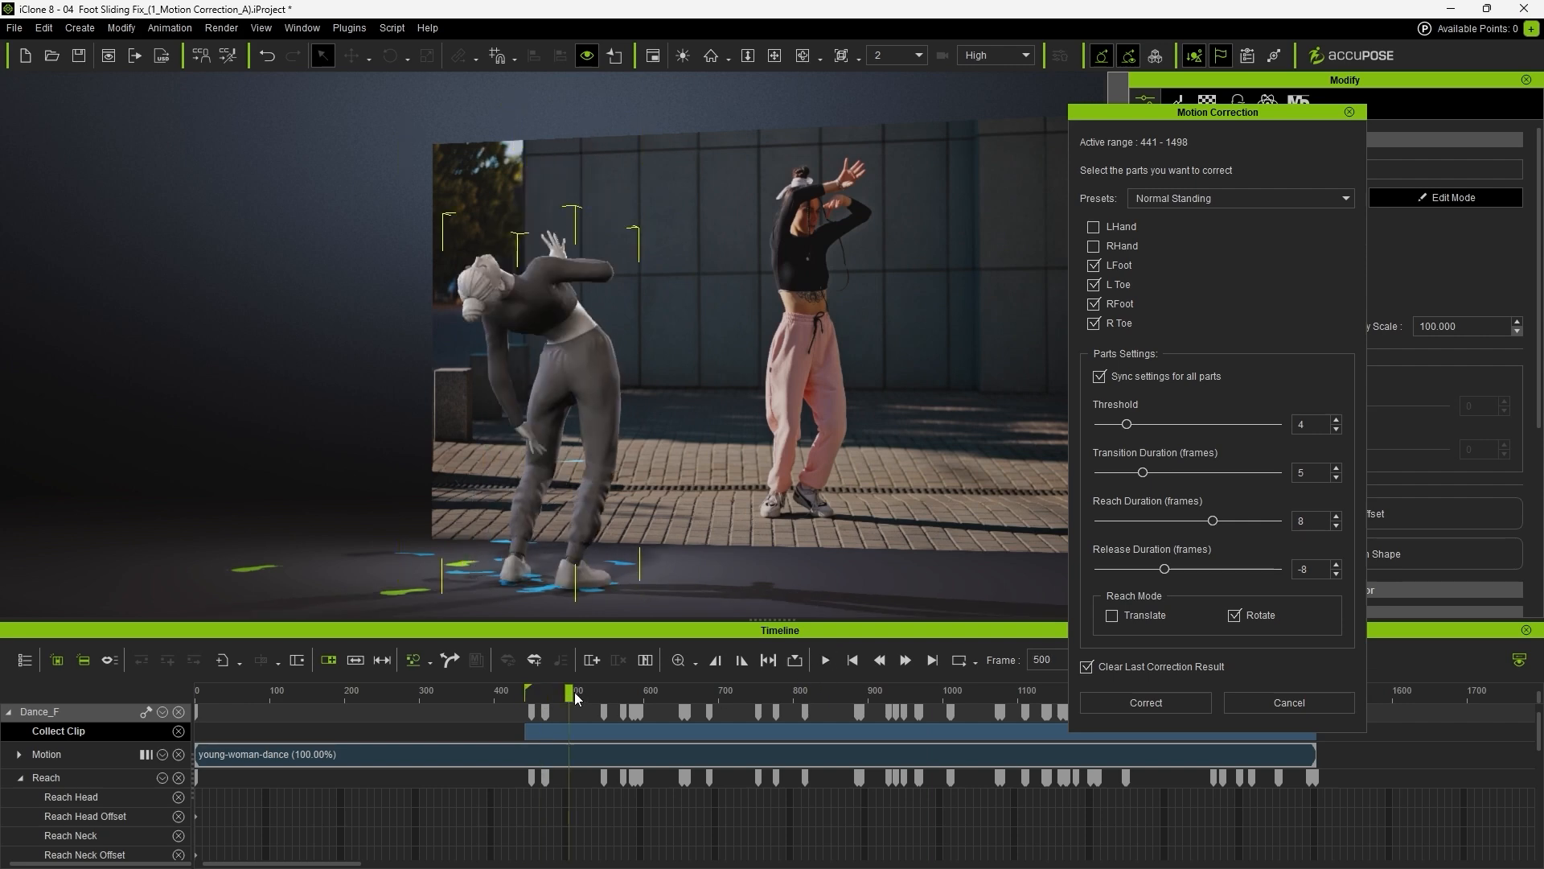
left_click(661, 692)
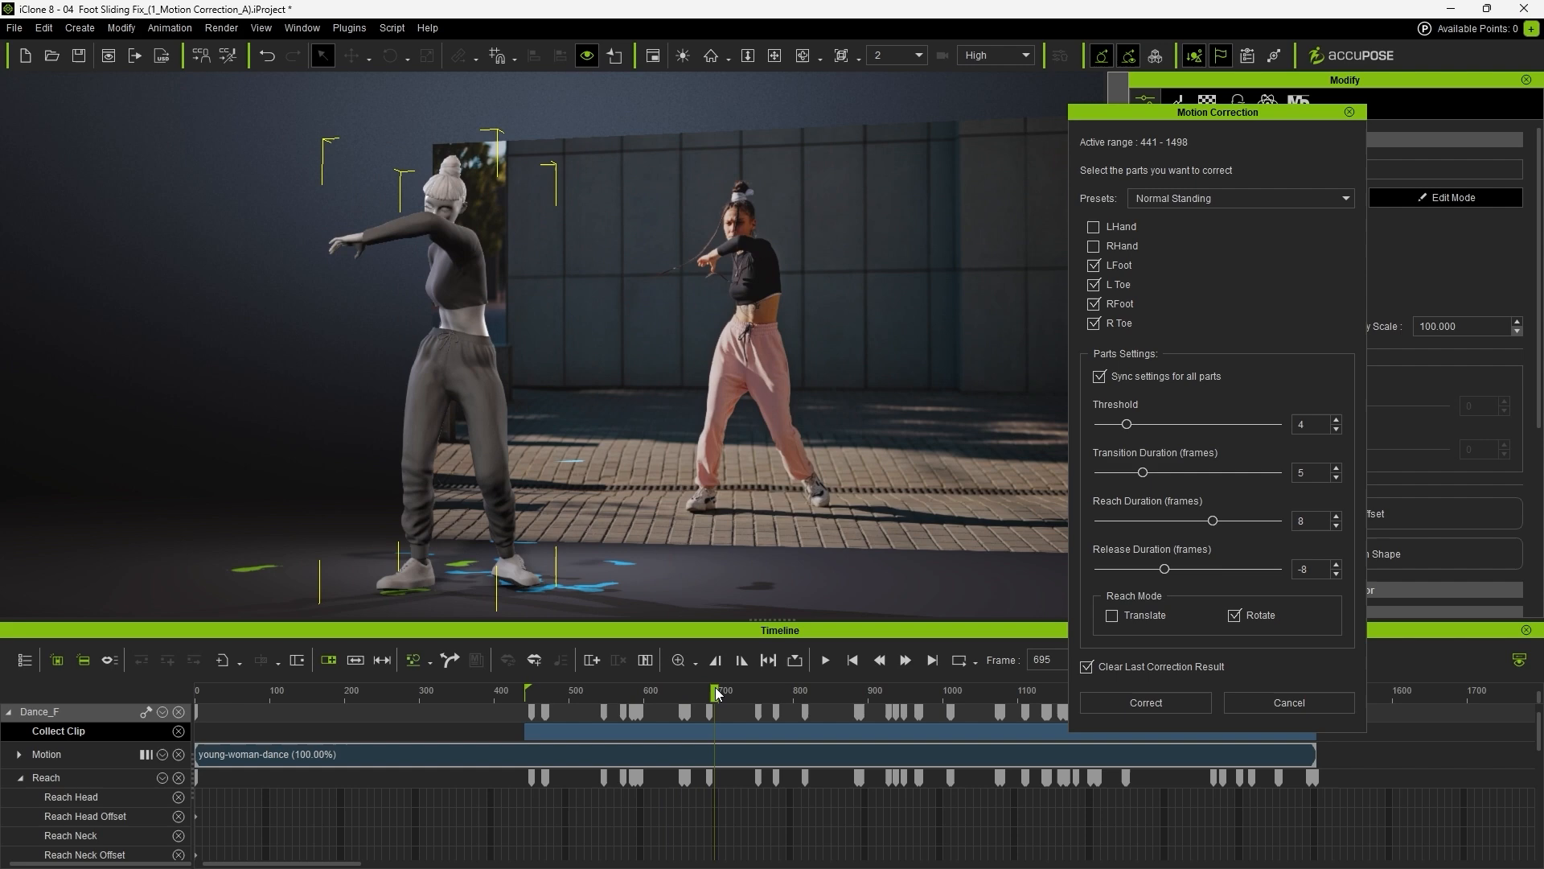
left_click(773, 690)
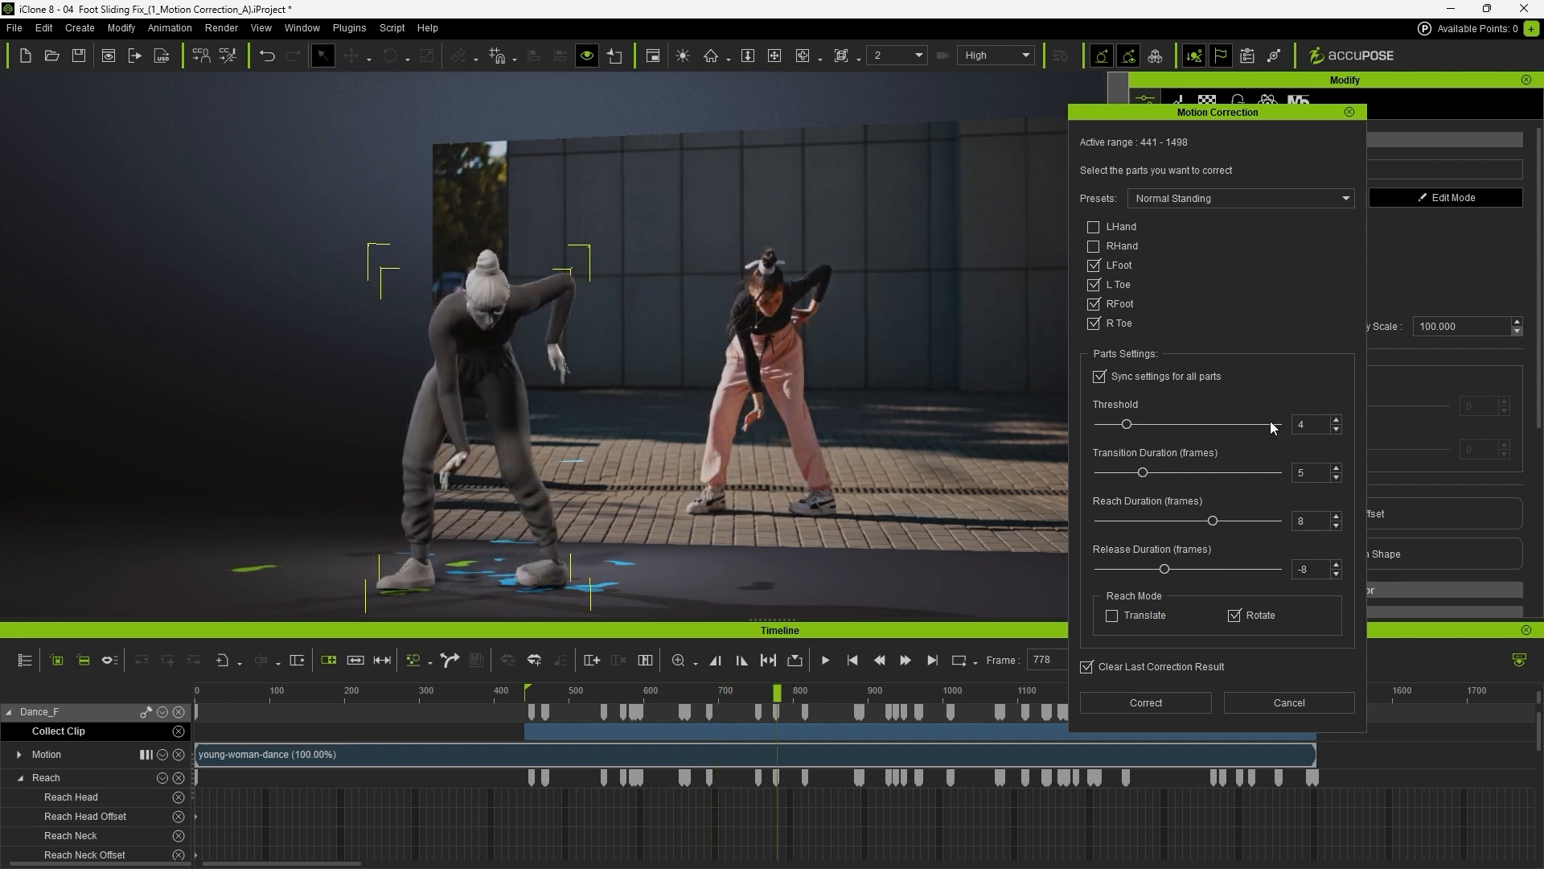
mouse_move(1123, 418)
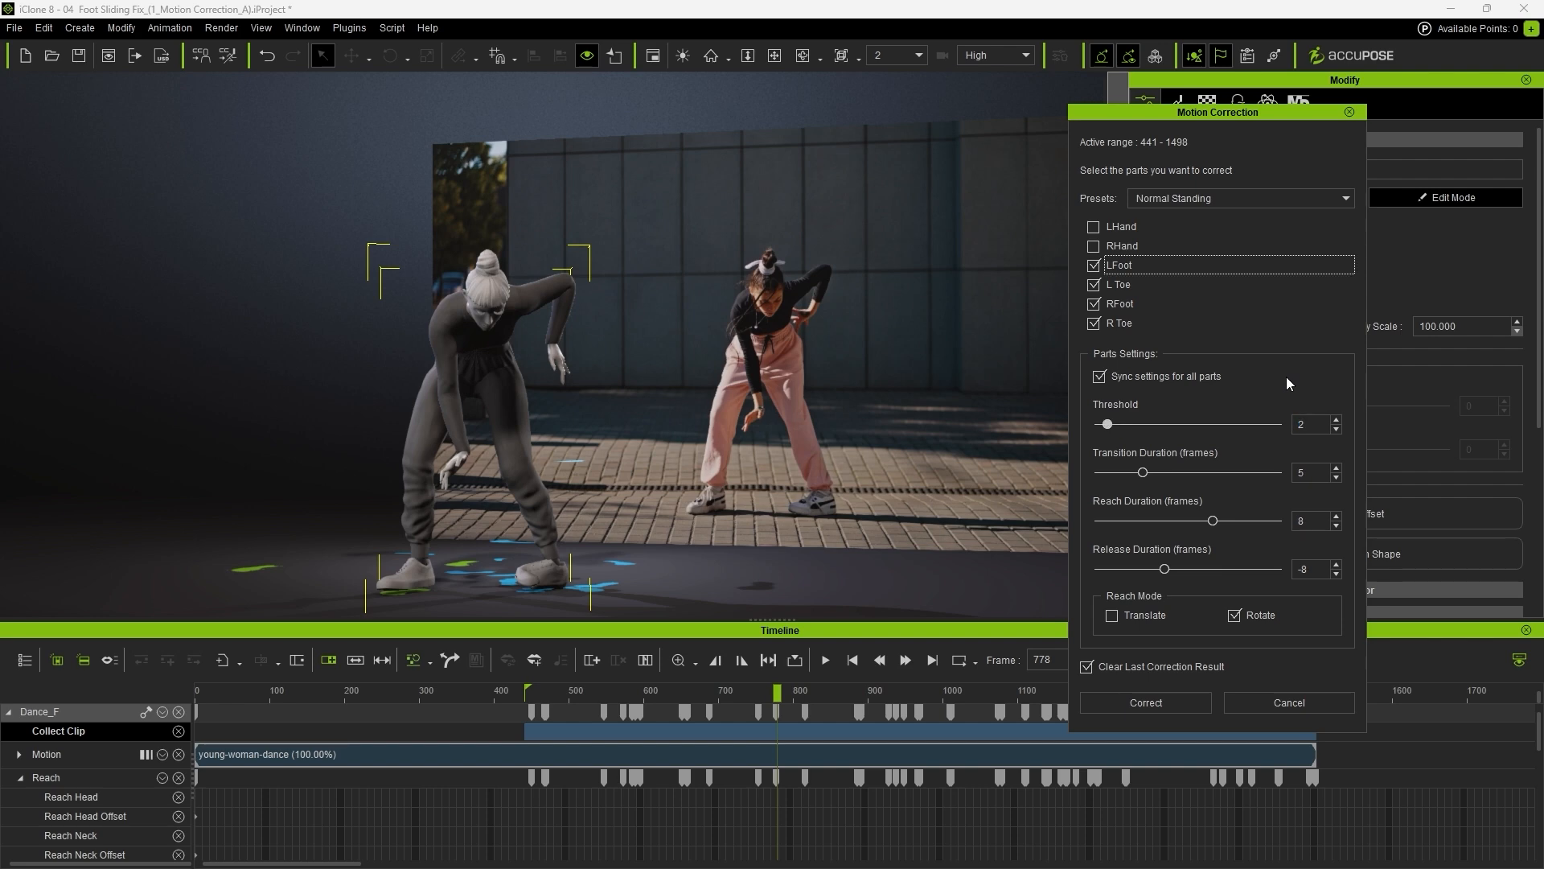
mouse_move(1229, 656)
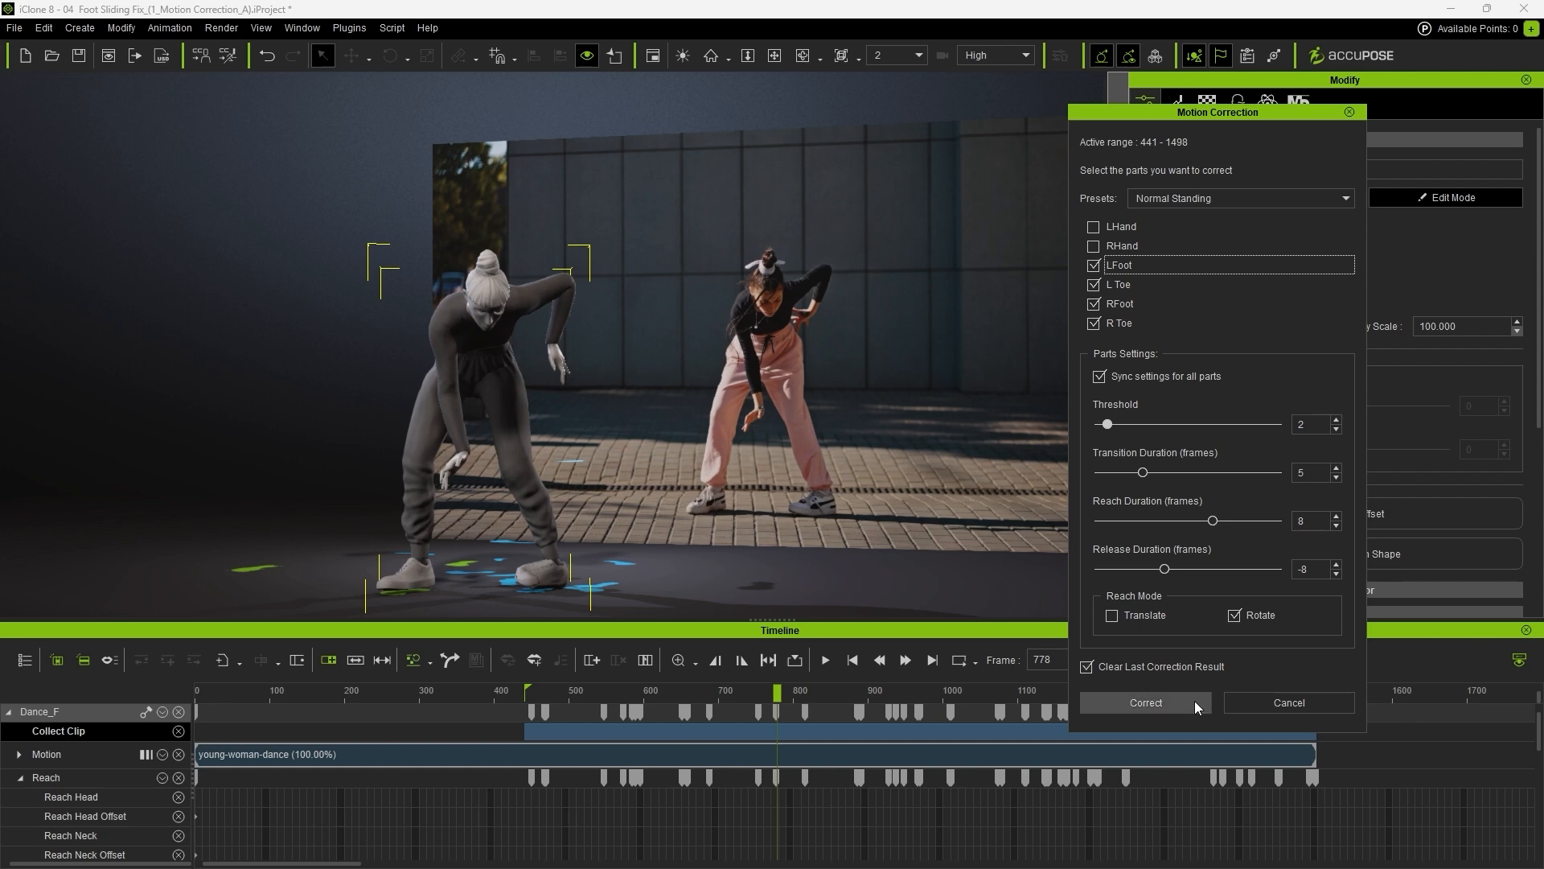
mouse_move(1285, 661)
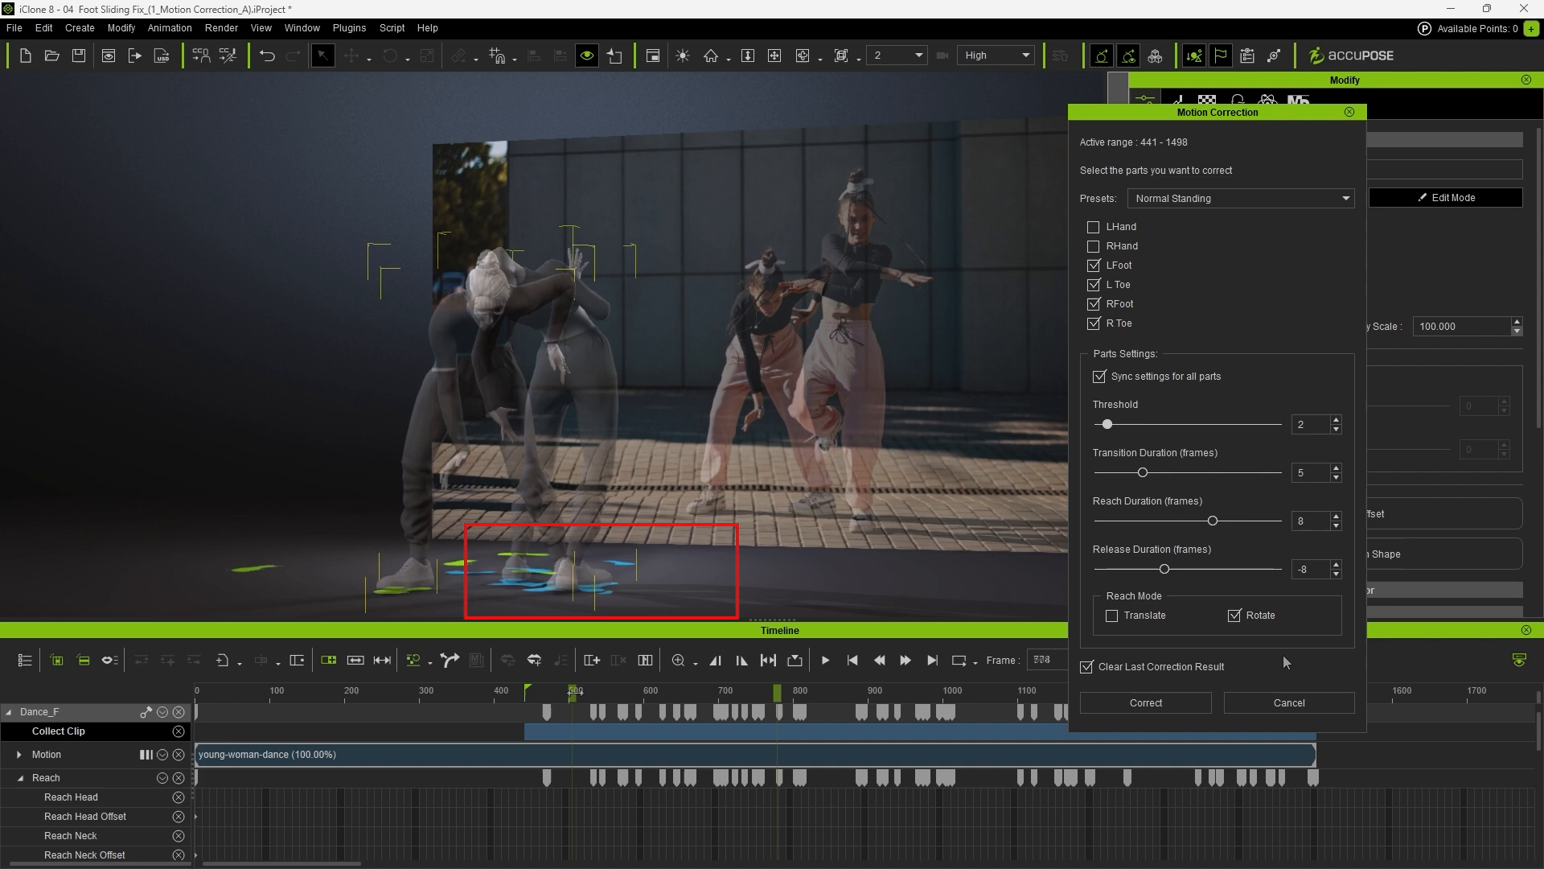
Play back the dance recorrected with threshold 2
left_click(640, 690)
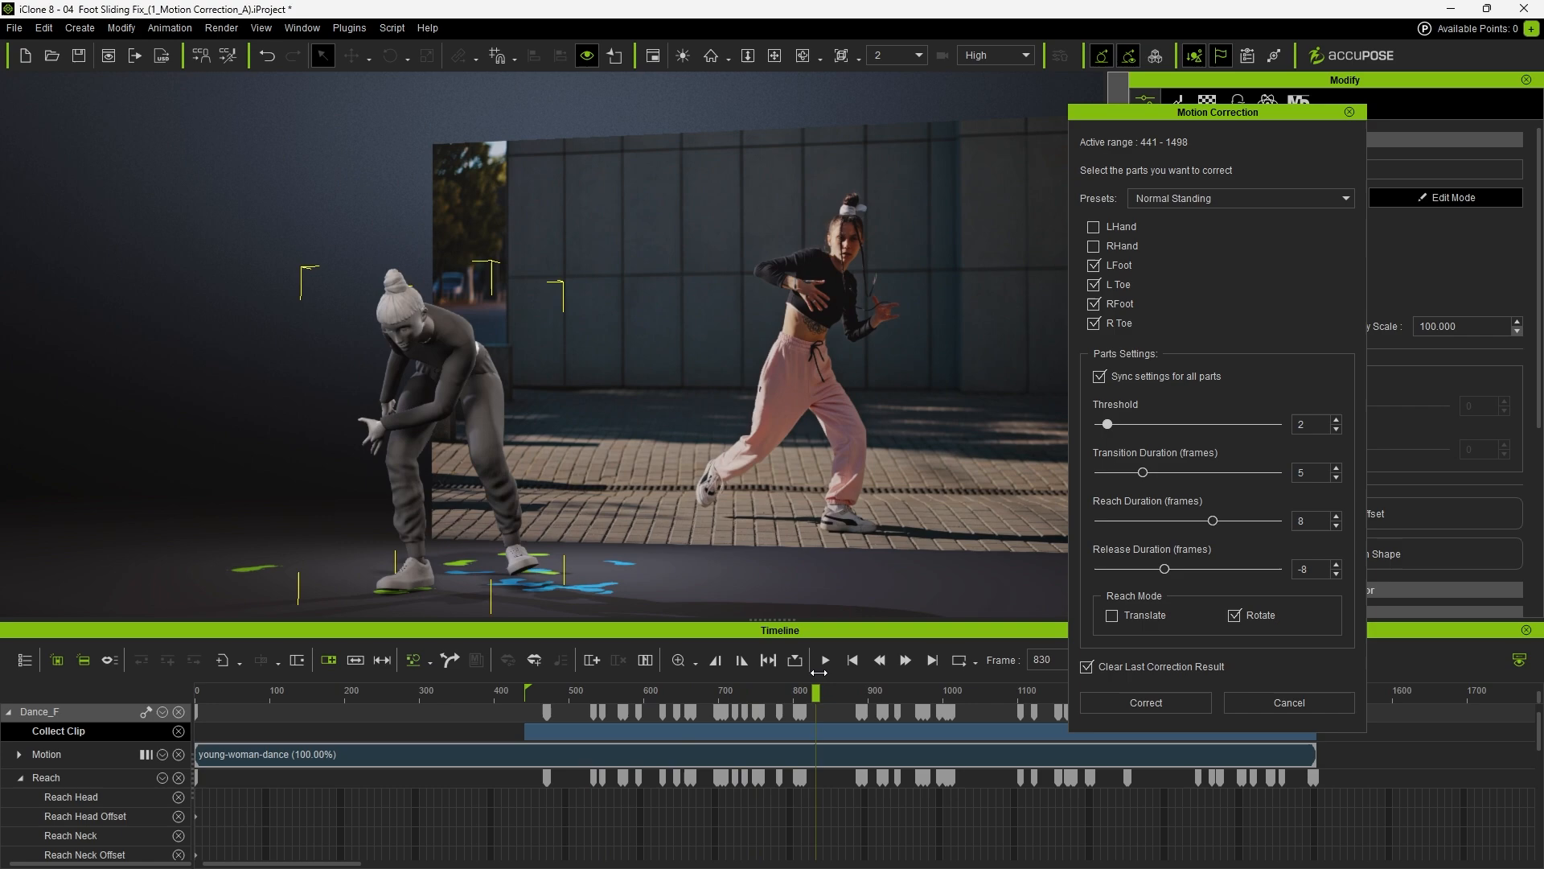
Scrub frames 715–732 to inspect the left-foot reach spans
left_click(1143, 703)
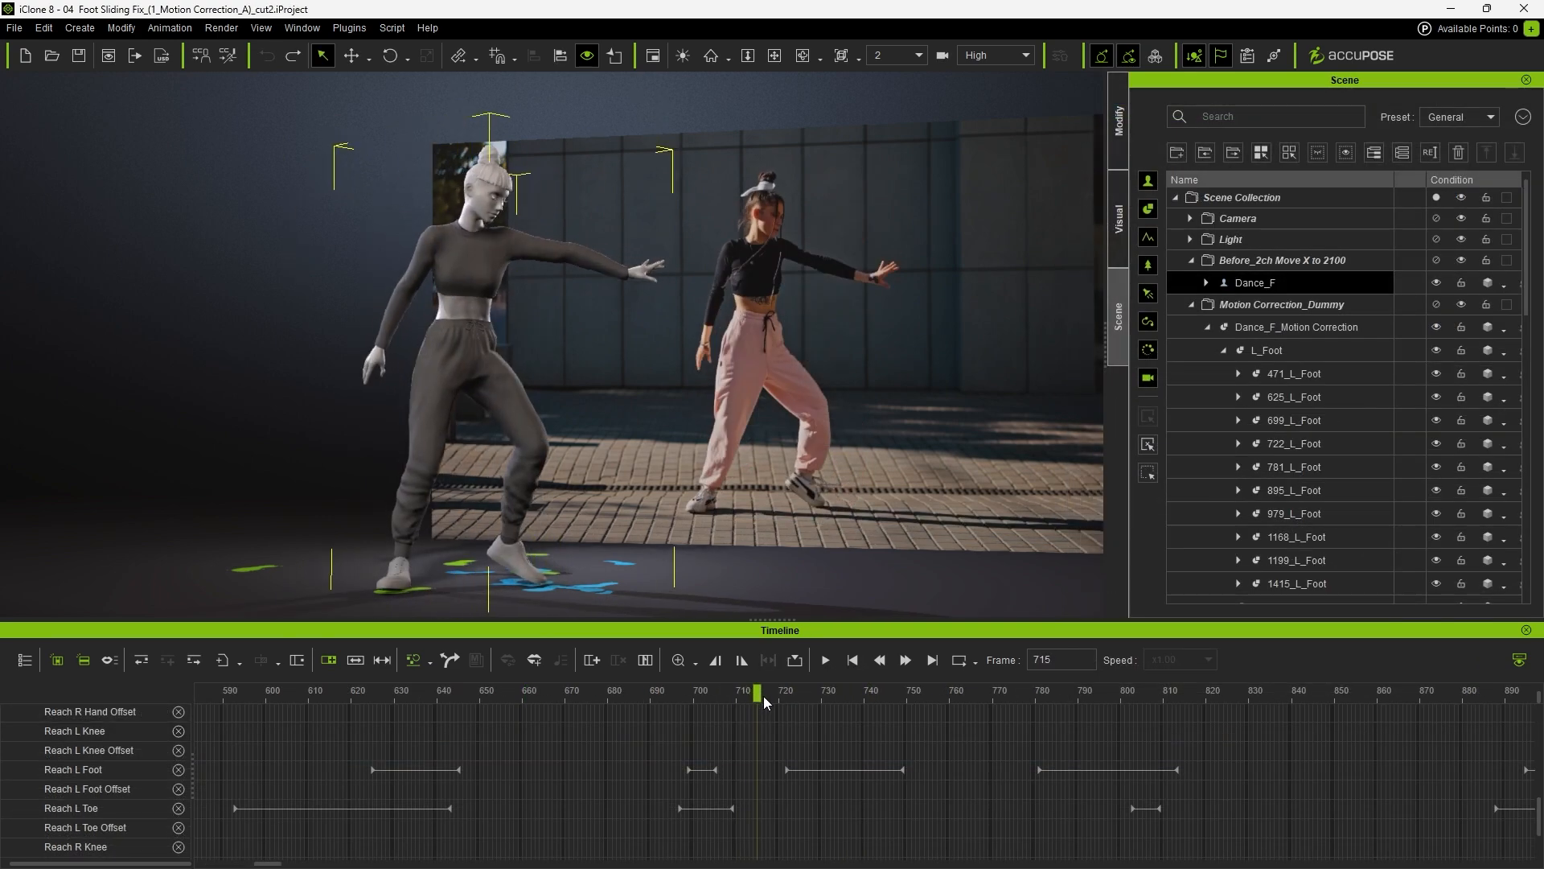
left_click(768, 695)
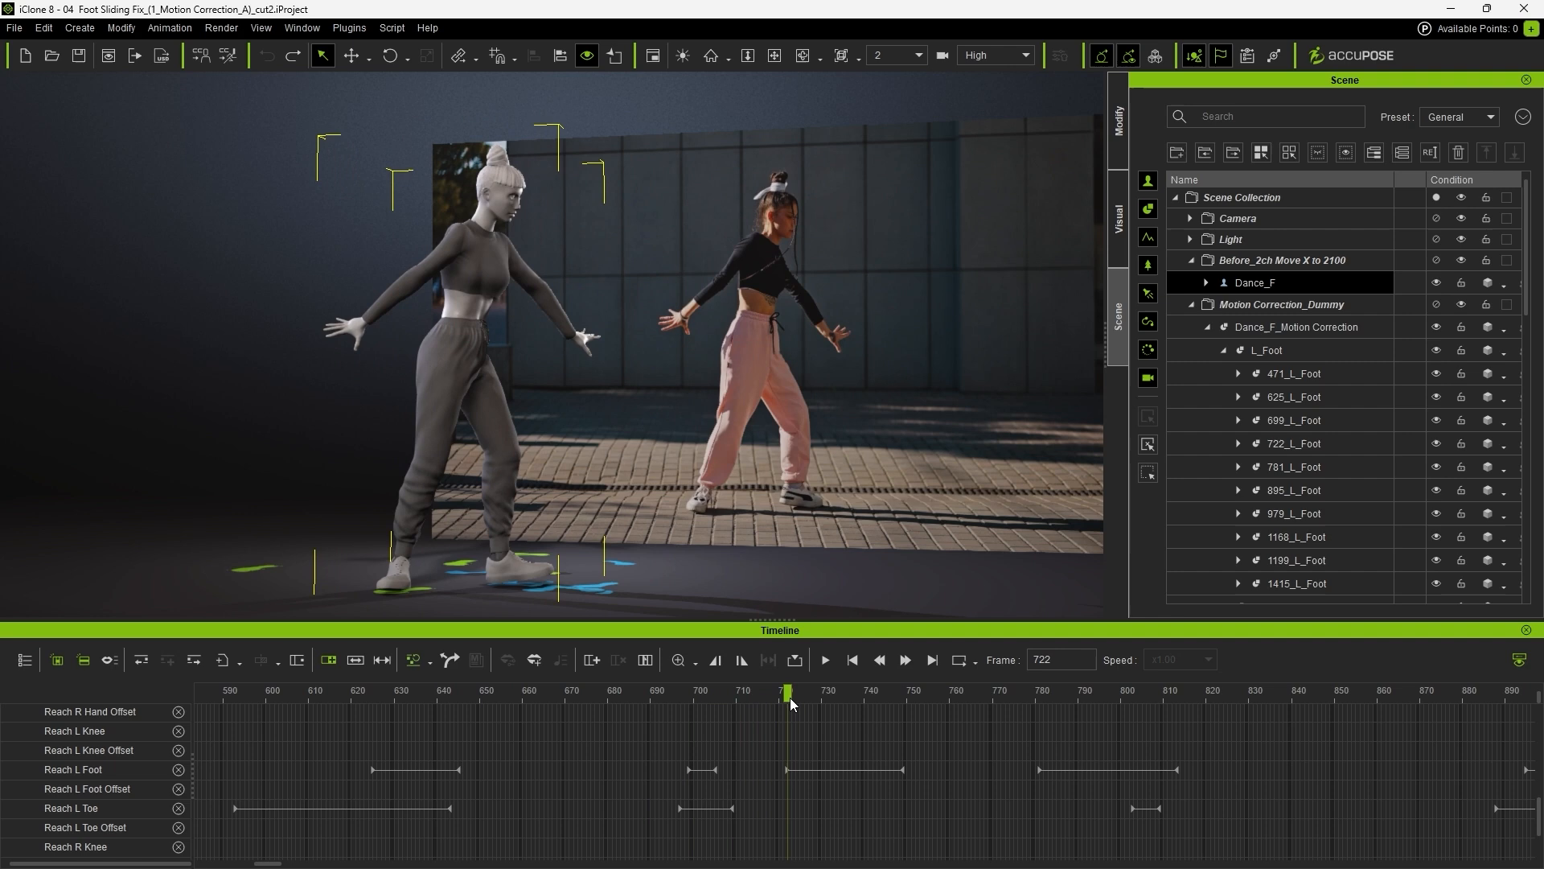
left_click(830, 694)
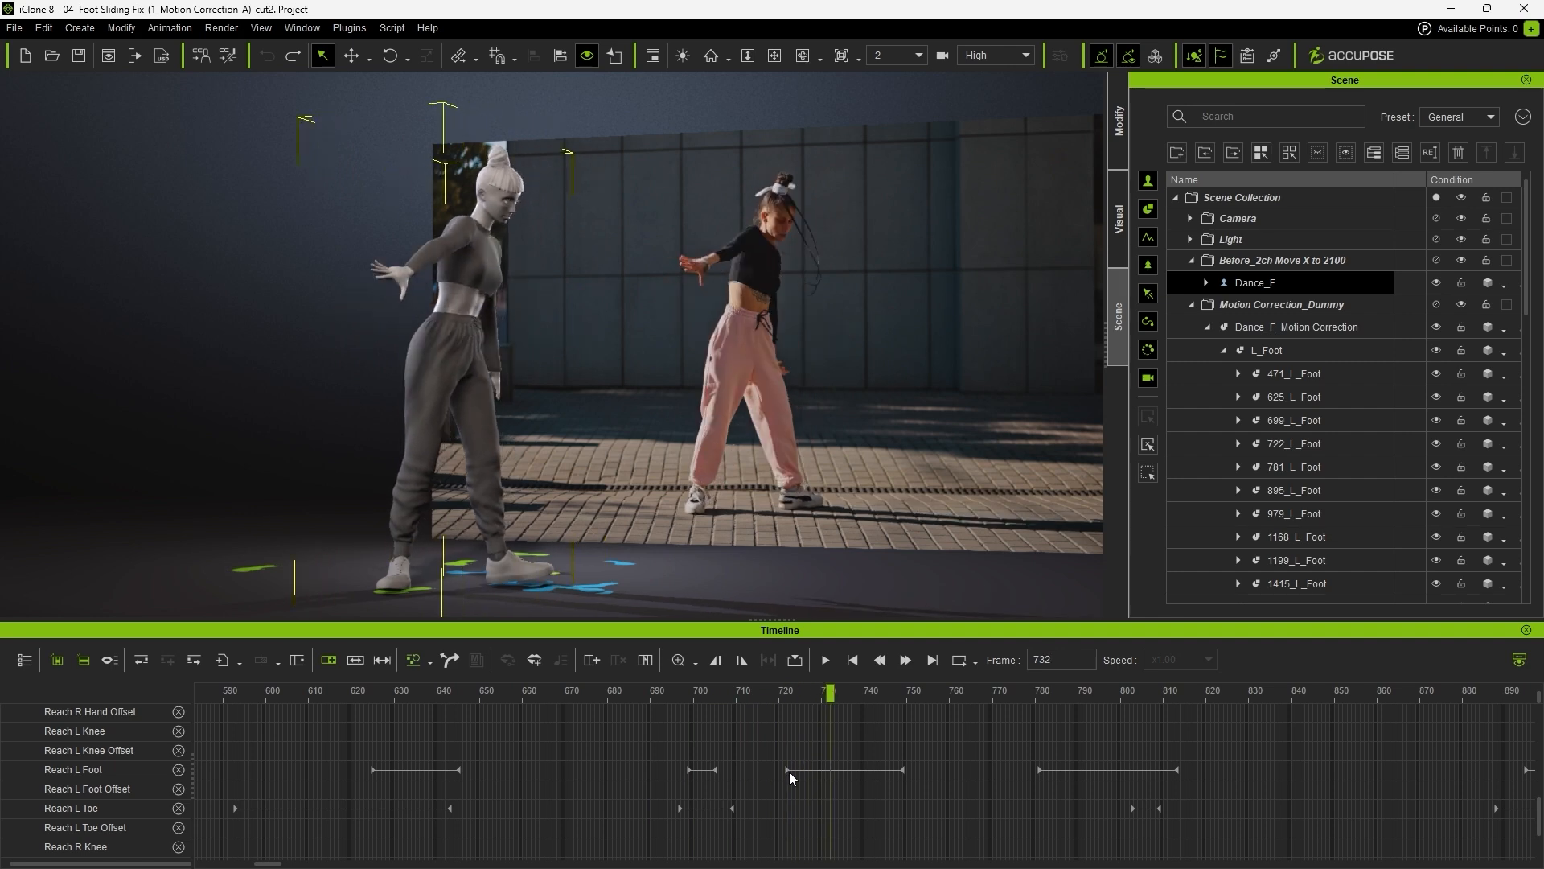
left_click(787, 694)
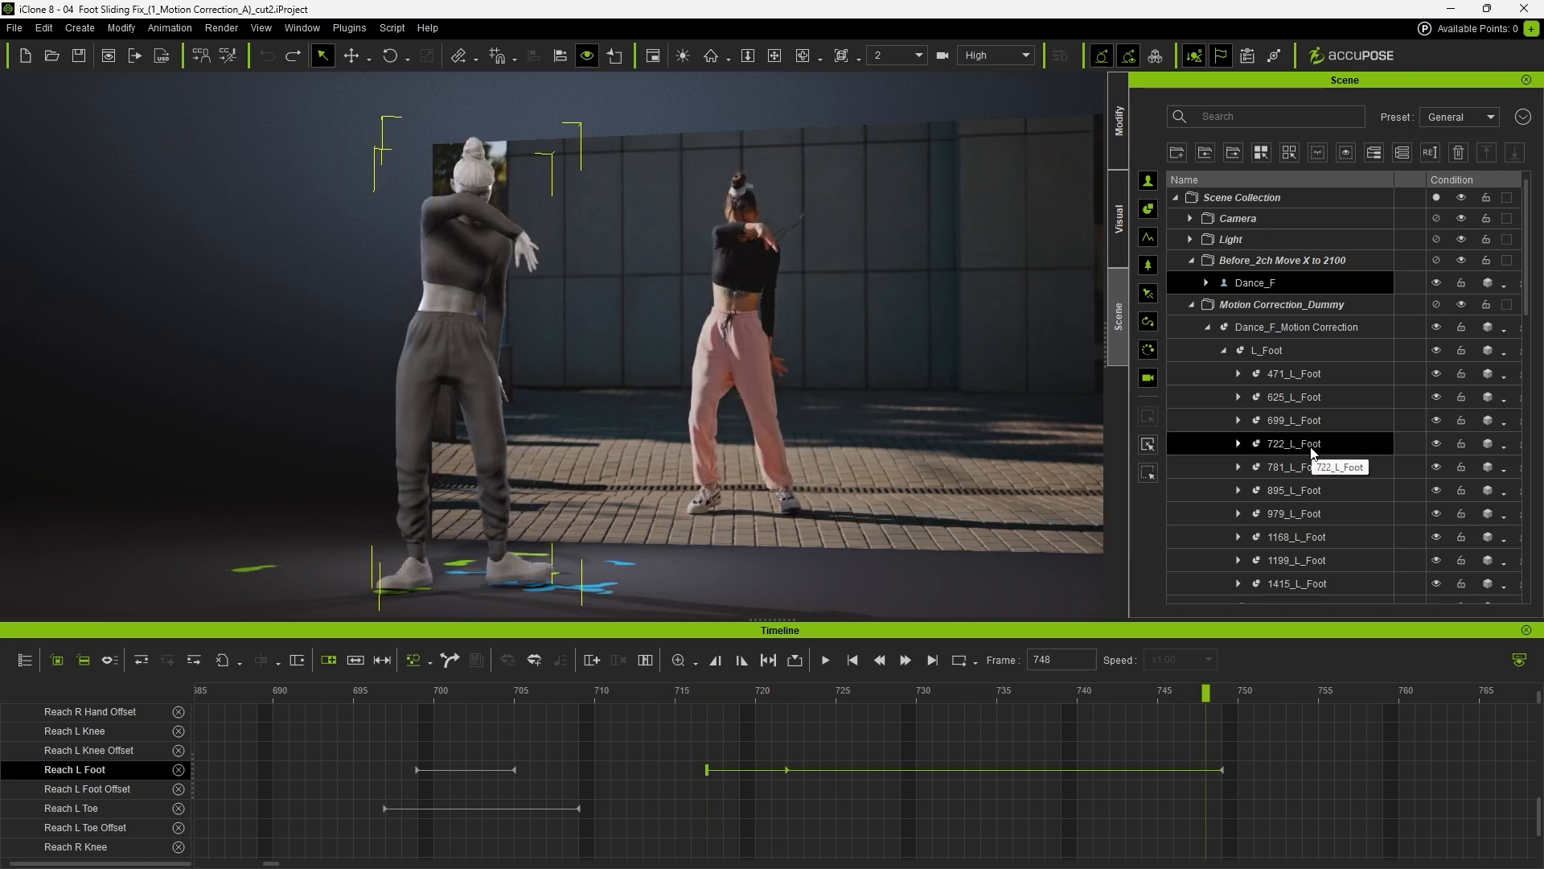
Delete the 722_L_Foot reach target from the Scene Manager
right_click(1291, 442)
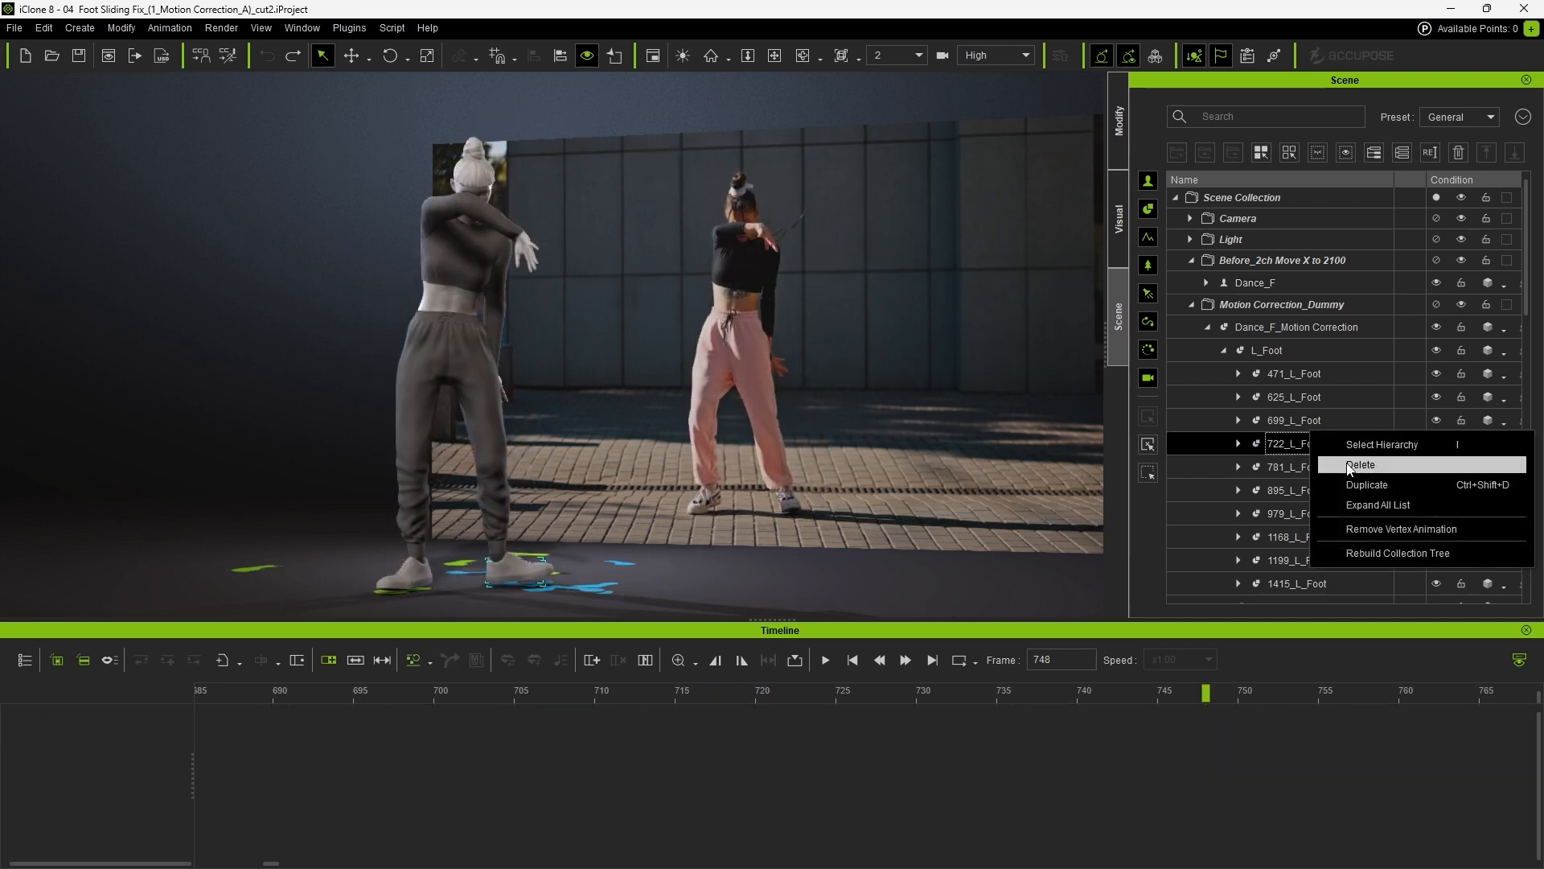
left_click(1361, 463)
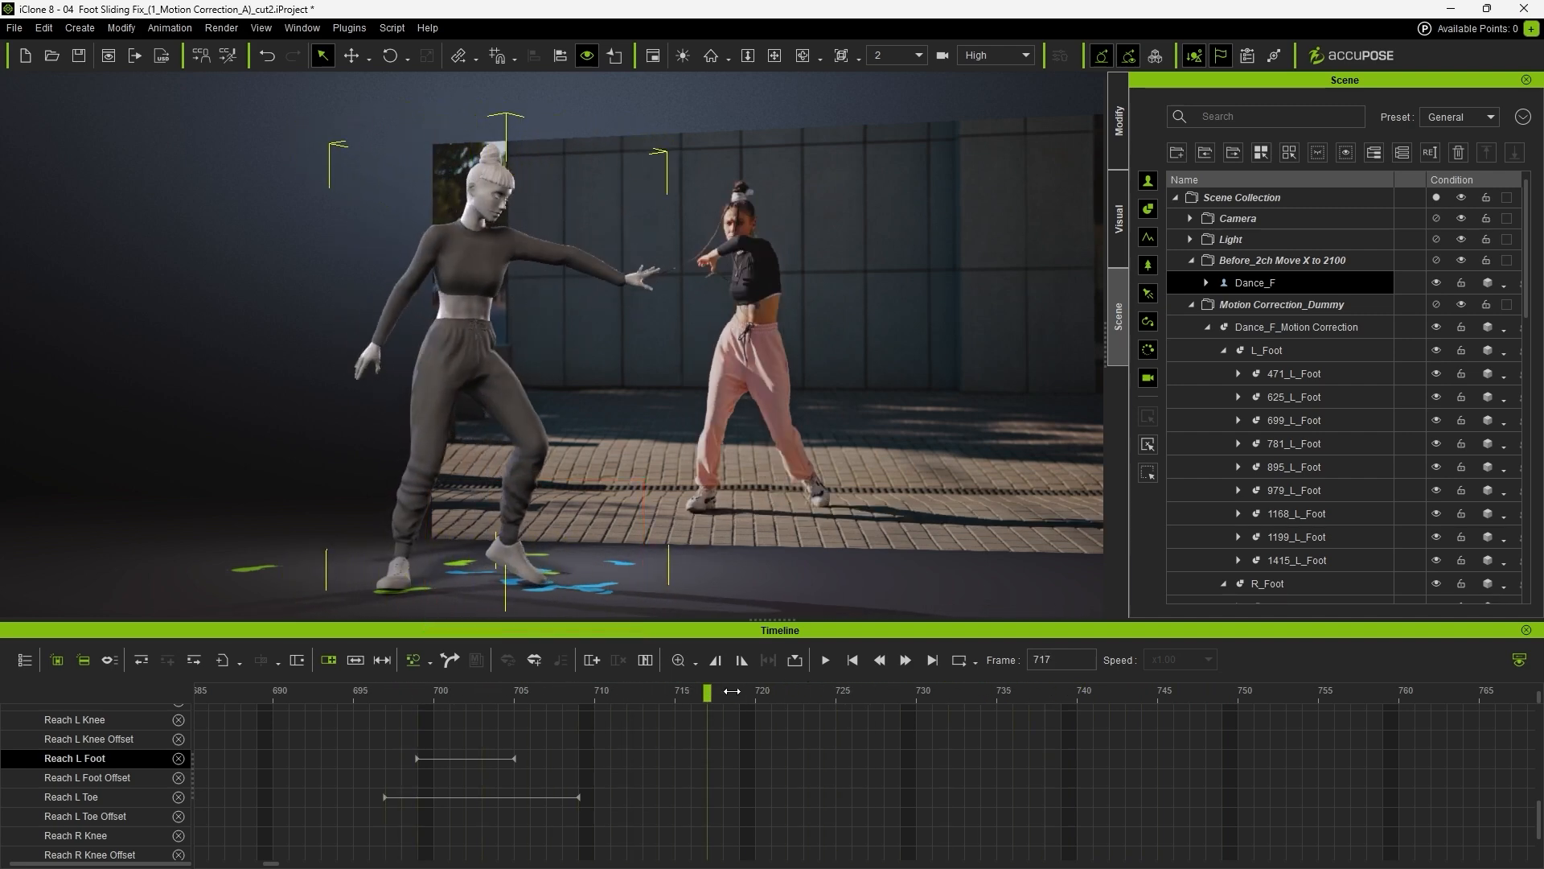
Review the planted foot and switch to the Reach Target for Foot Contact 1-Before project
left_click(549, 692)
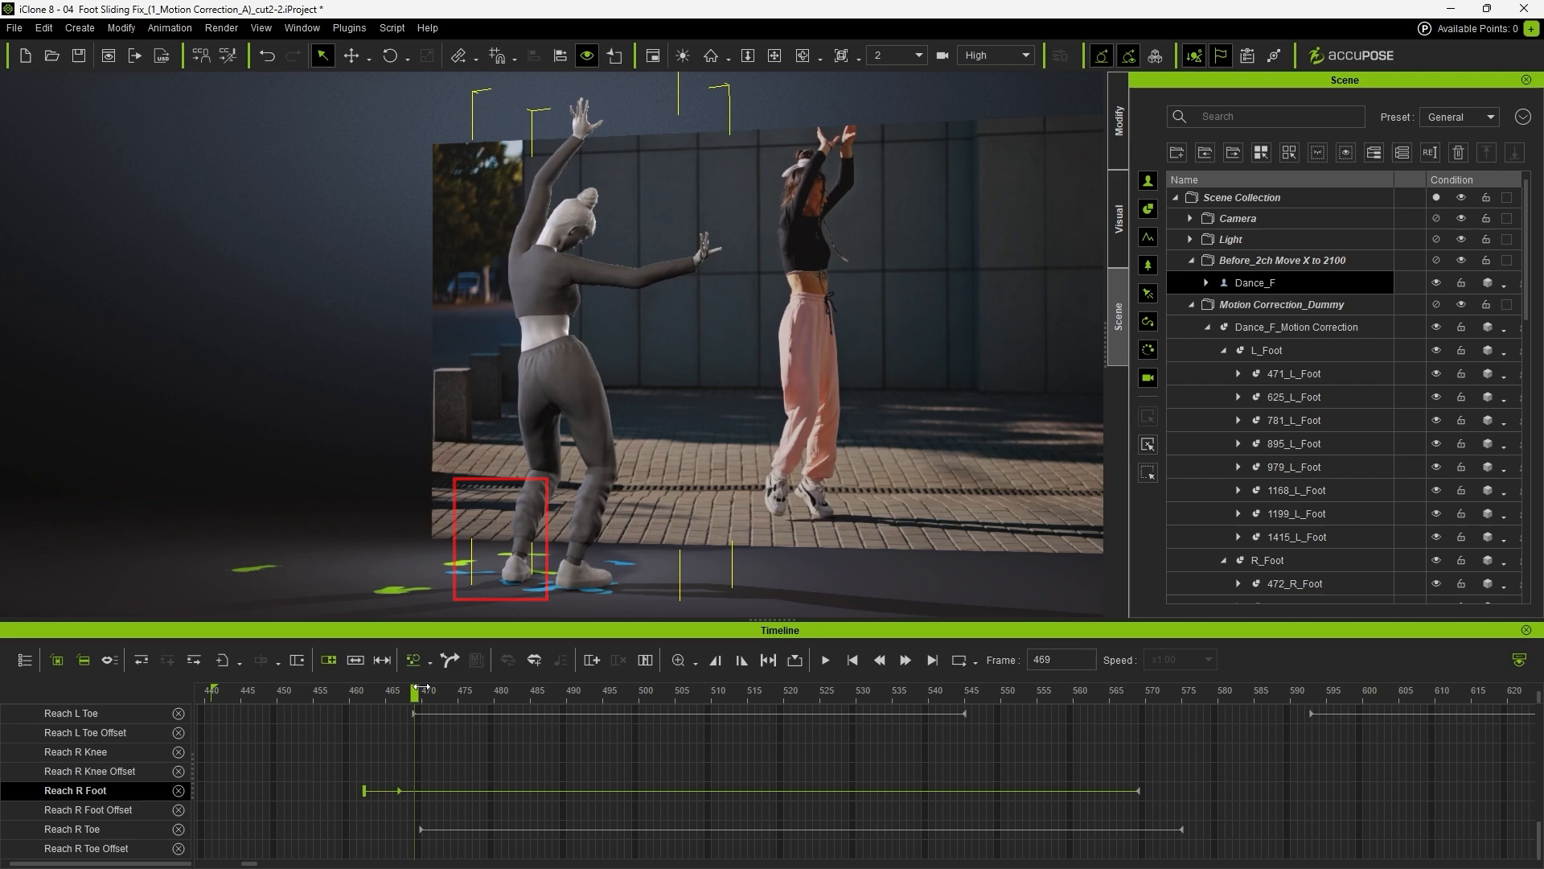
left_click(825, 659)
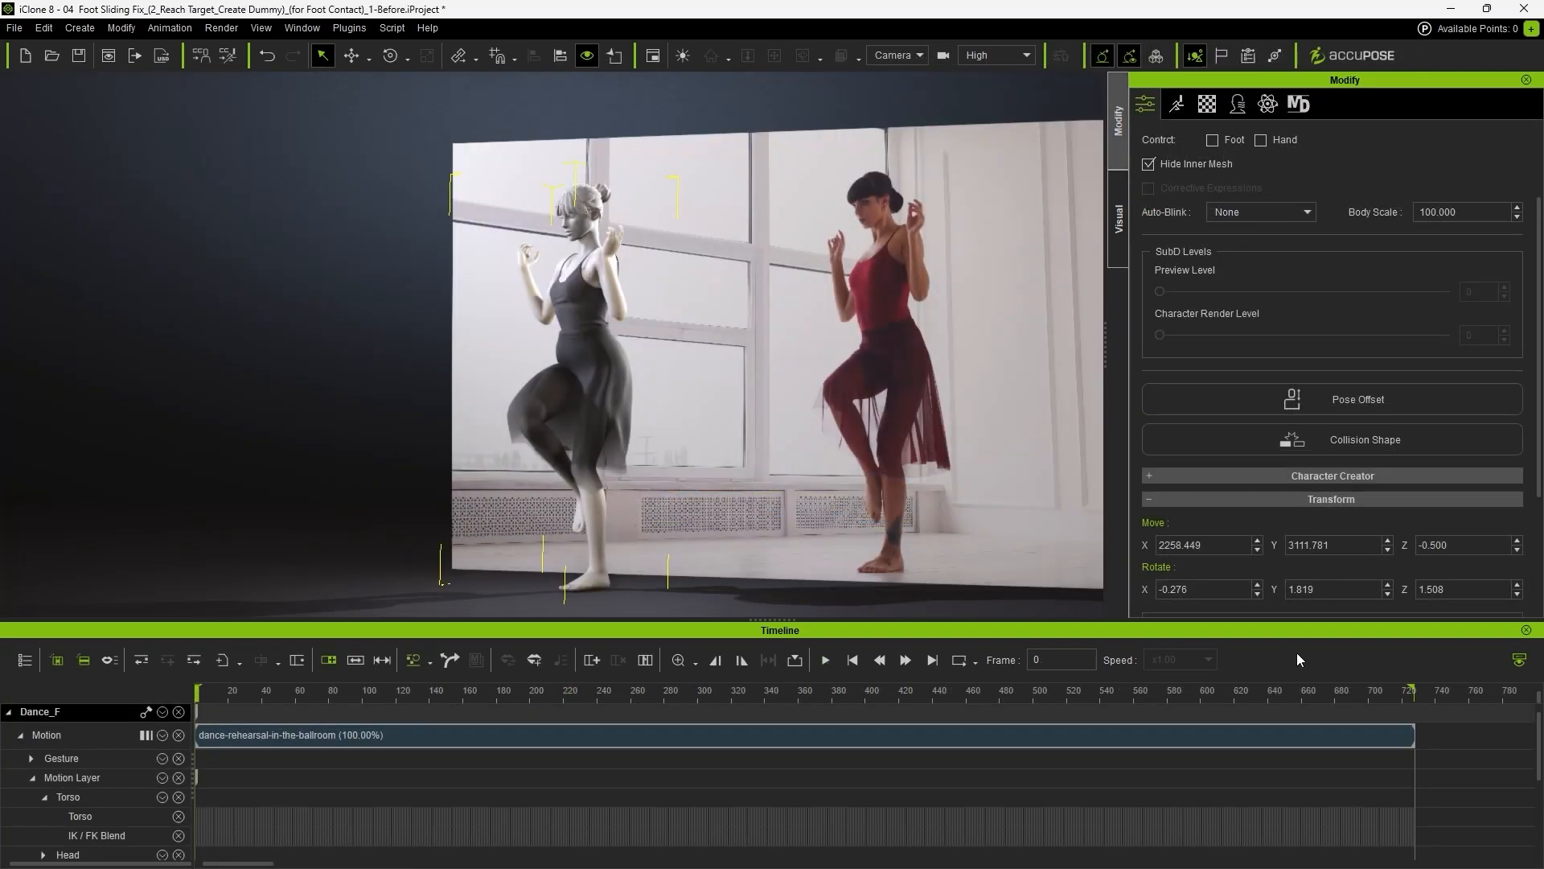
Play the ballroom dance to review foot sliding, then stop playback
left_click(824, 660)
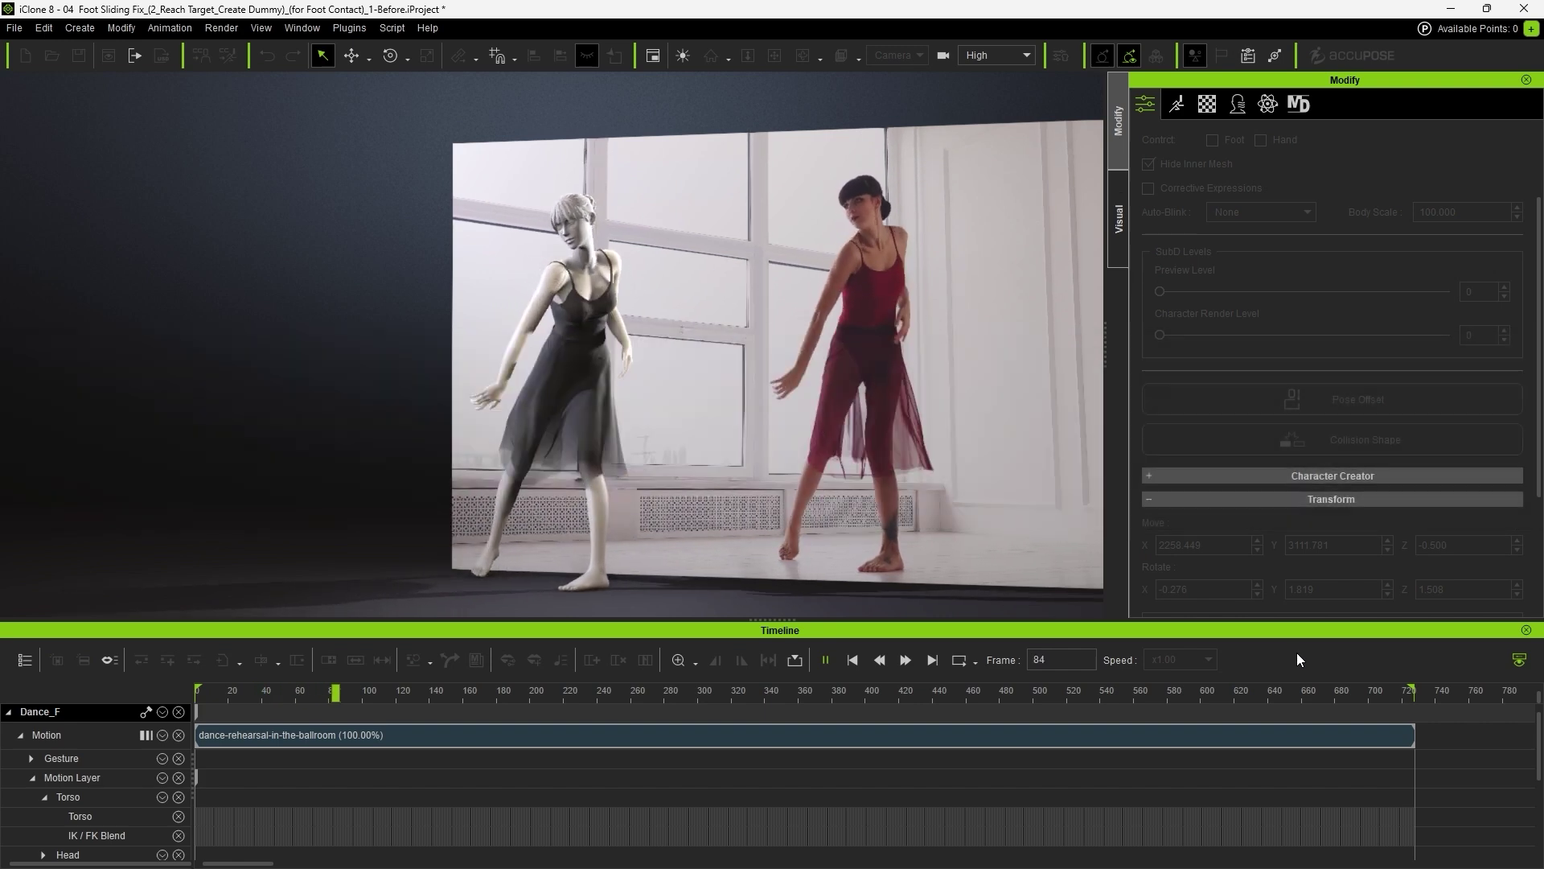
left_click(904, 660)
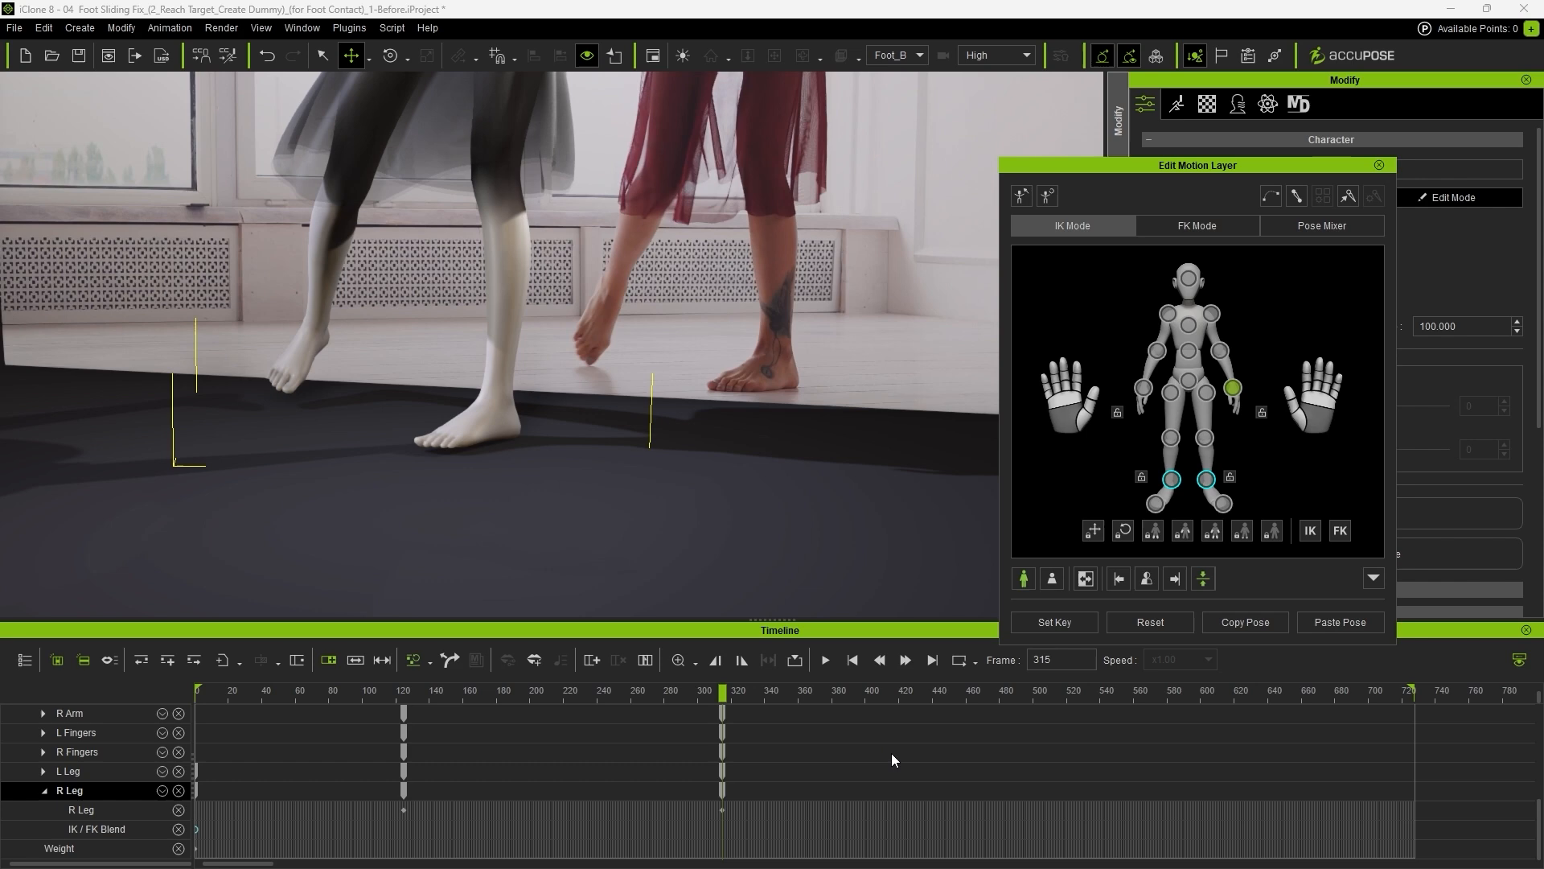
Key the right foot IK effector at frame 150 in Edit Motion Layer
left_click(444, 691)
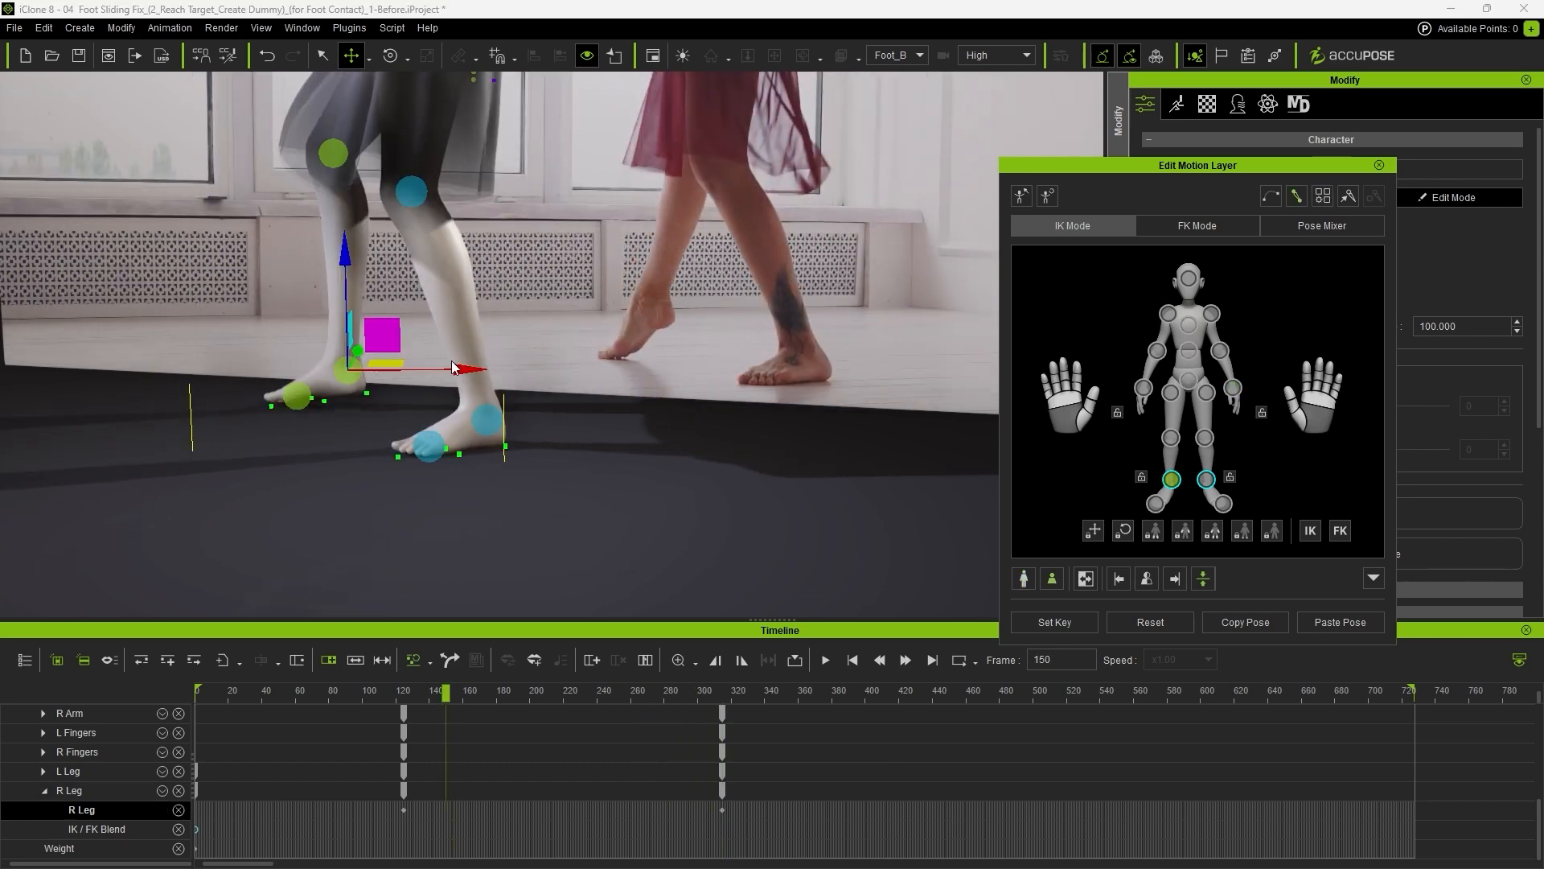
left_click(389, 54)
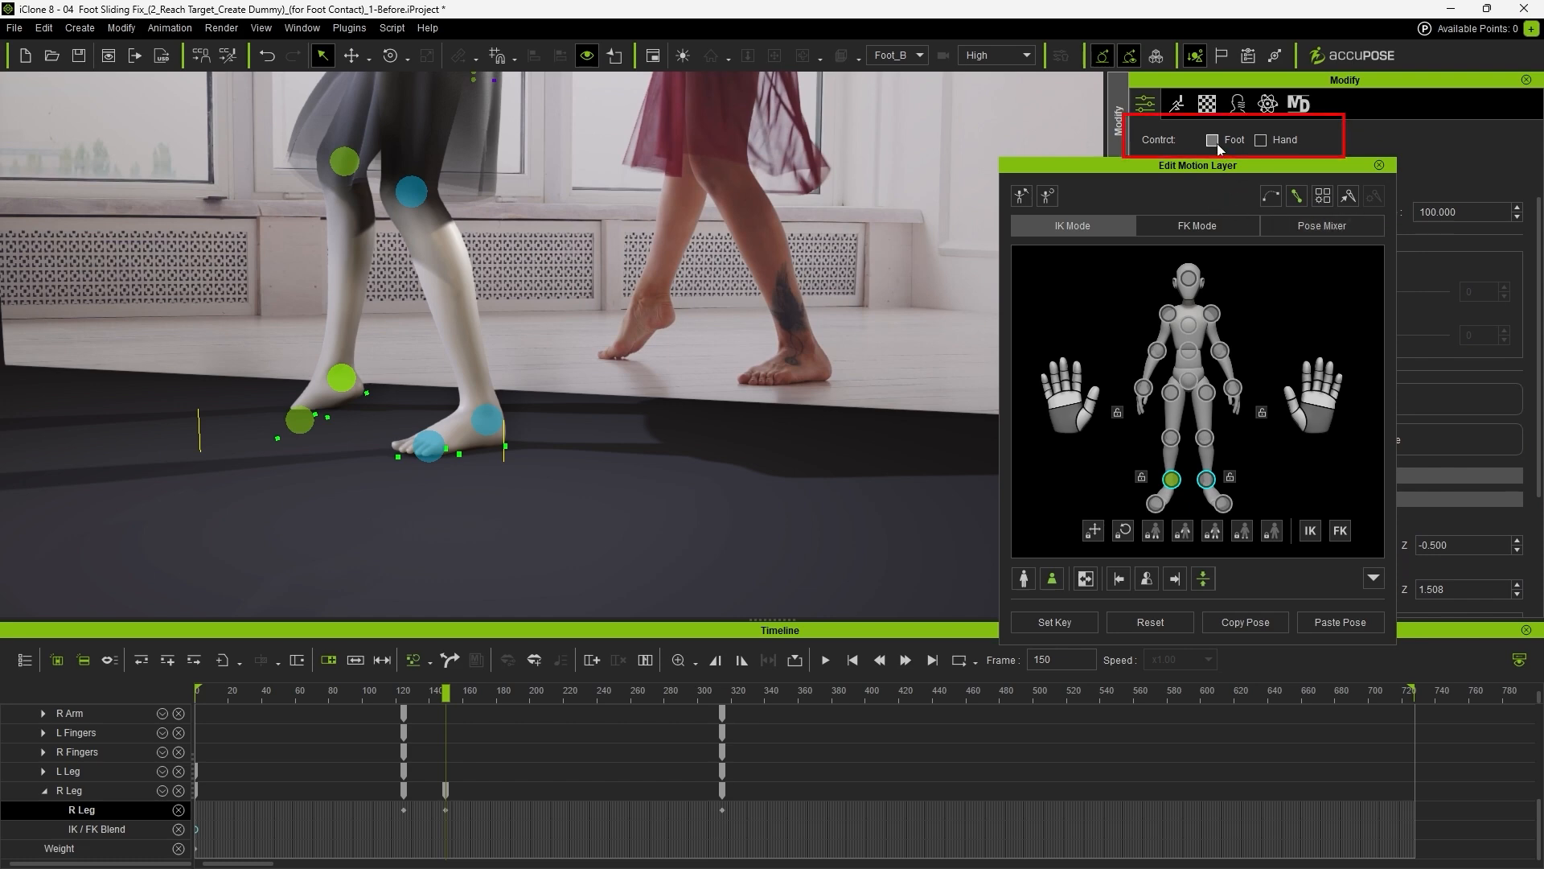
Enable Contact: Foot and lower the right foot effector onto the floor
left_click(1212, 138)
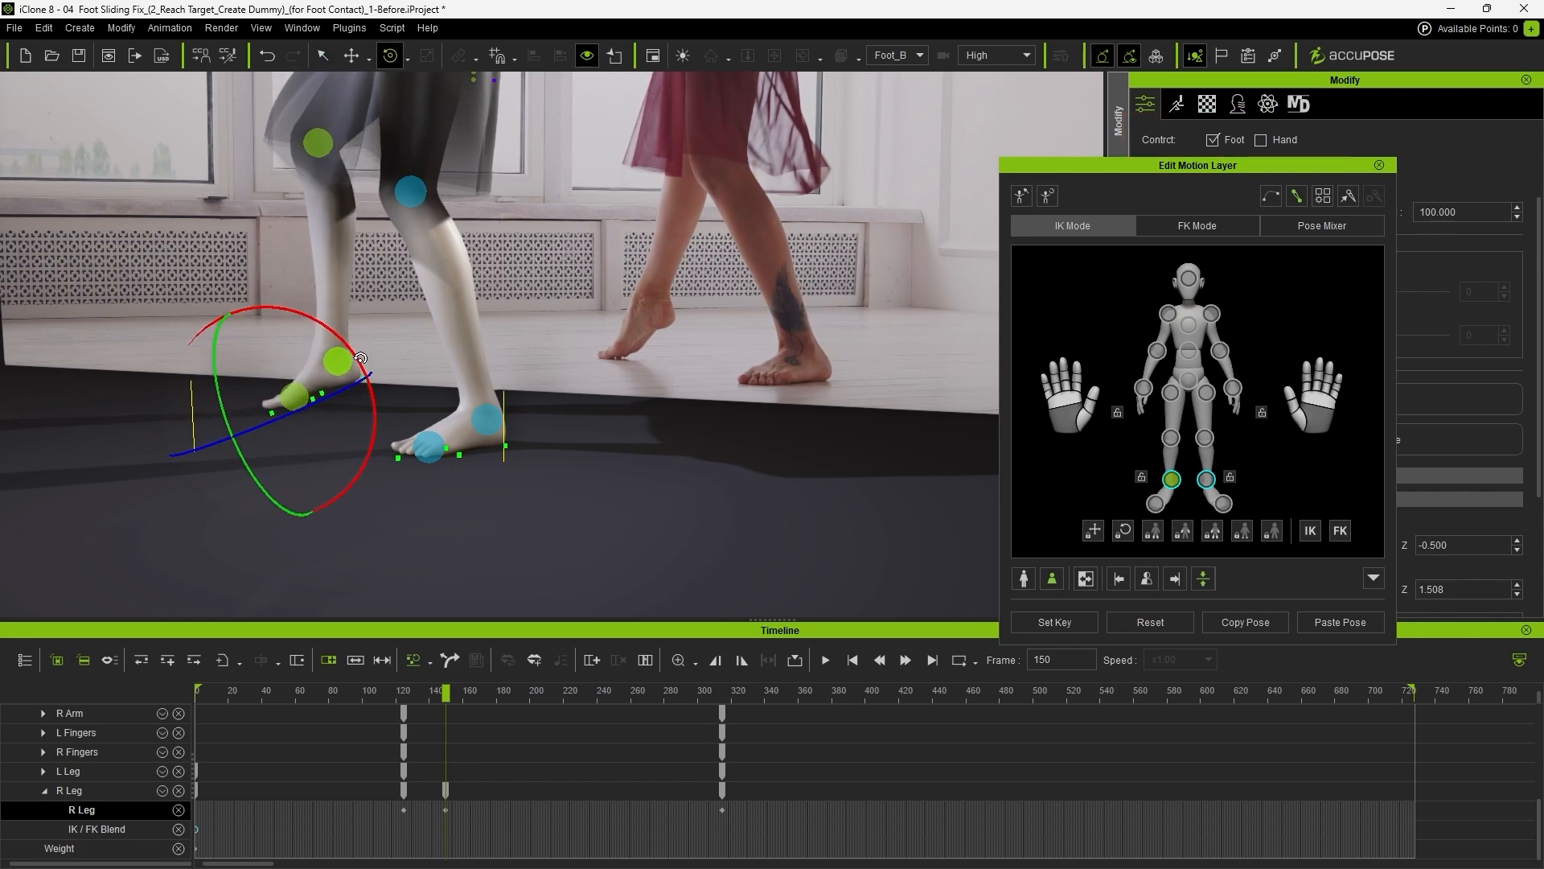
left_click(351, 55)
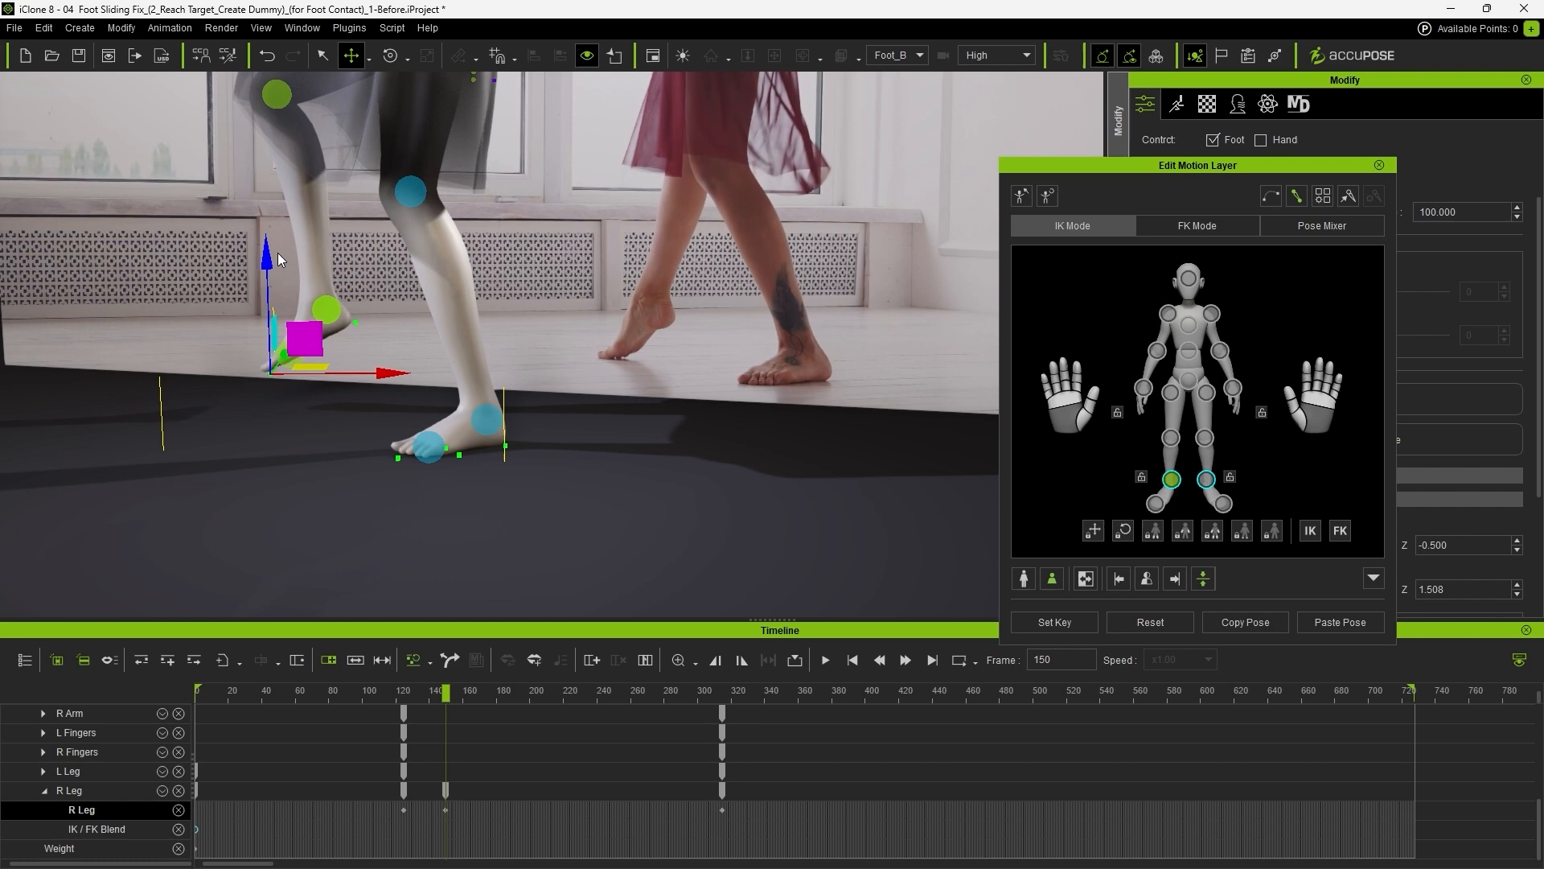
left_click_drag(308, 330, 304, 385)
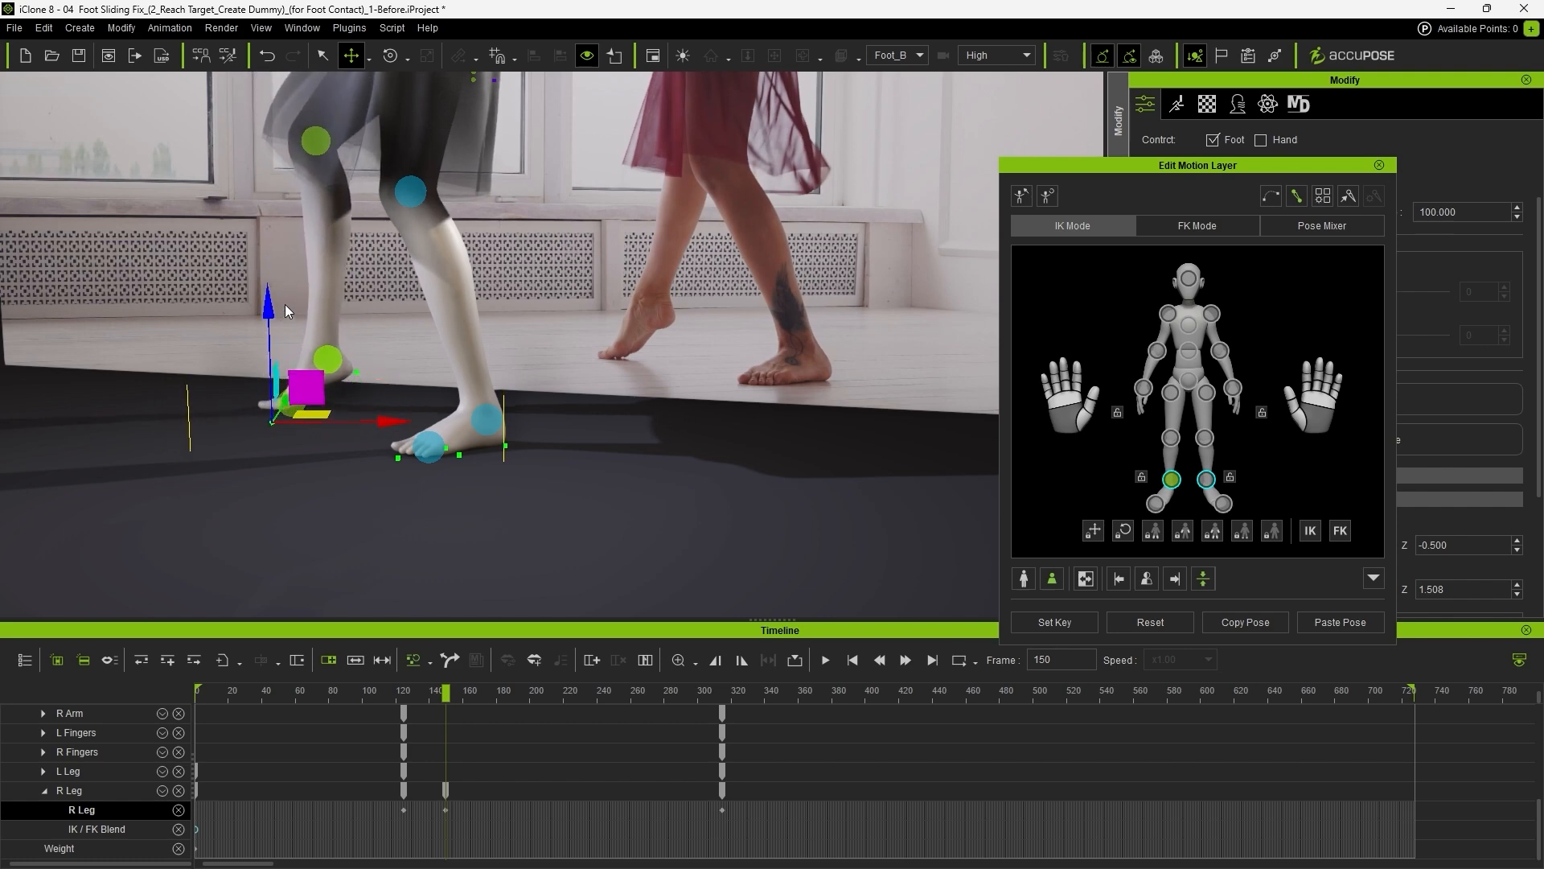
left_click(552, 692)
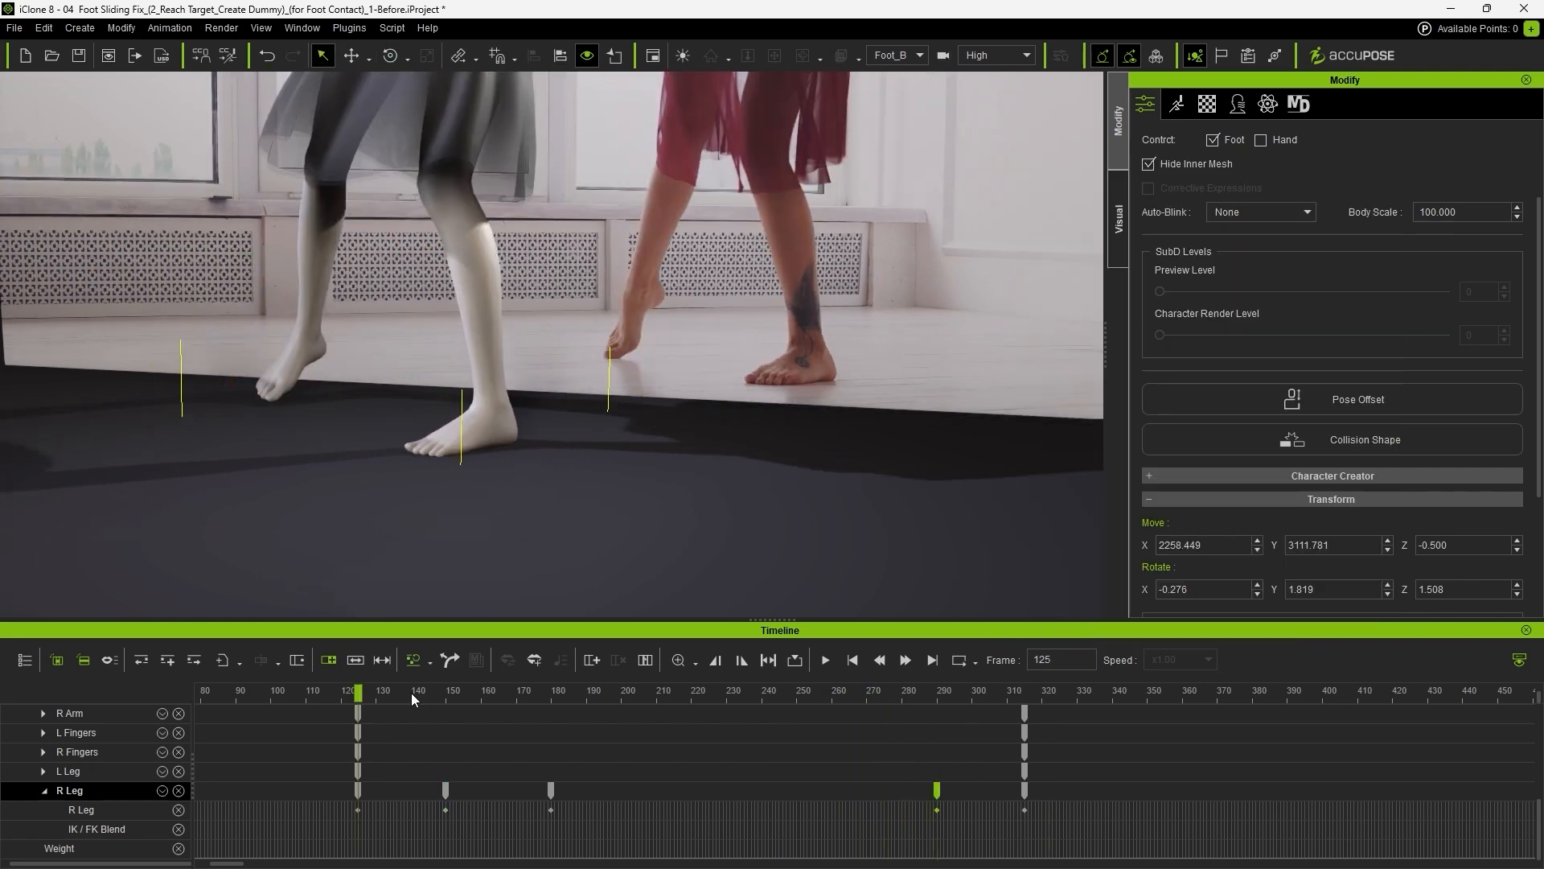
Bring up the Reach Target panel for the mannequin from the Animation menu
left_click(454, 690)
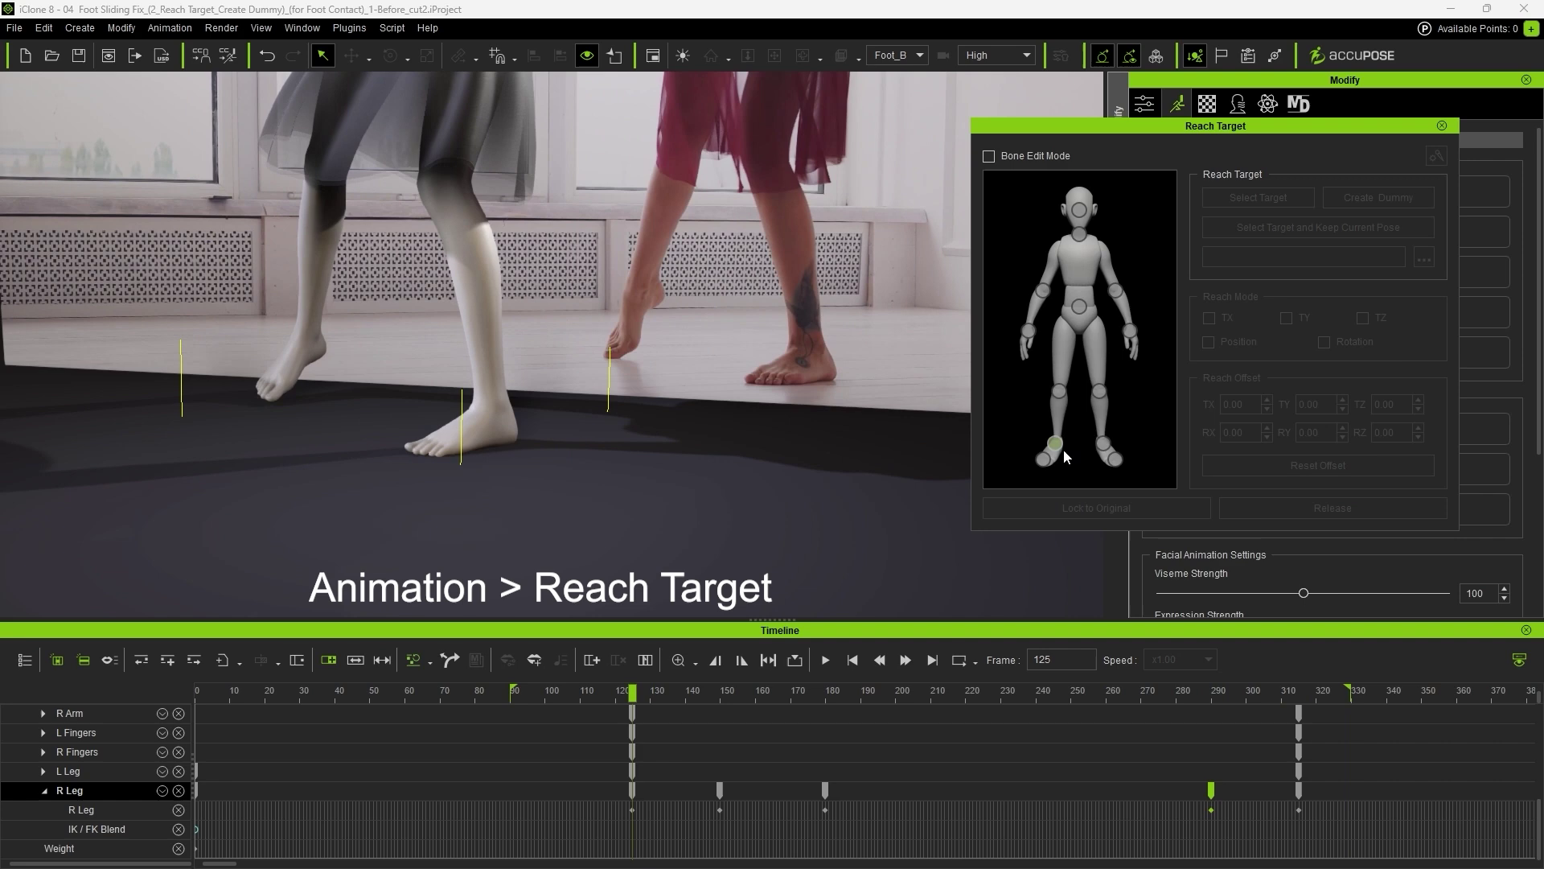
Make the right foot reach Stage_Base on TX and TY only (Rotation and TZ off), then release it
left_click(1044, 459)
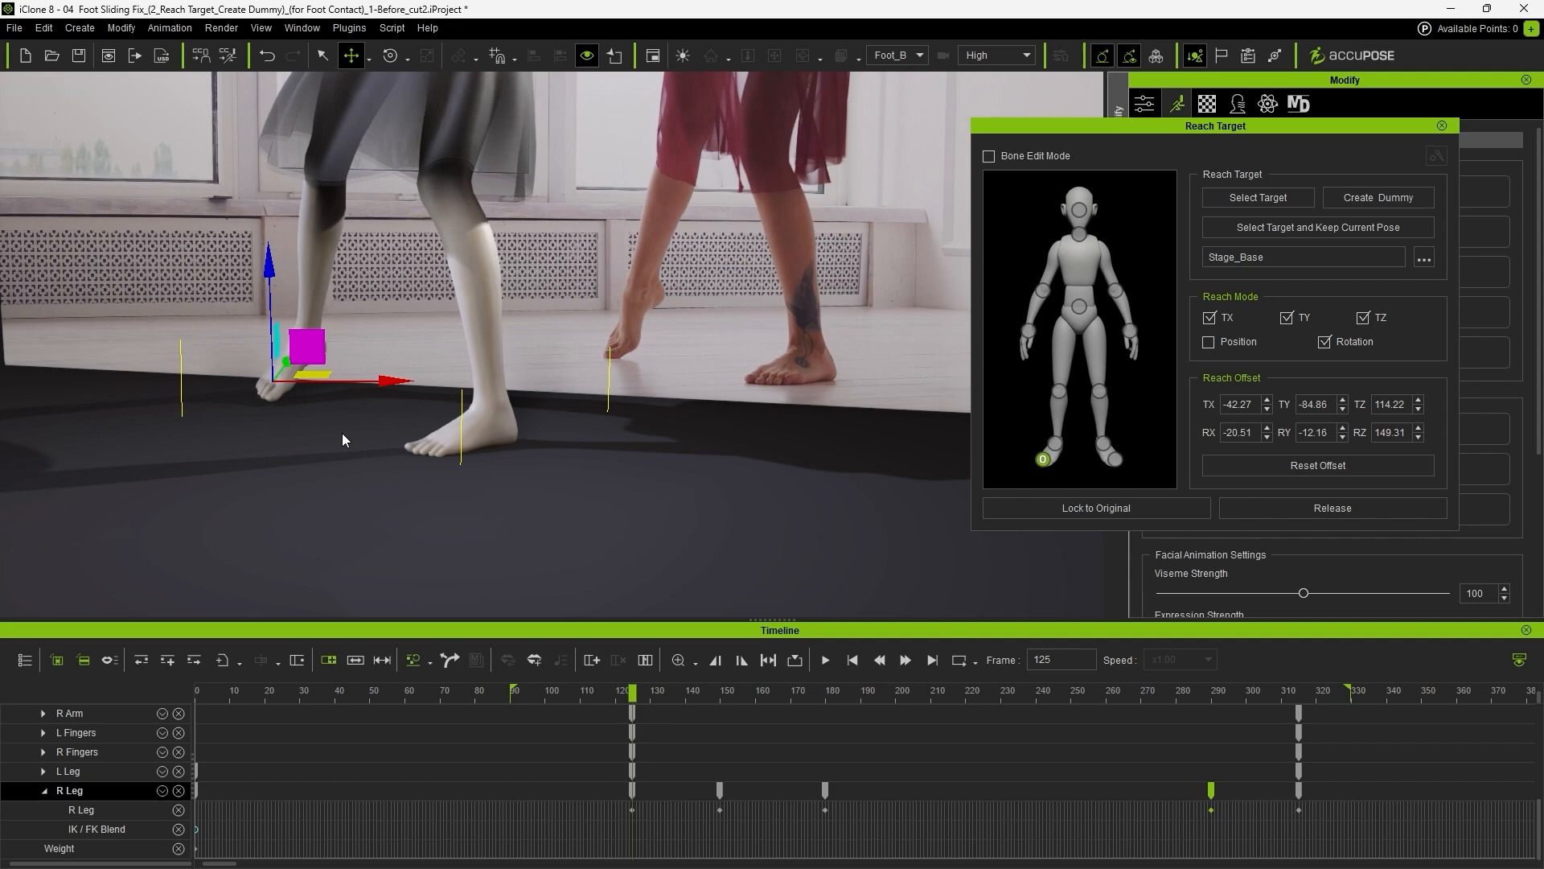
left_click(724, 690)
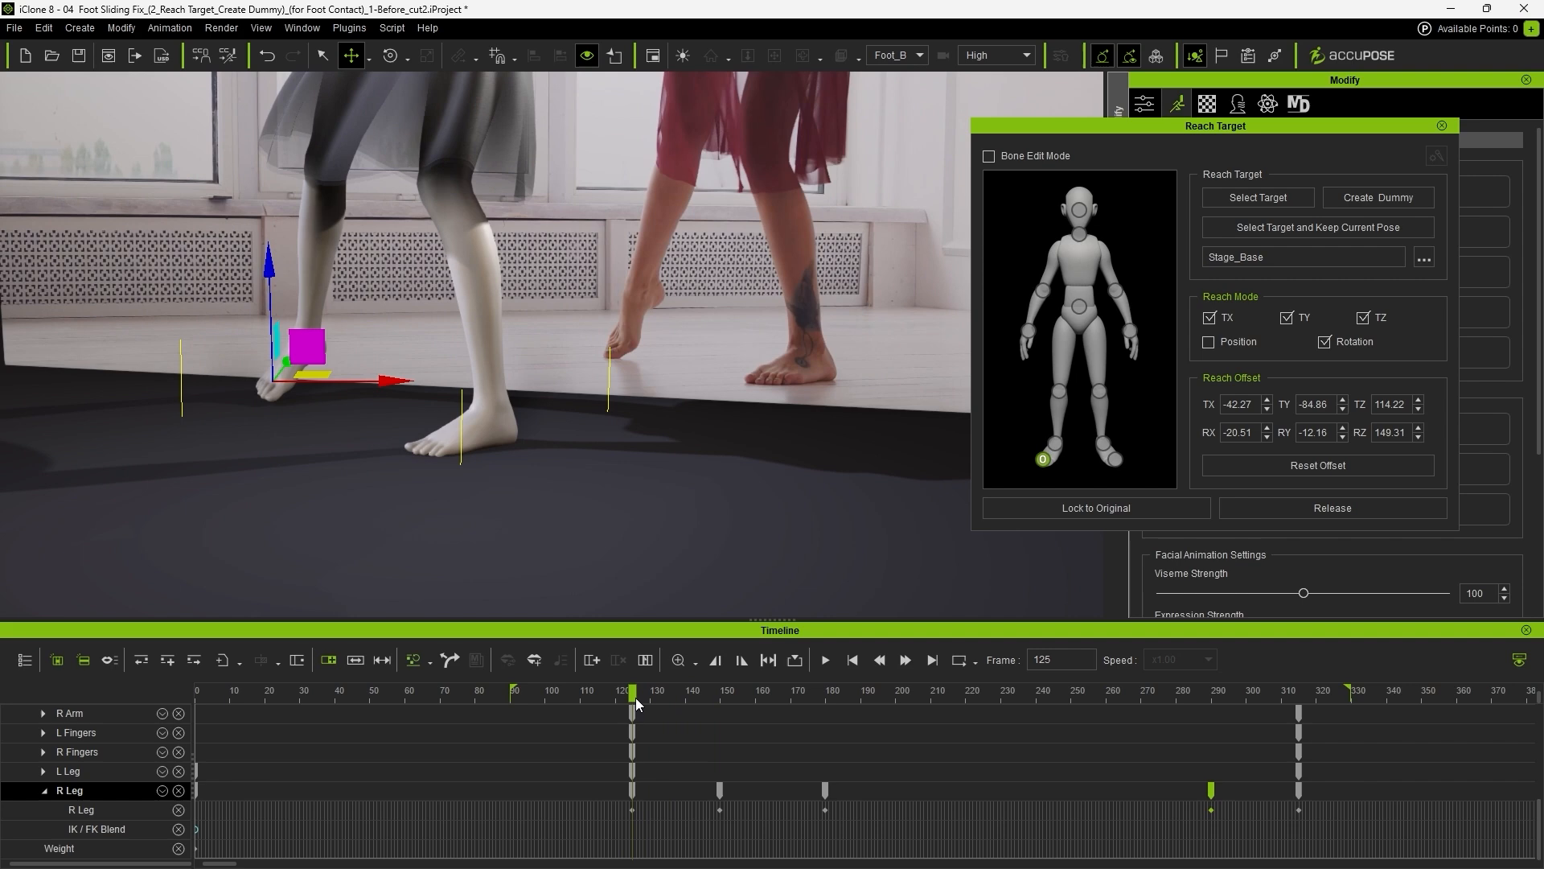
left_click(1327, 341)
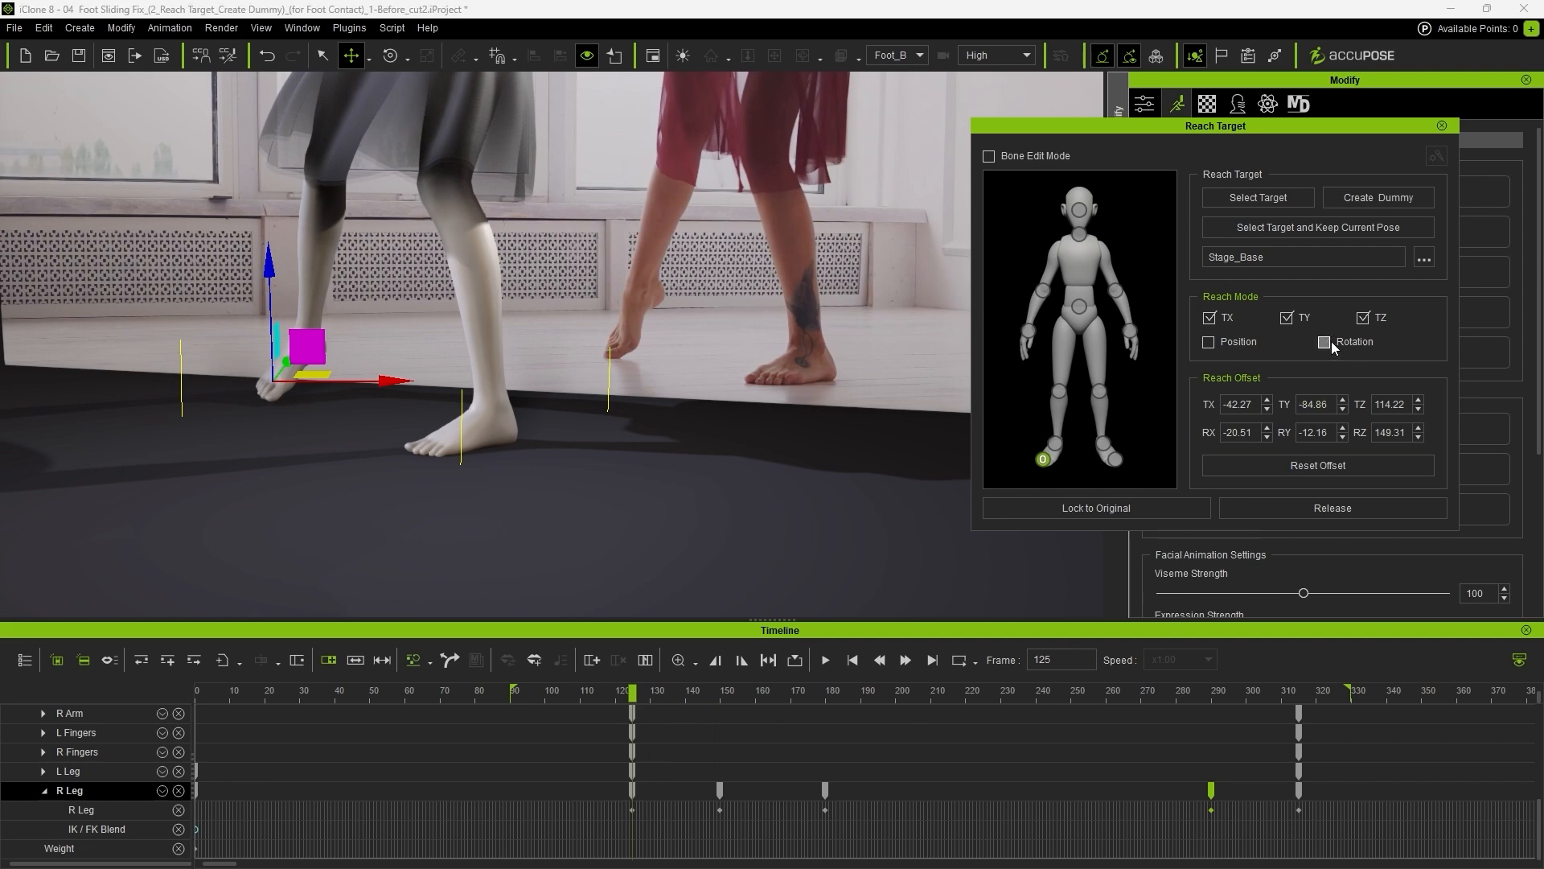
left_click(1362, 317)
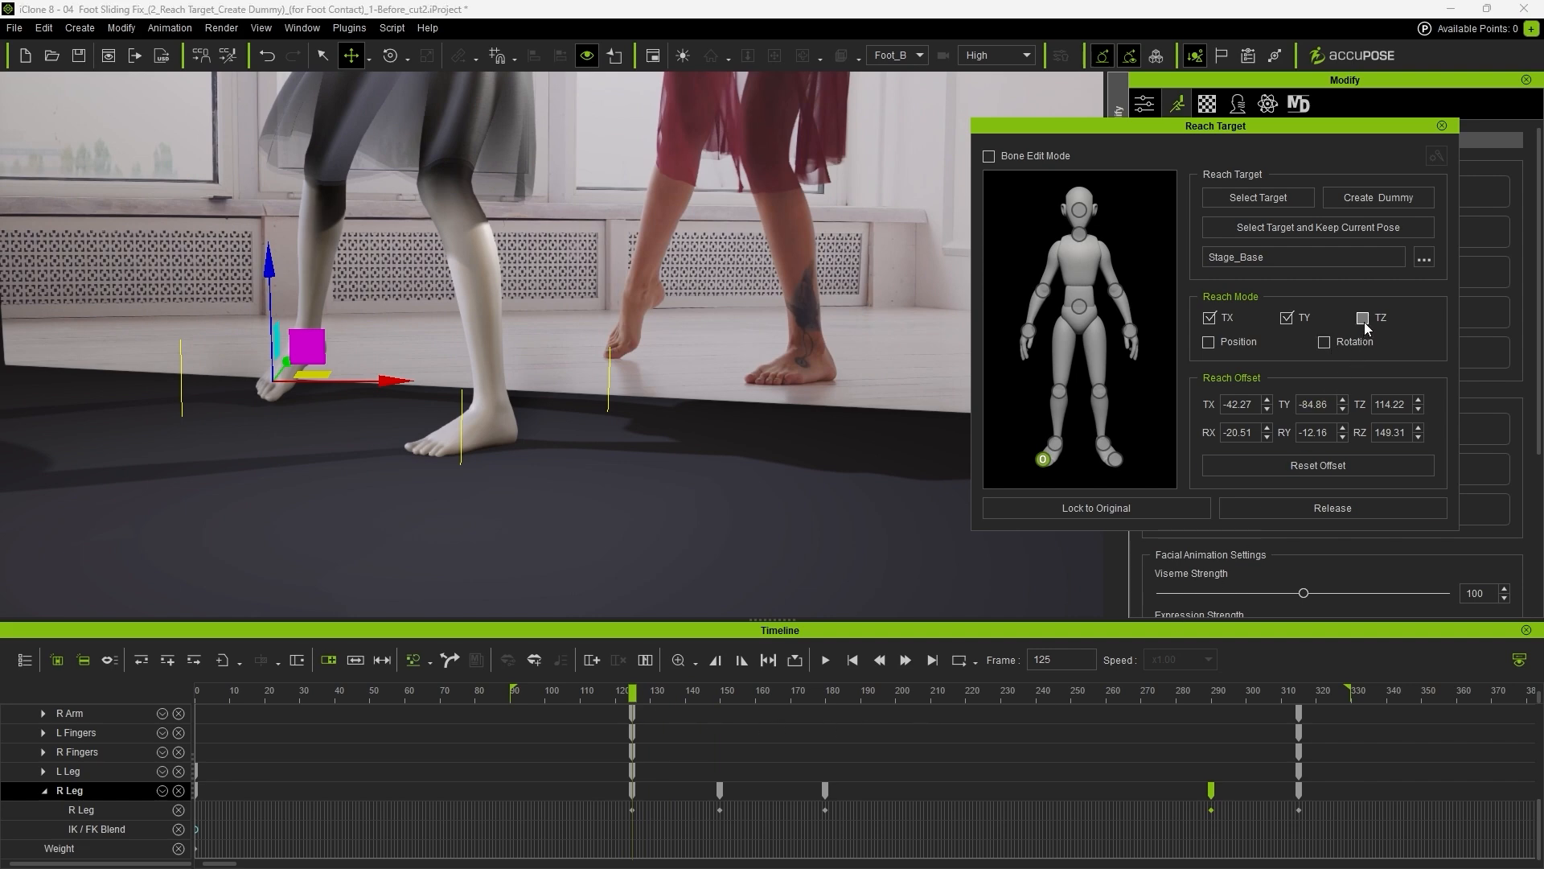
left_click(730, 690)
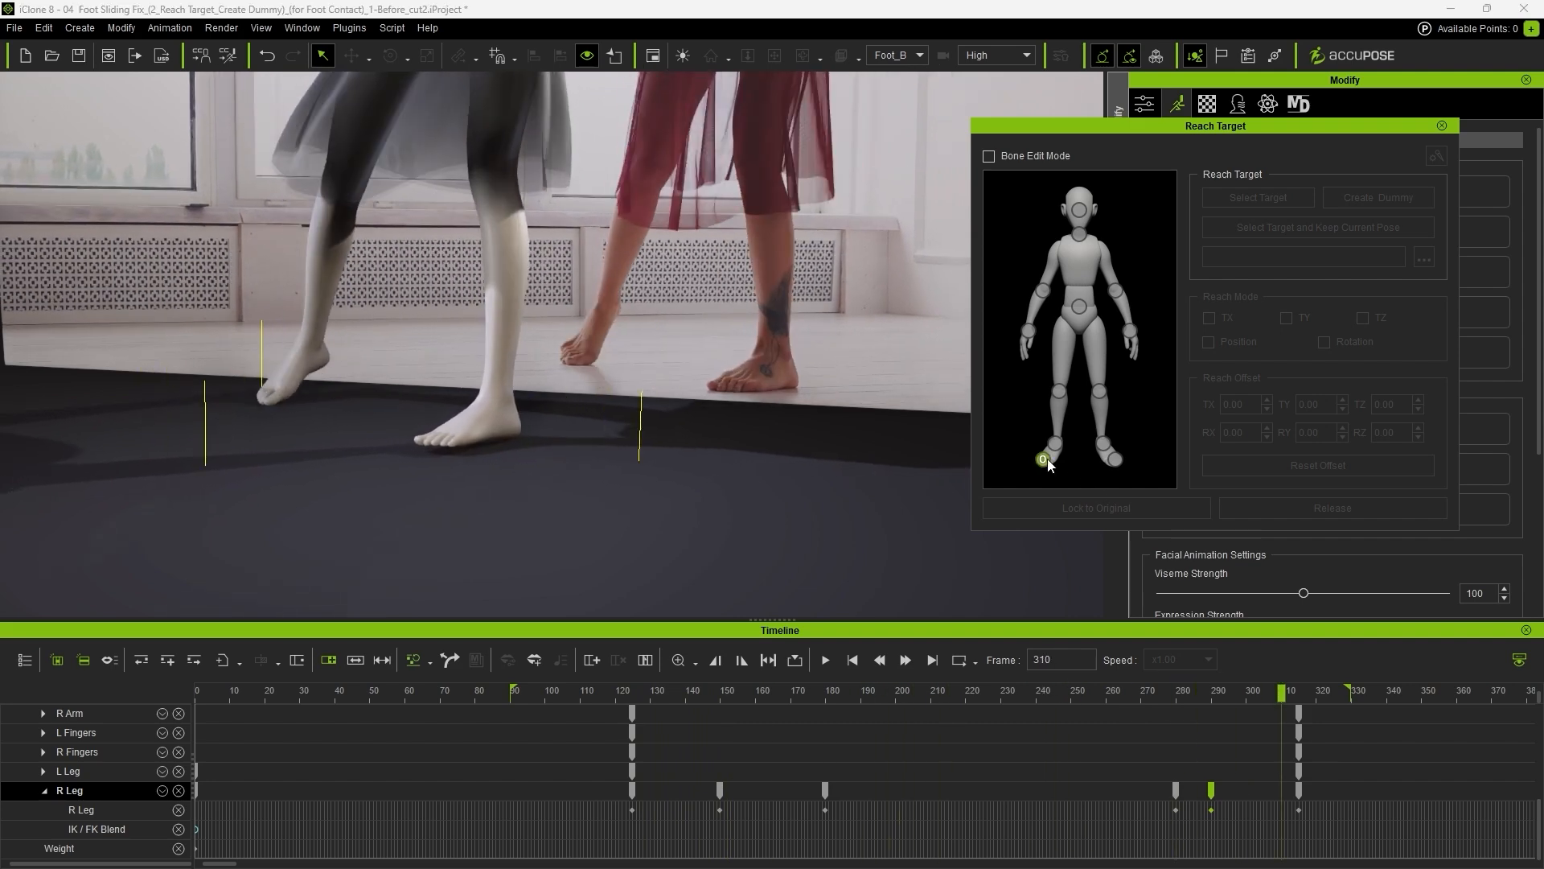
left_click(1327, 690)
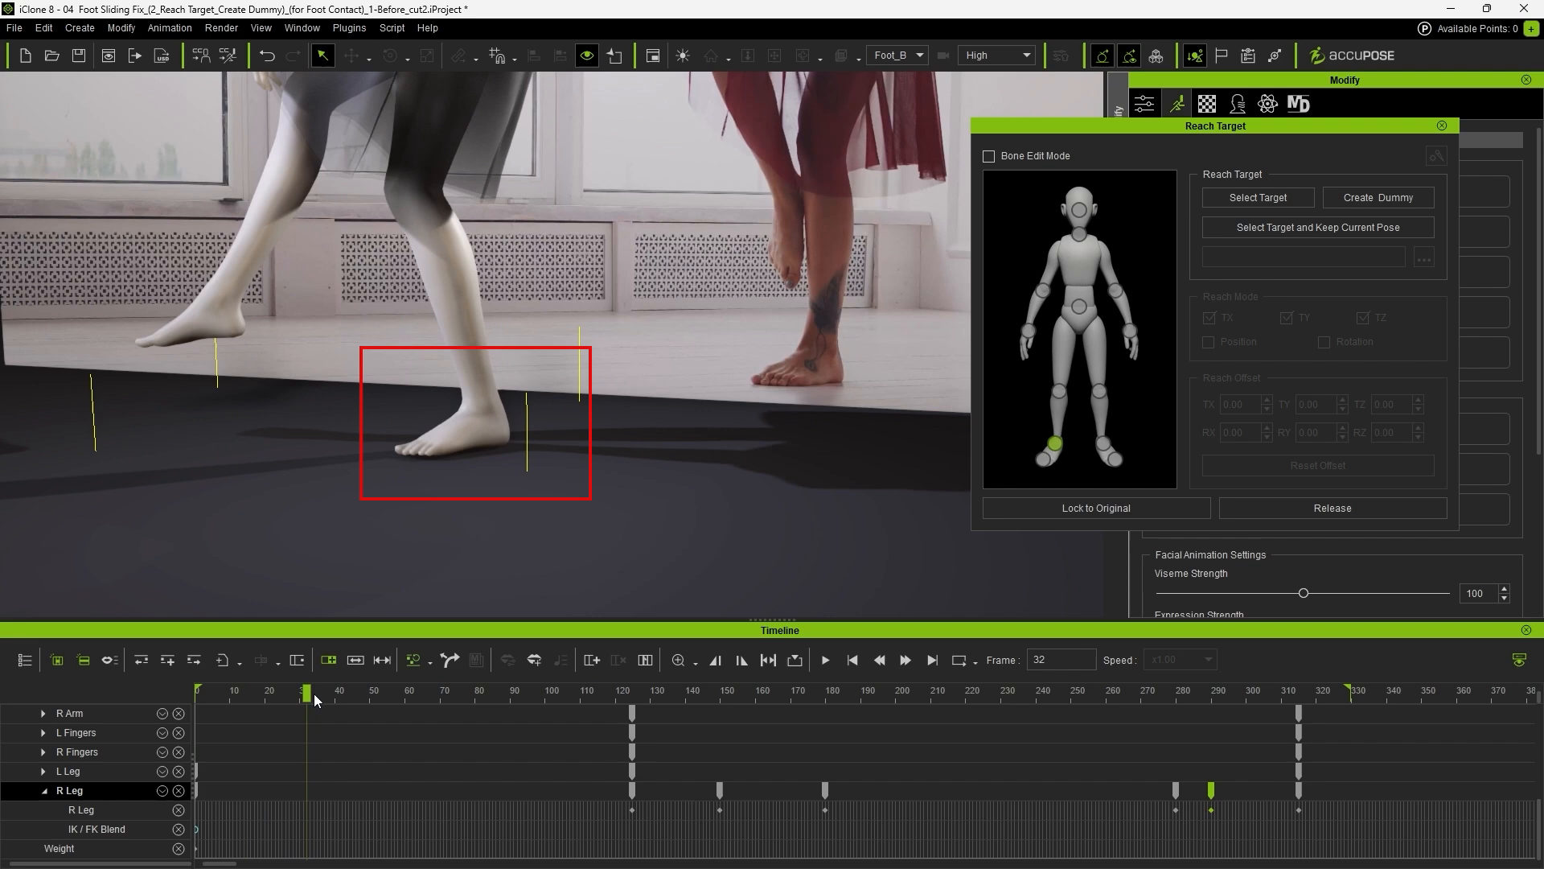
At frame 0 create a Dance_F_LFoot dummy as the left foot's reach target with Position ticked, and play back
left_click(853, 659)
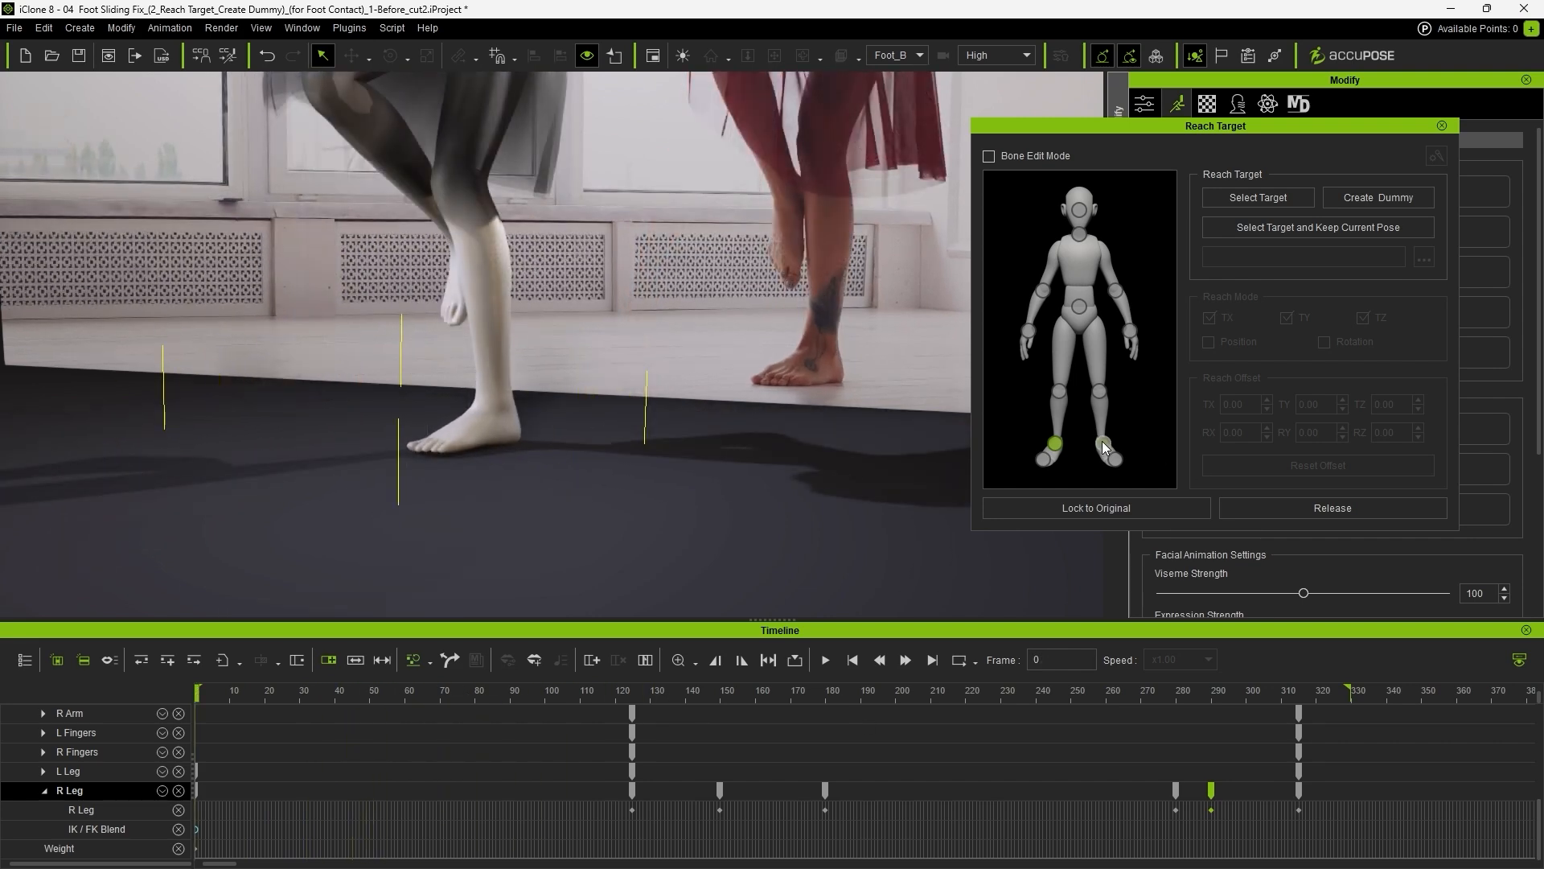
left_click(1377, 196)
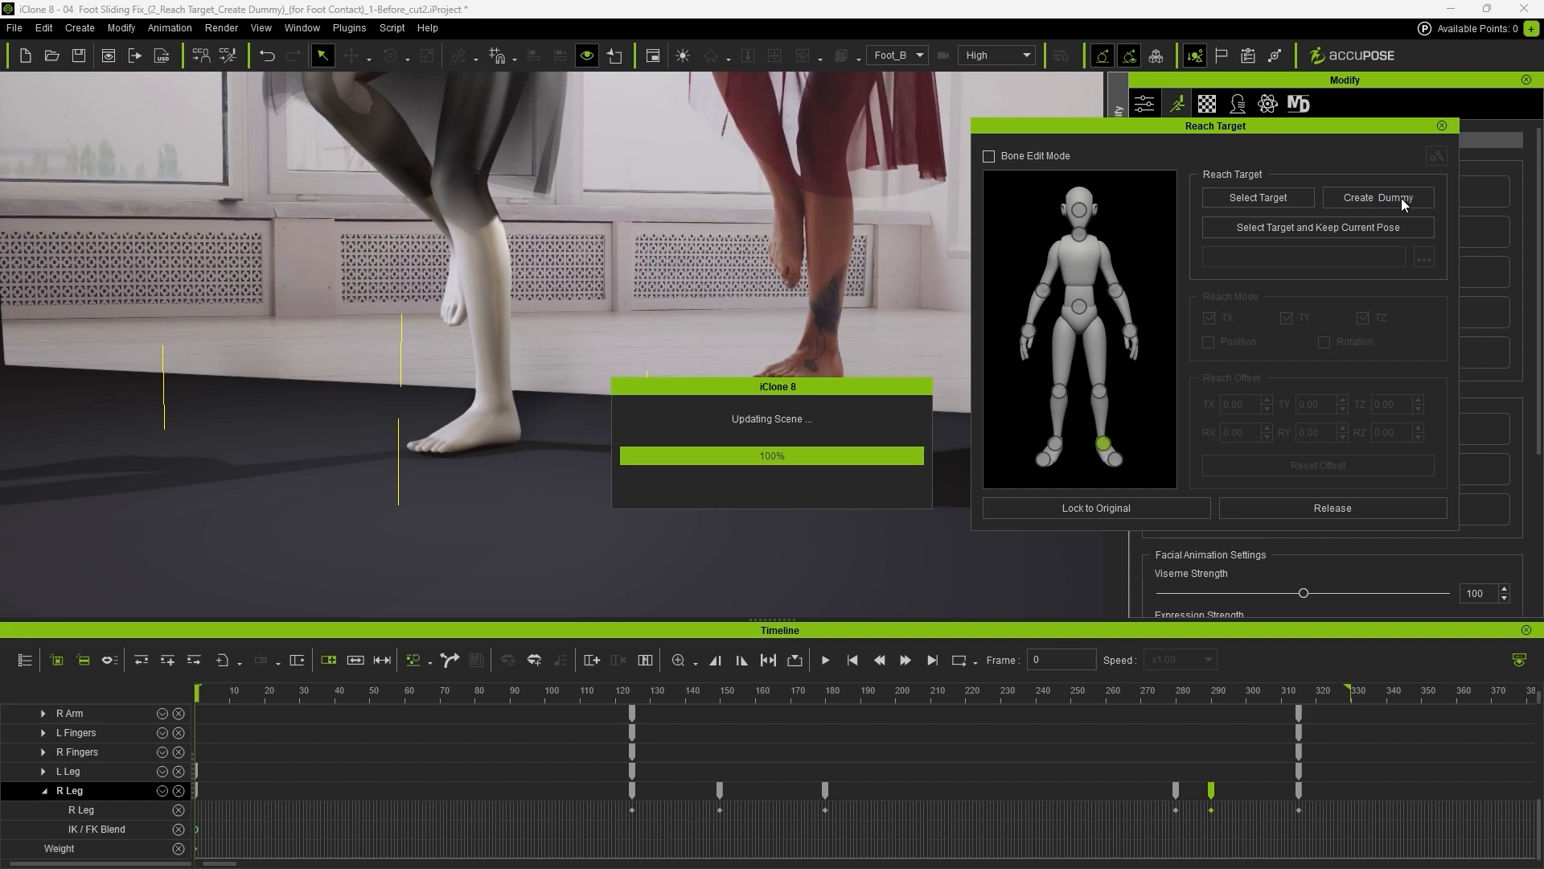
left_click(1379, 196)
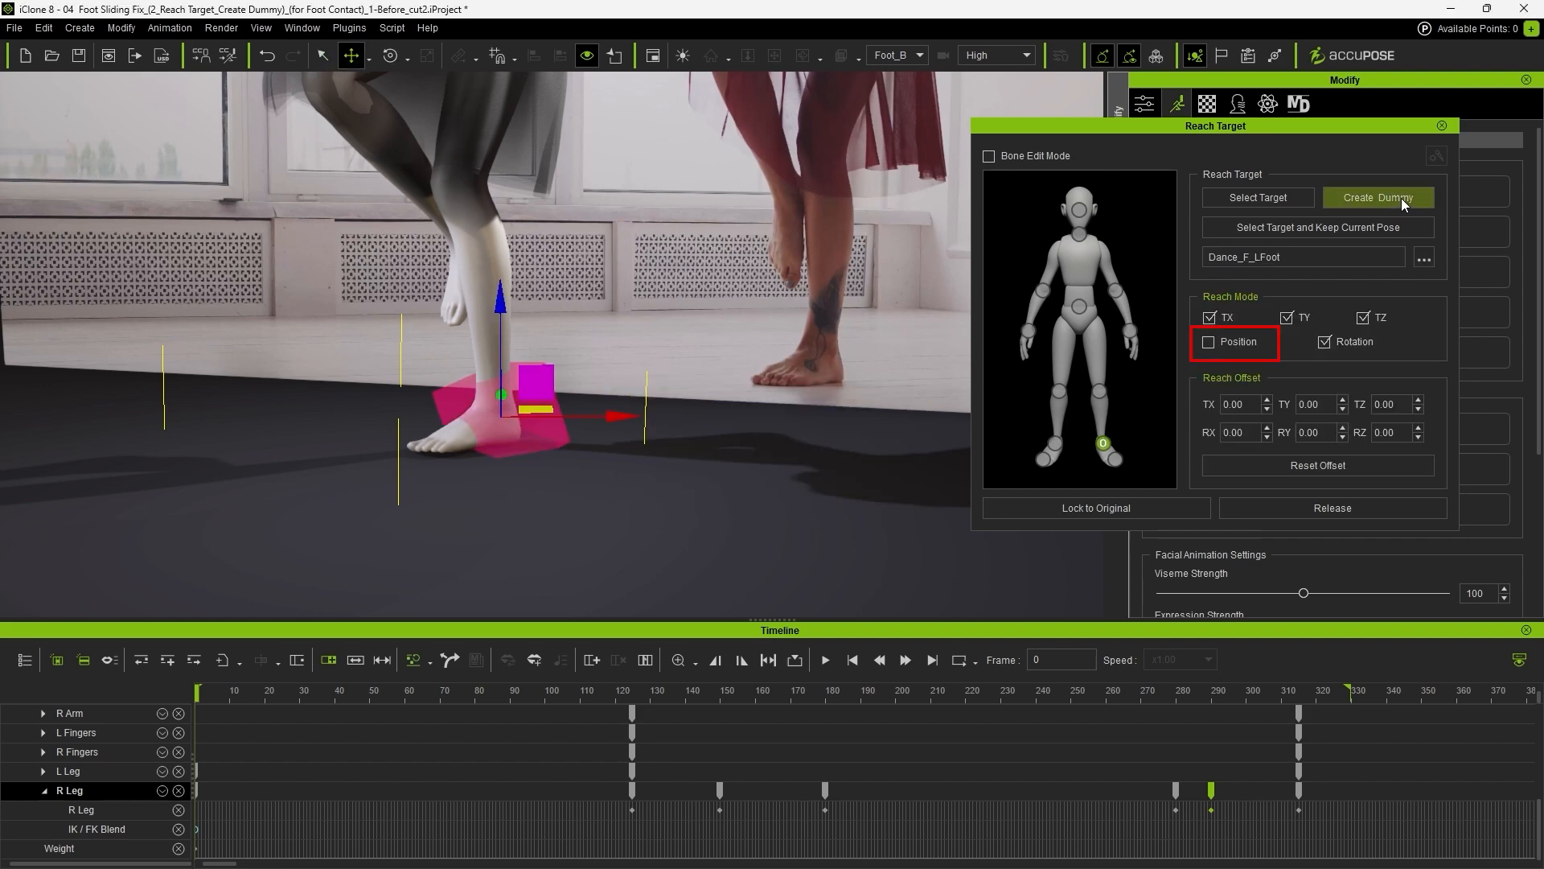
left_click(1210, 341)
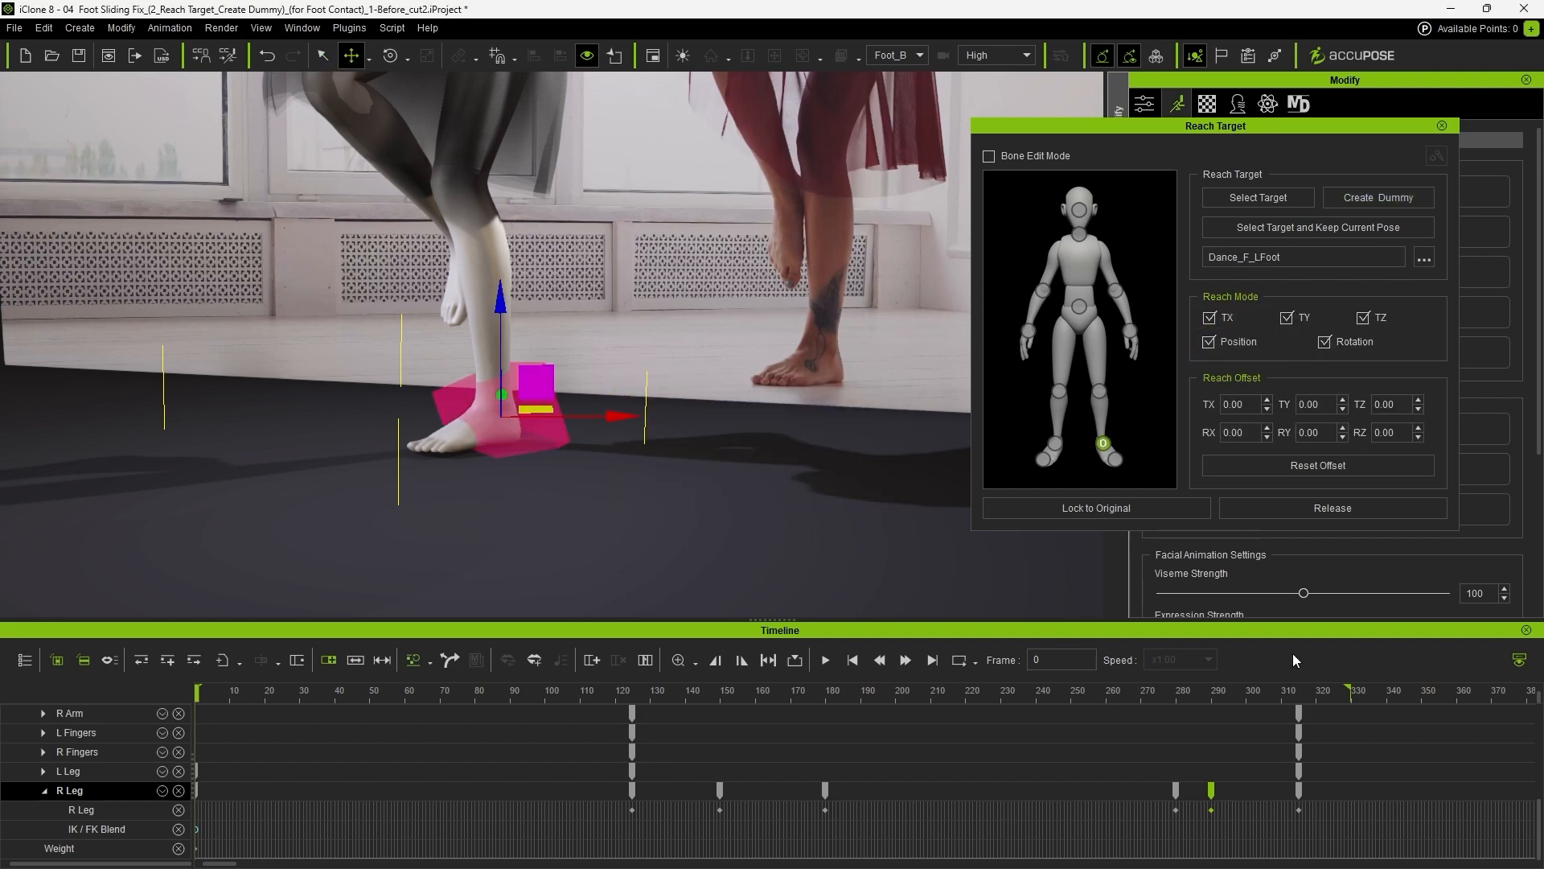
left_click(824, 659)
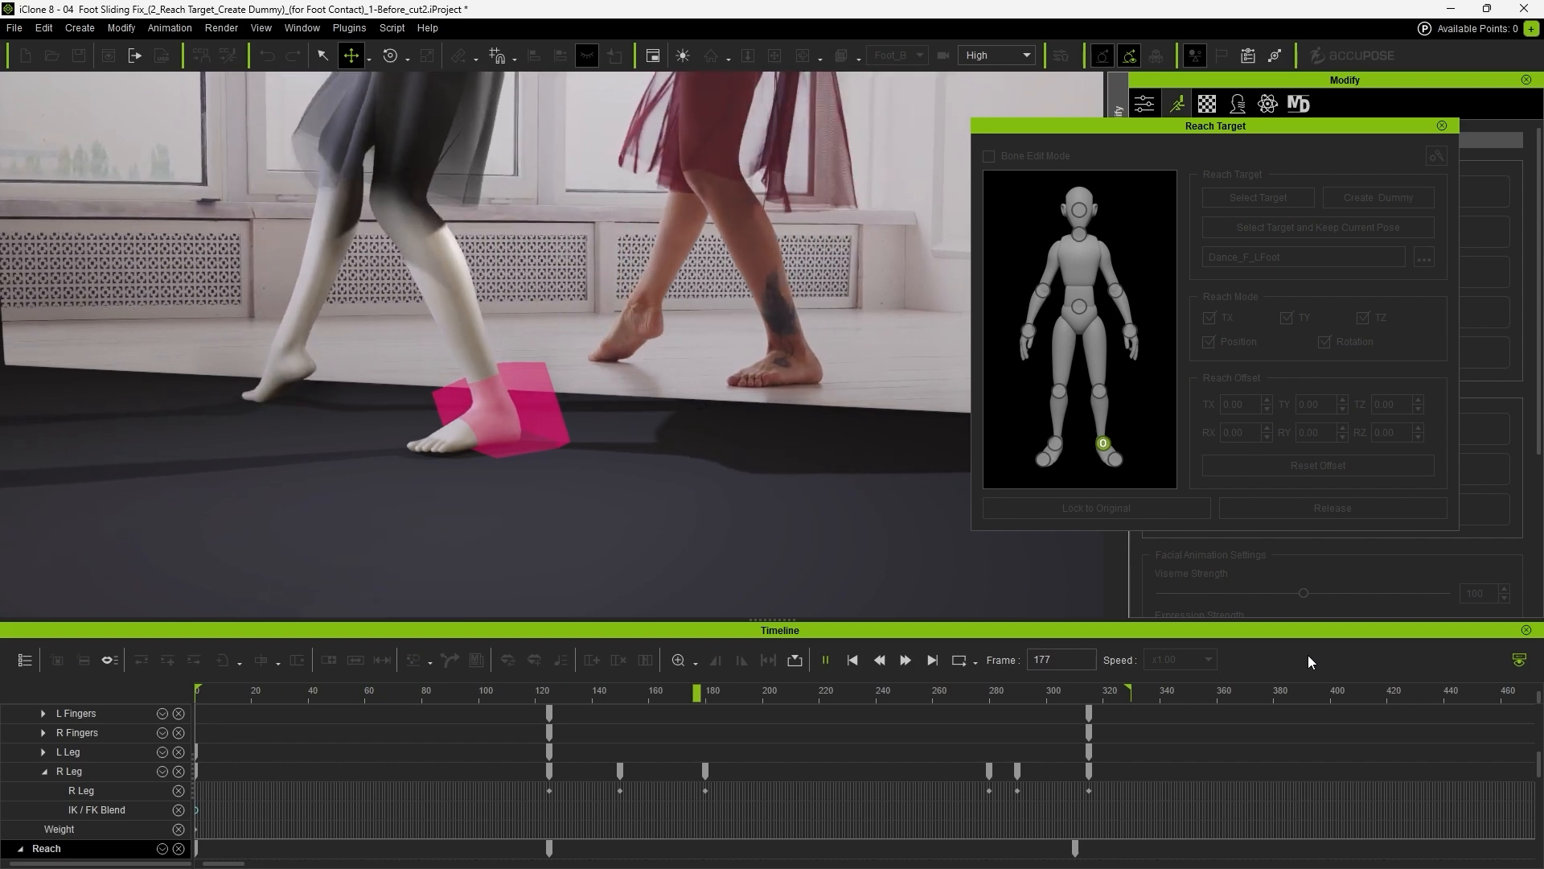
Play the animation, then load the 2-After project and replay the corrected dance for comparison
left_click(989, 156)
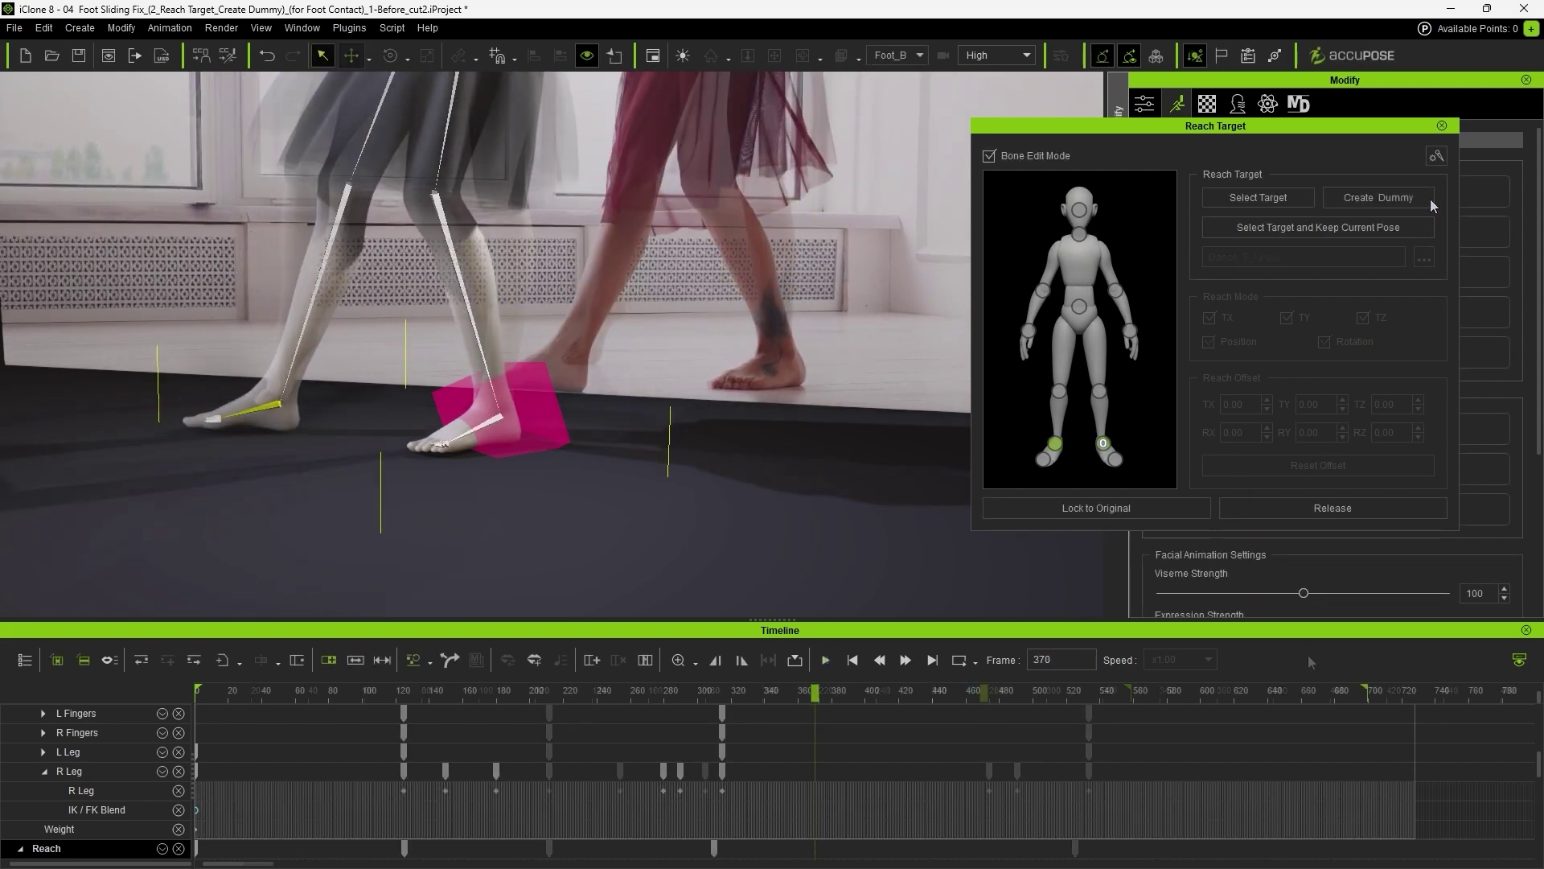
left_click(1377, 196)
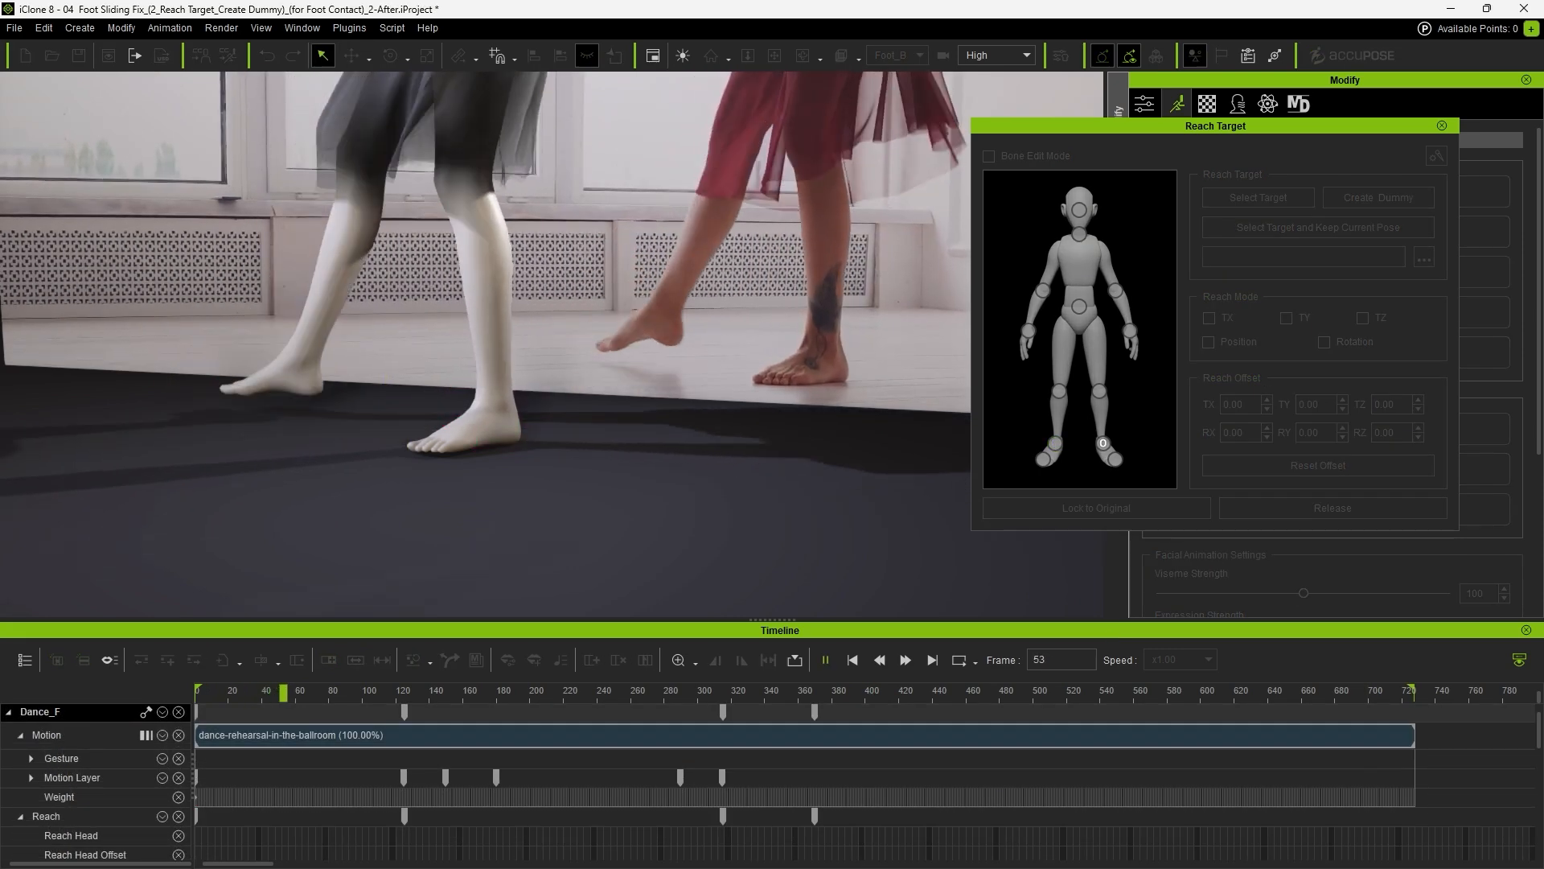
left_click(403, 690)
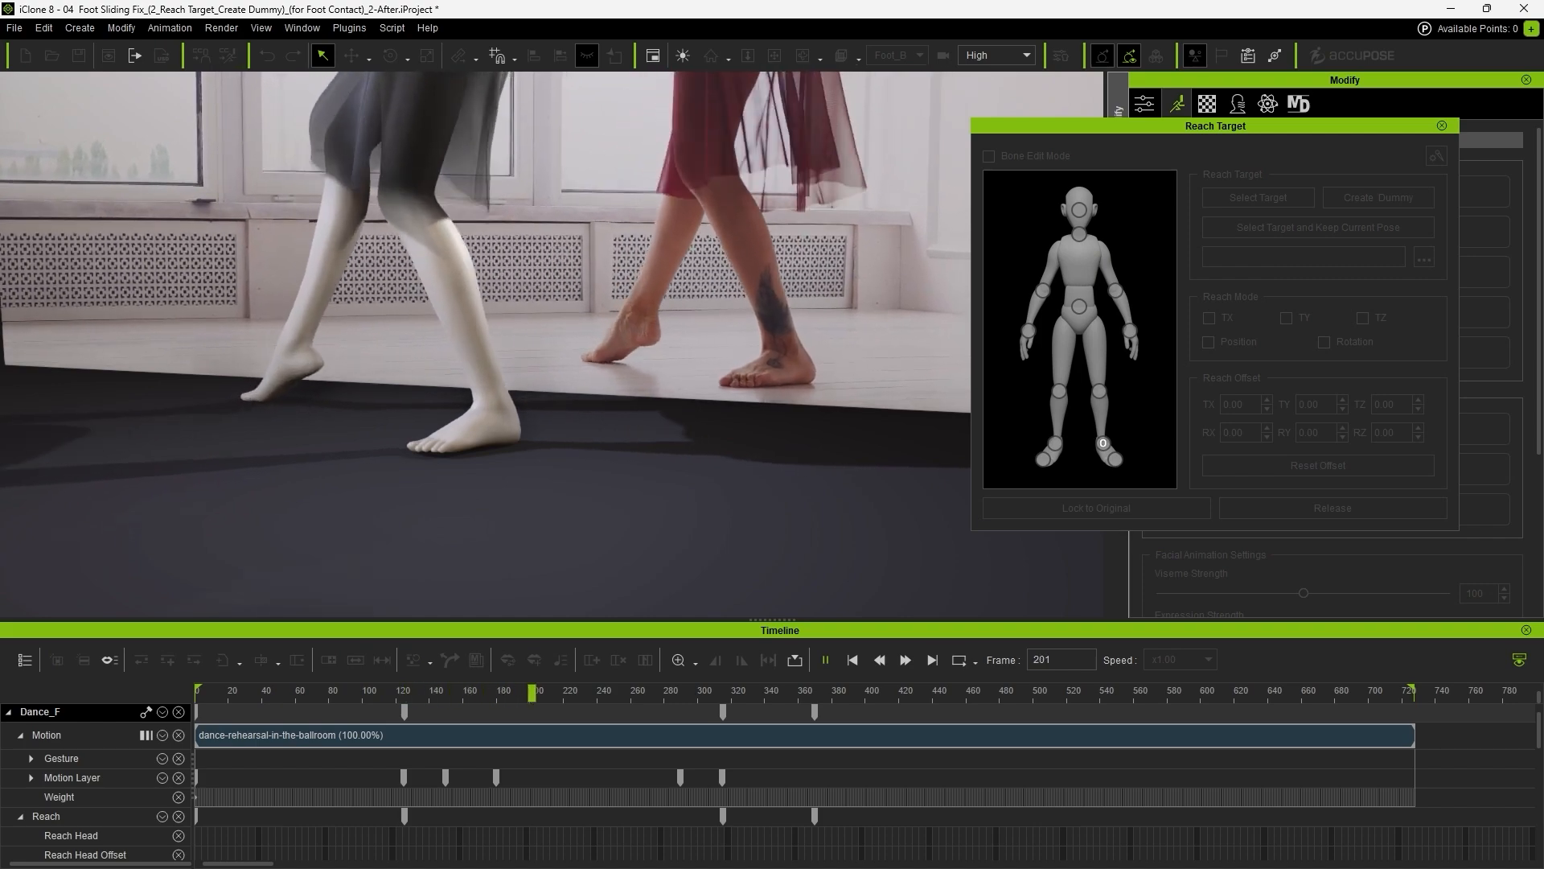
left_click(1441, 126)
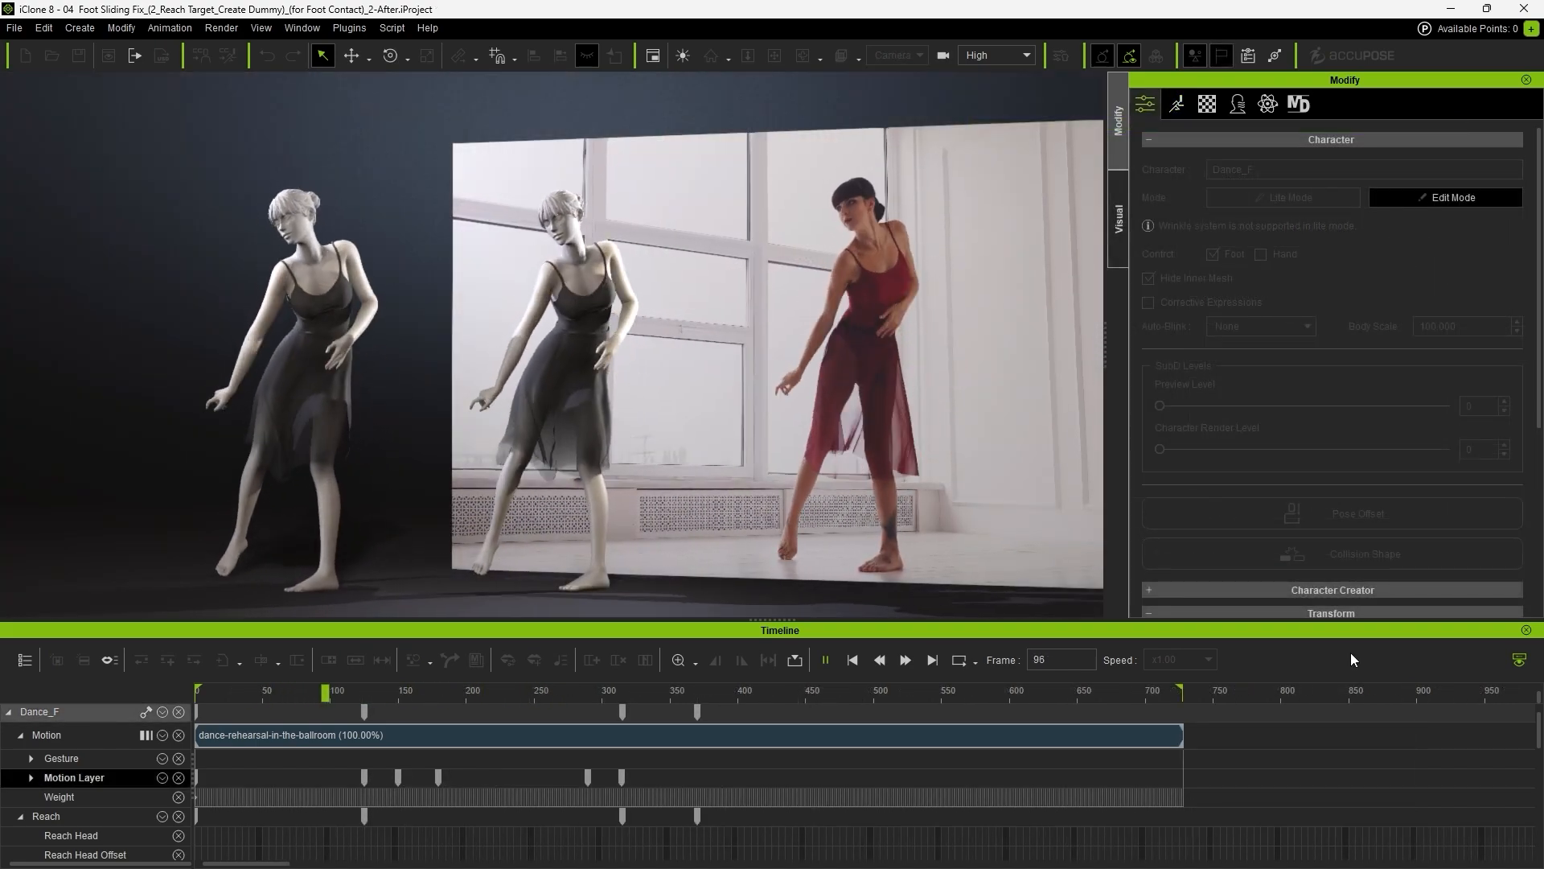